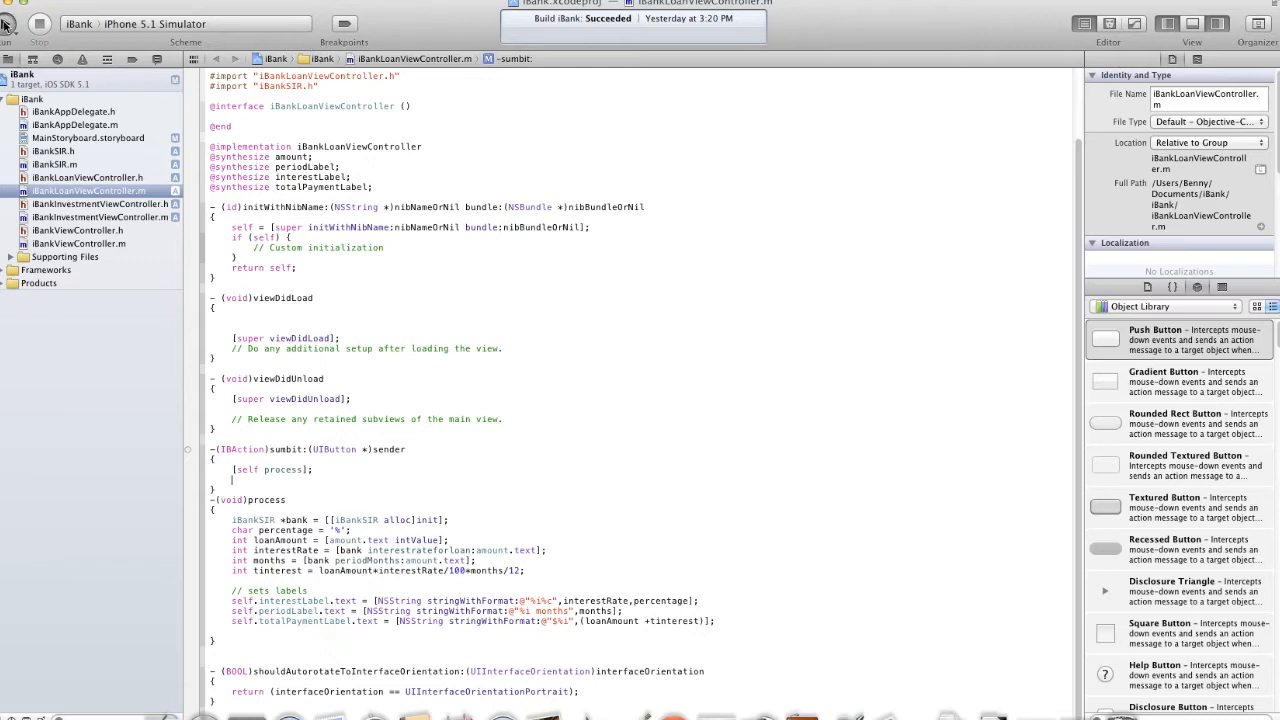
Run iBank so the Loan screen launches in the iPhone 5.1 Simulator.
click(12, 24)
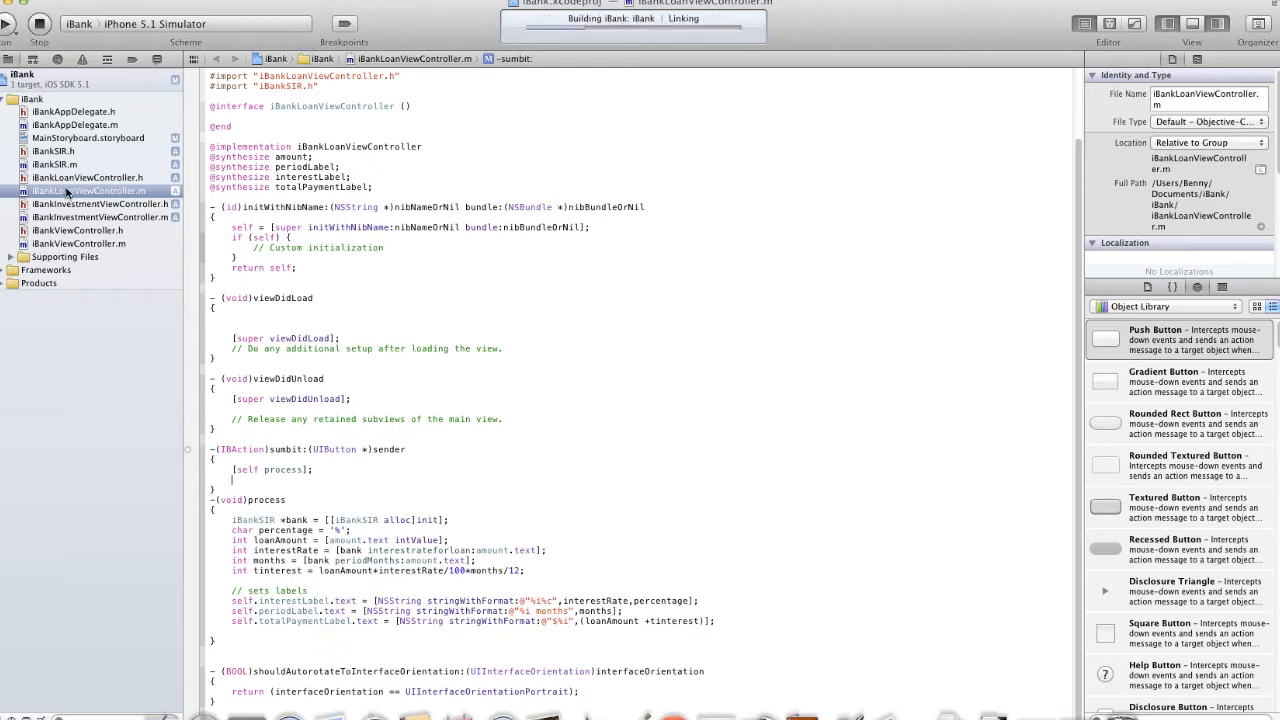
click(40, 24)
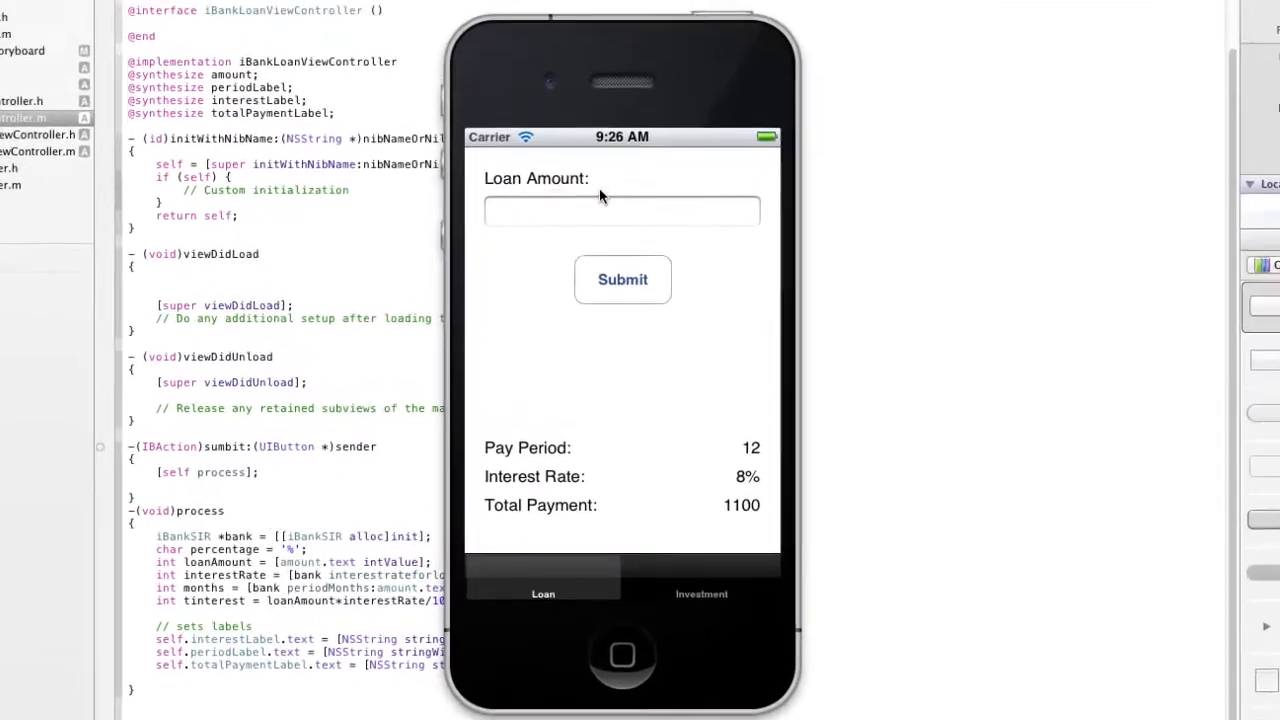
Focus the Loan Amount field and check the keyboard won't dismiss via Submit or return.
click(620, 210)
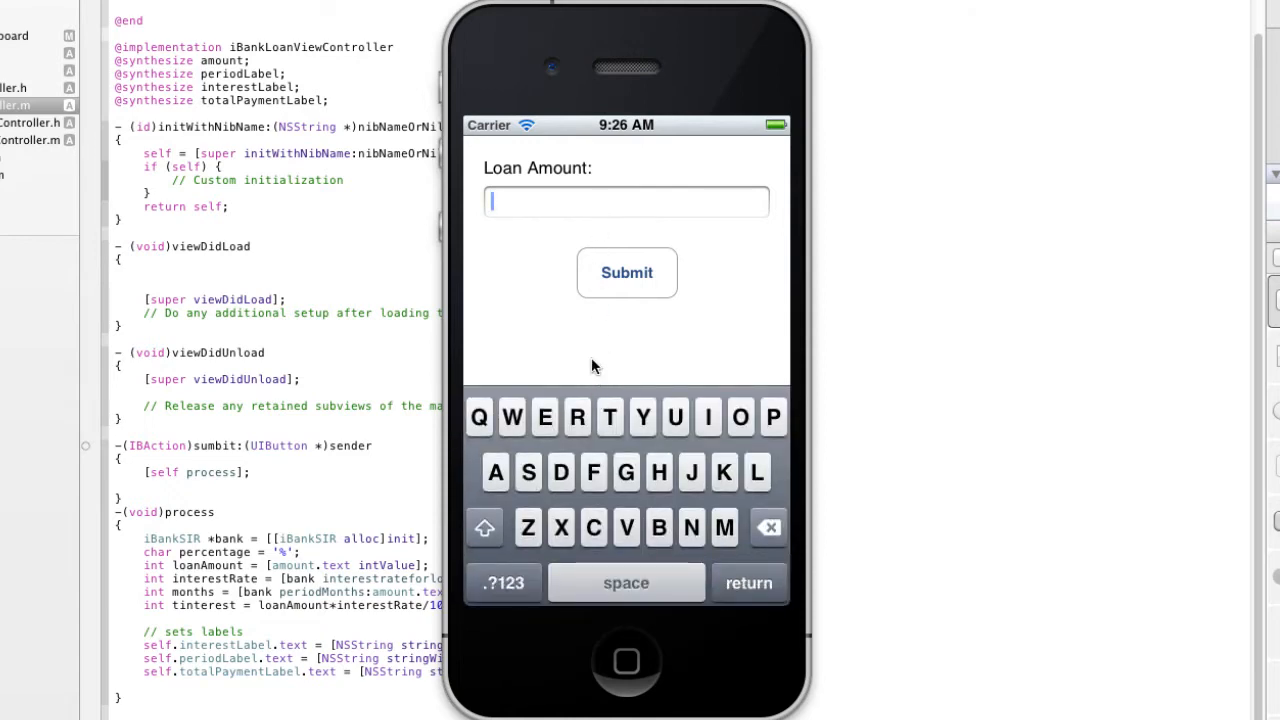
mouse_move(610, 316)
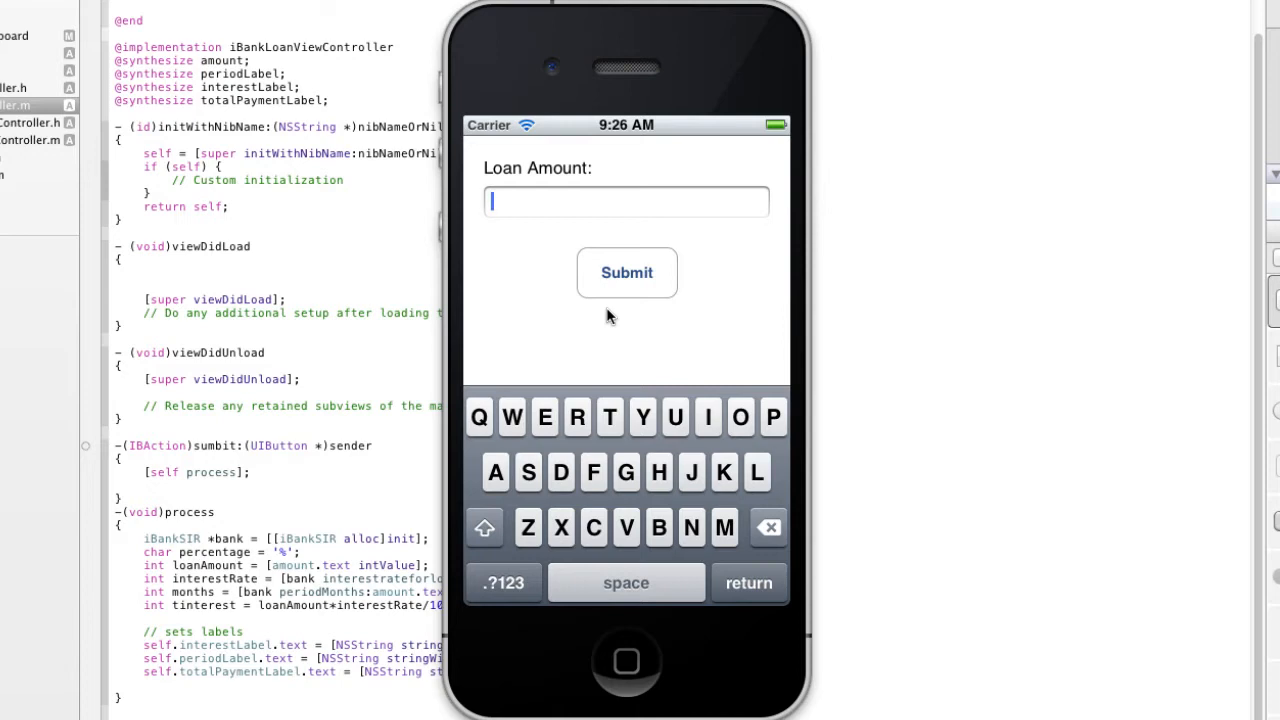
mouse_move(510, 390)
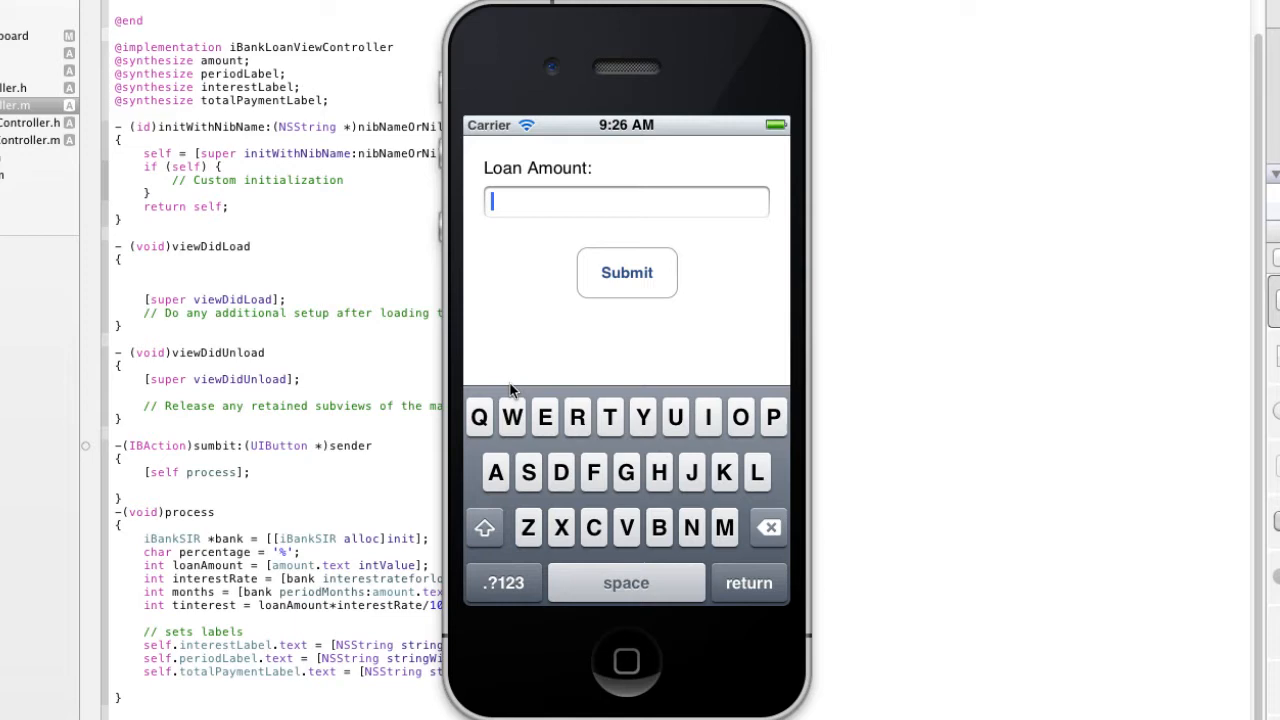
click(748, 584)
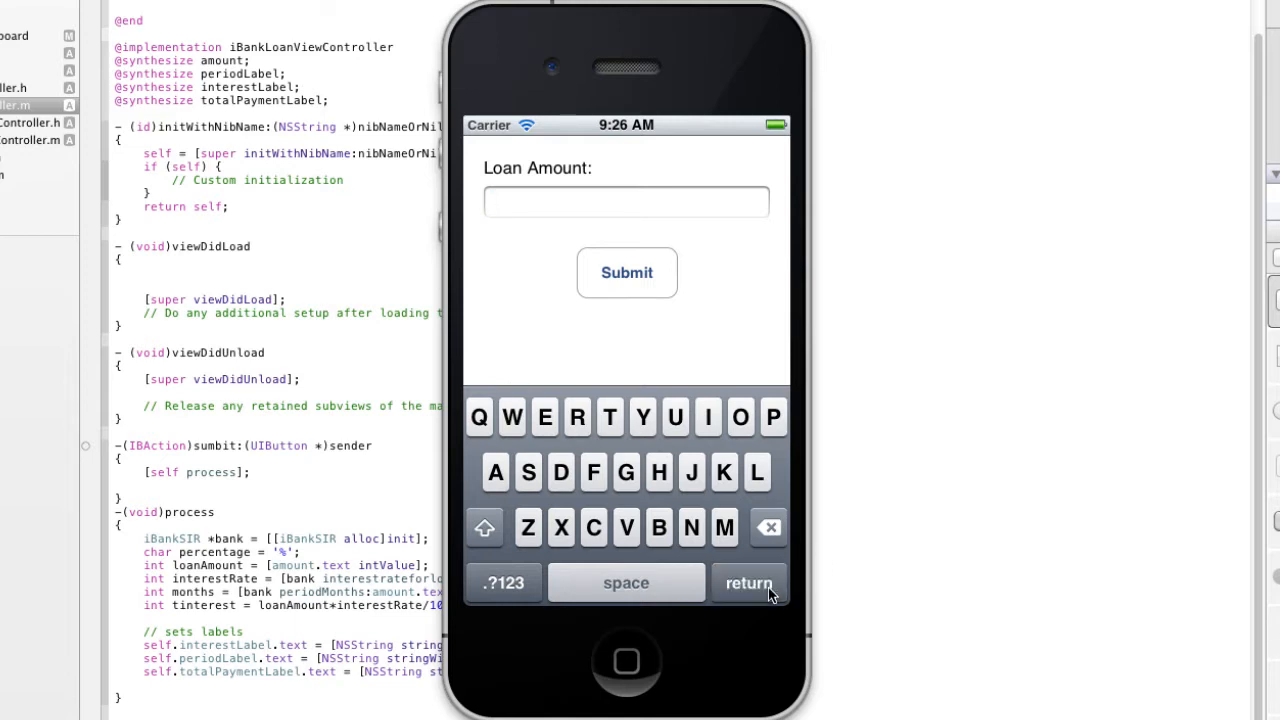
mouse_move(596, 288)
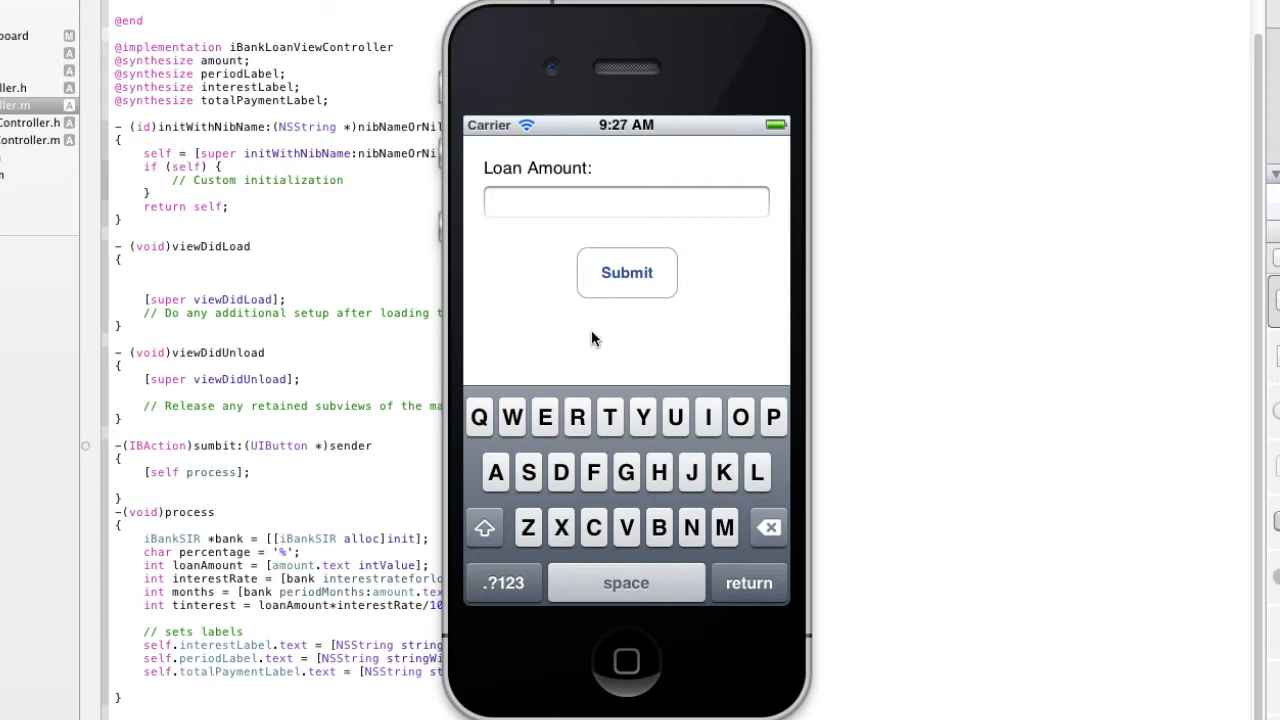
mouse_move(540, 264)
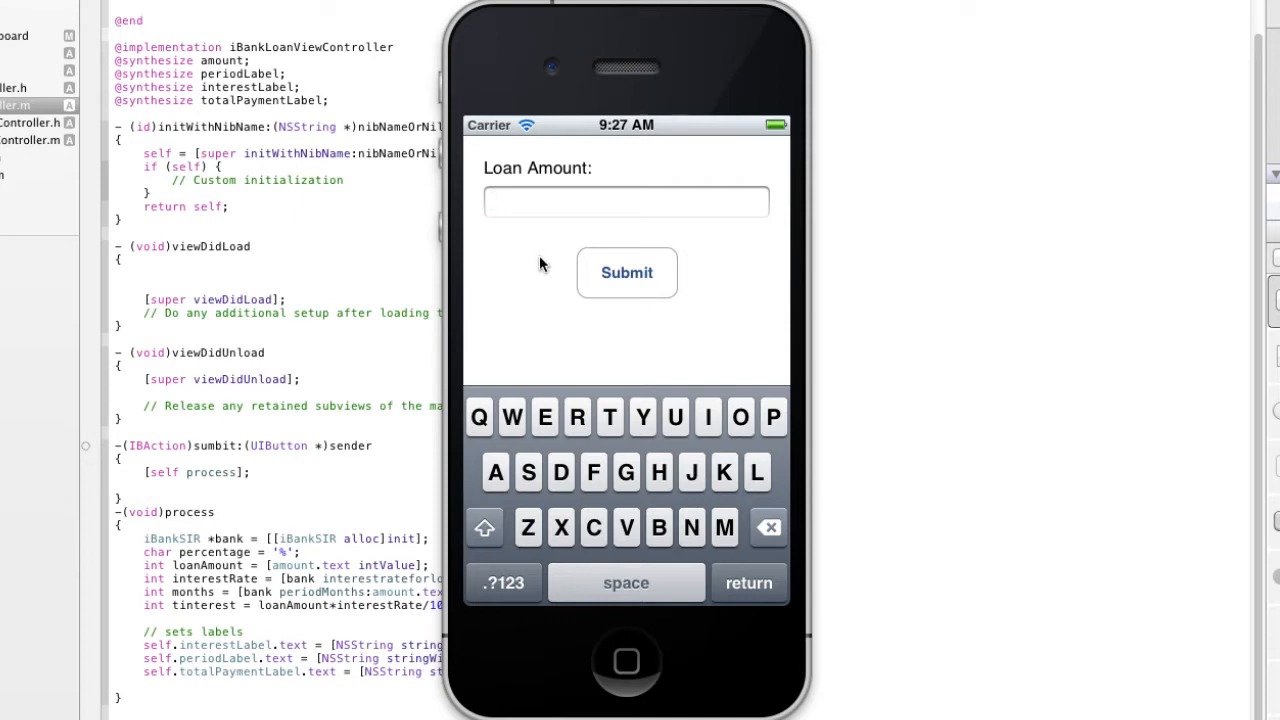
mouse_move(544, 560)
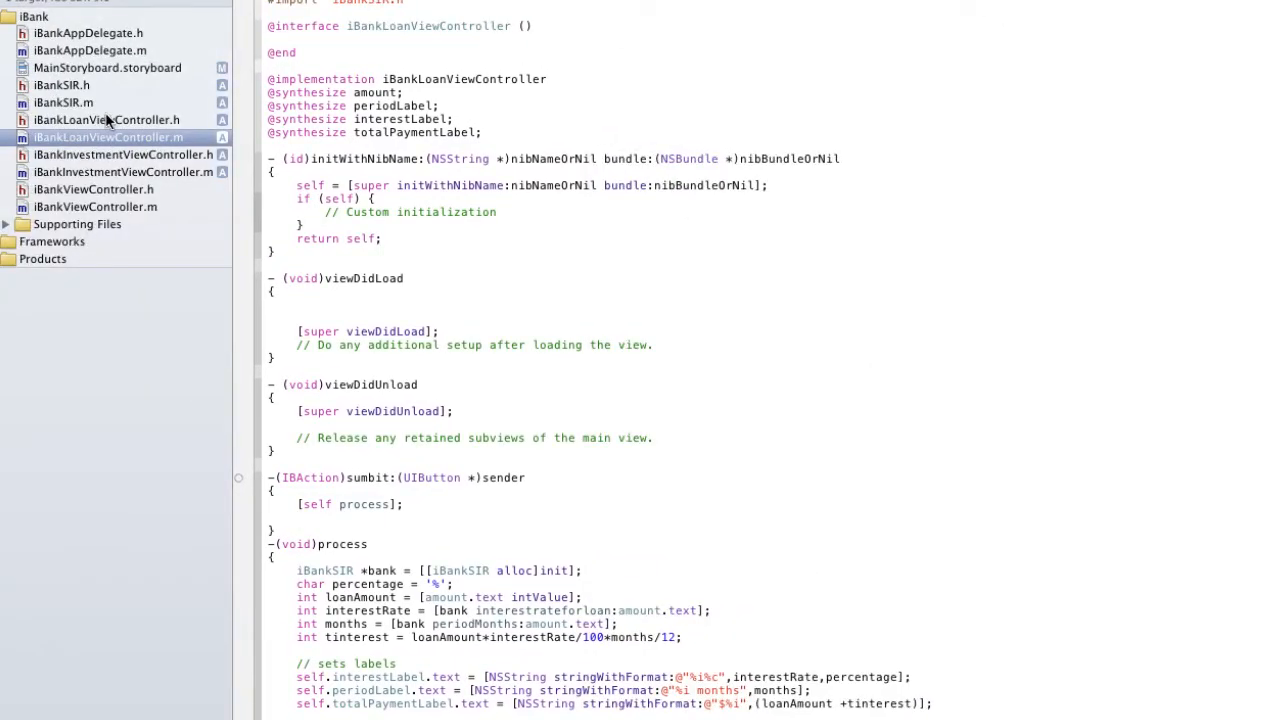
Edit MainStoryboard.storyboard and add a Round Rect Button to the Loan view.
click(108, 68)
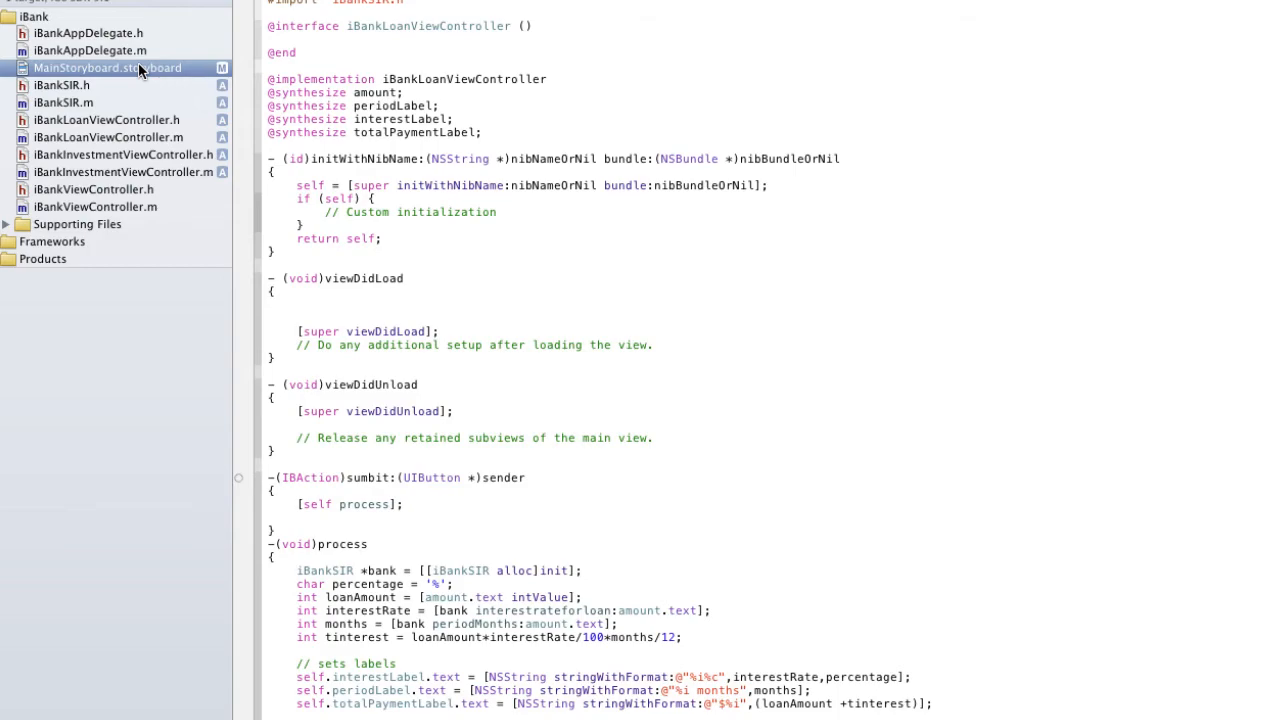
click(108, 68)
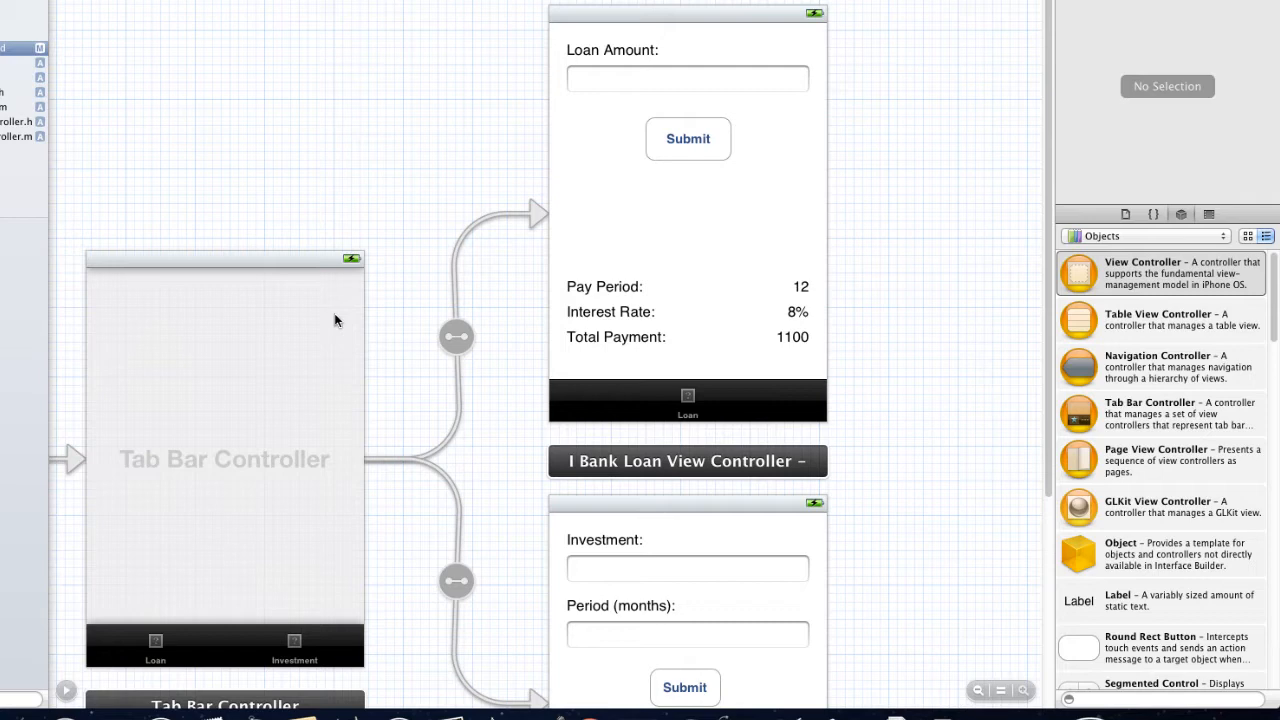
click(688, 460)
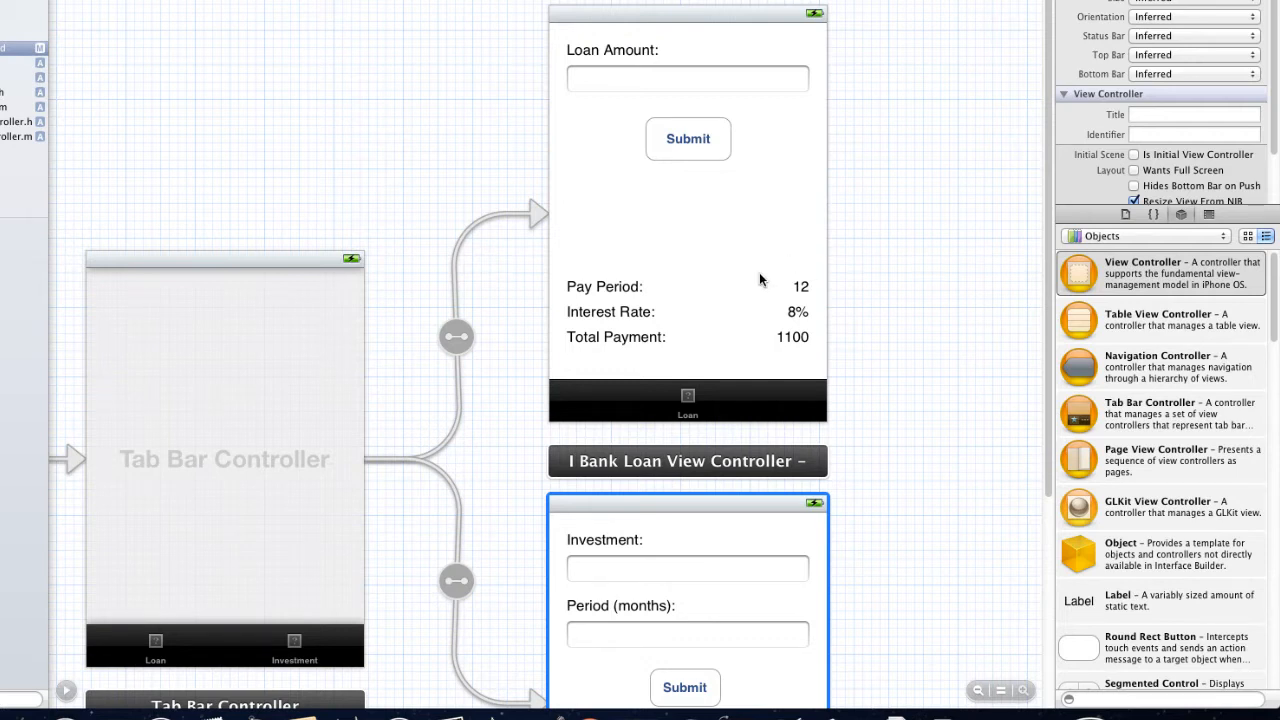
mouse_move(716, 306)
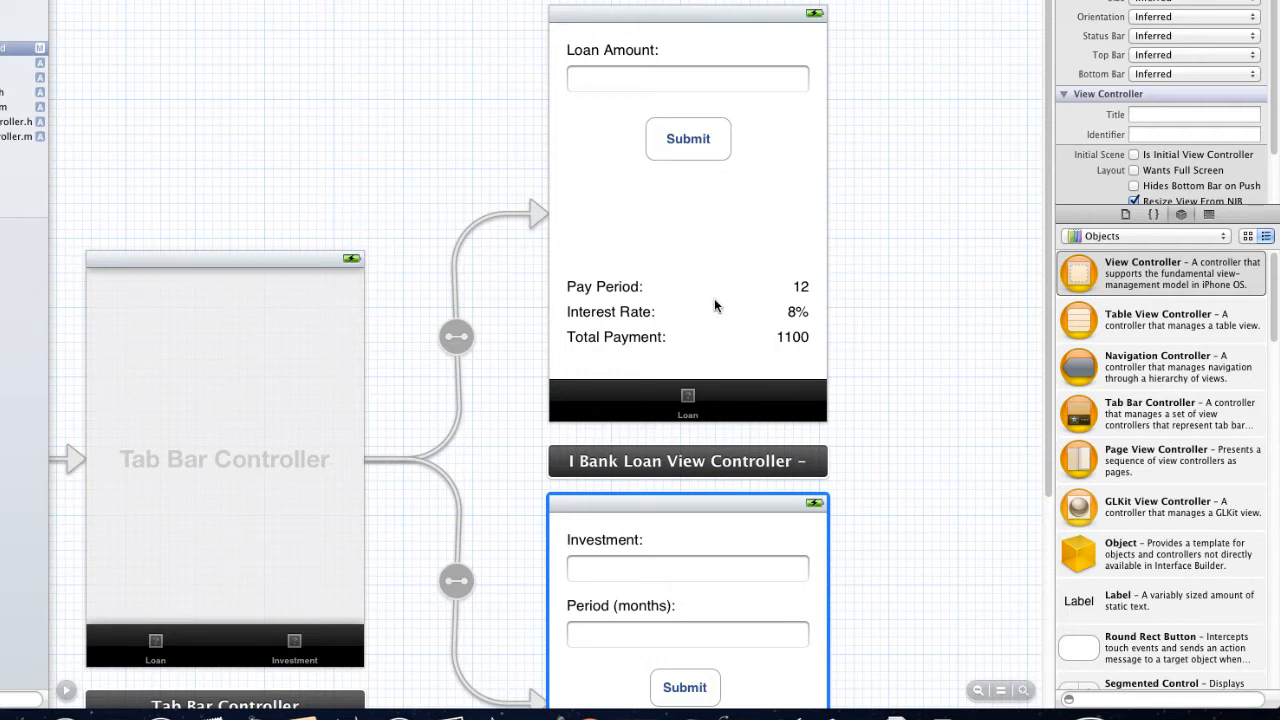
mouse_move(700, 312)
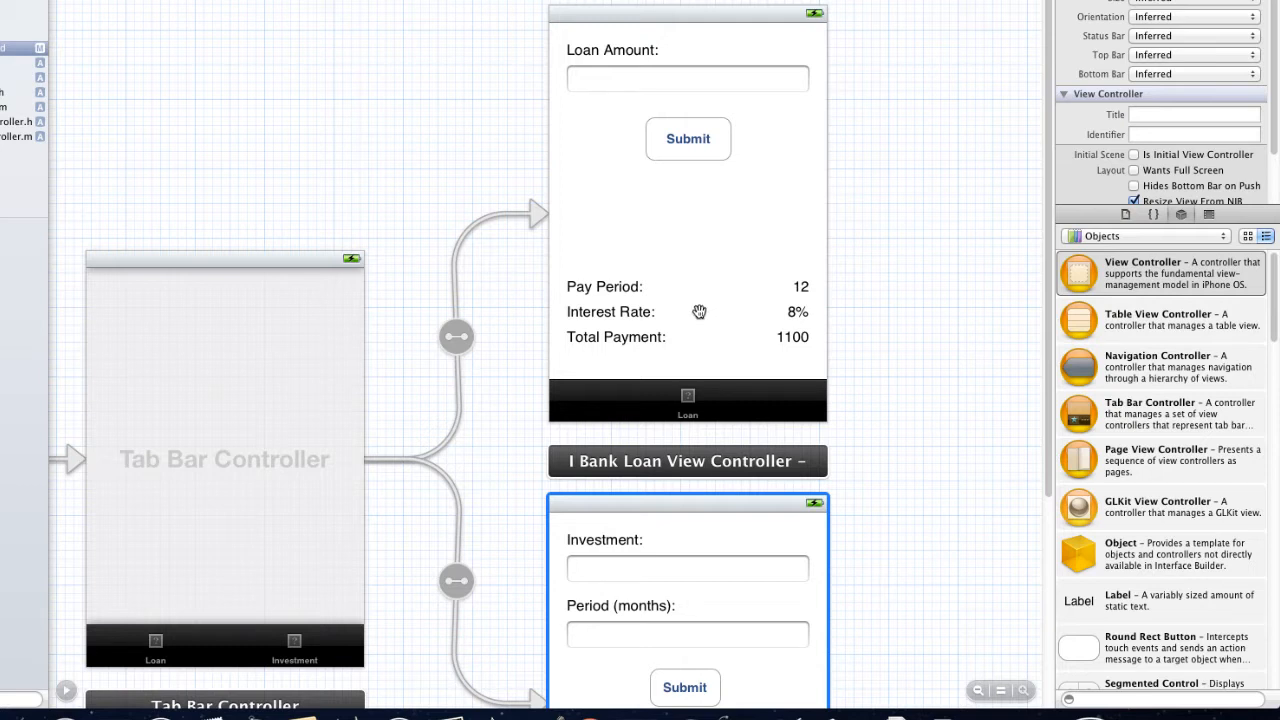
mouse_move(692, 328)
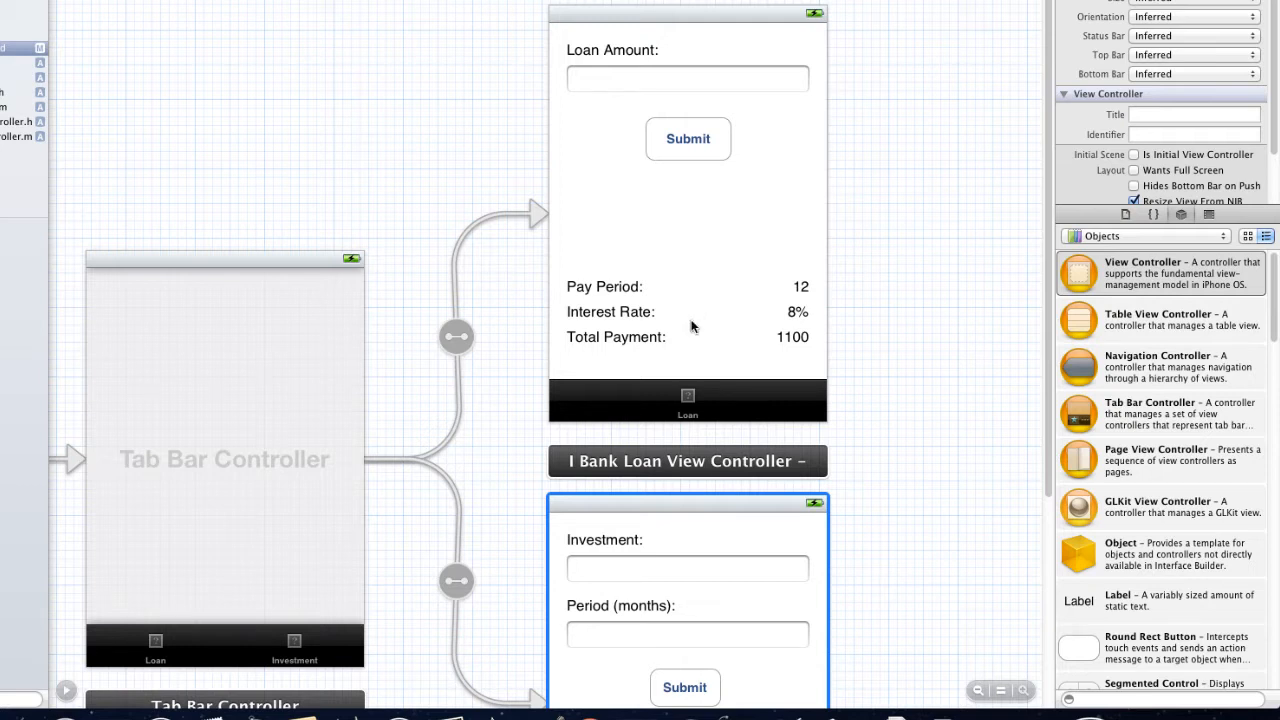
click(1160, 648)
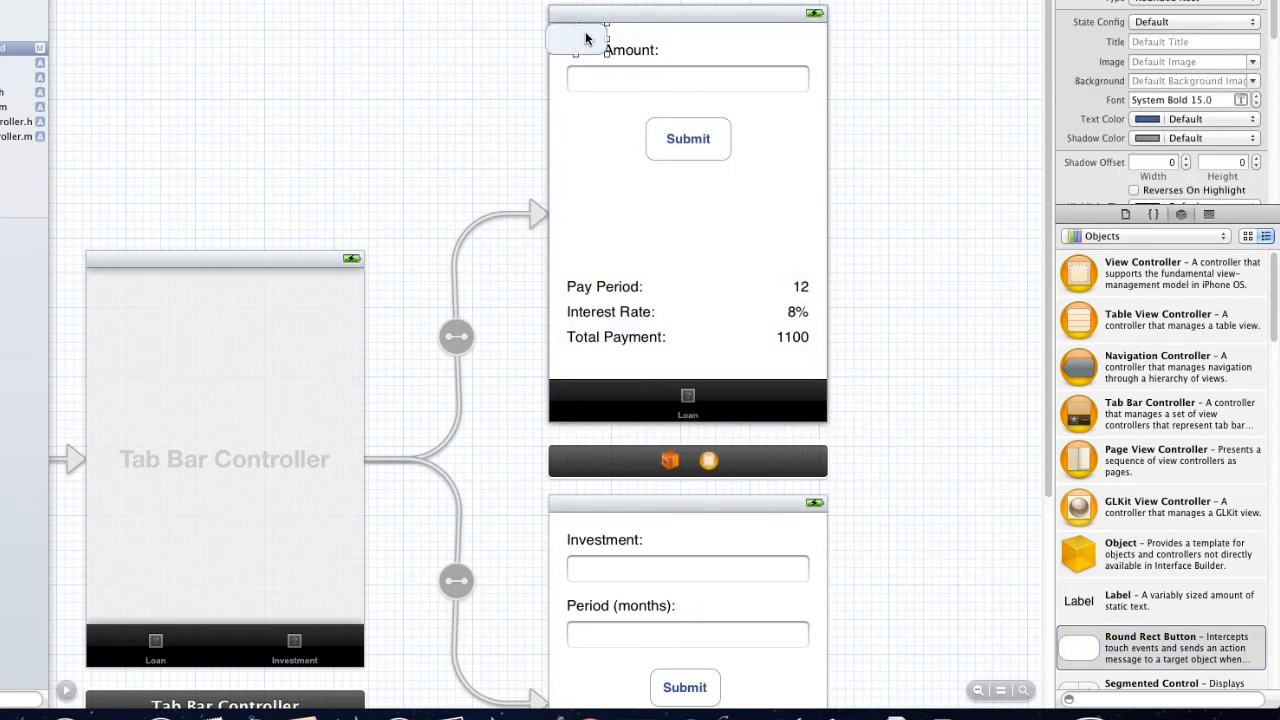
Resize the new button to fill the Loan view above the tab bar.
click(580, 38)
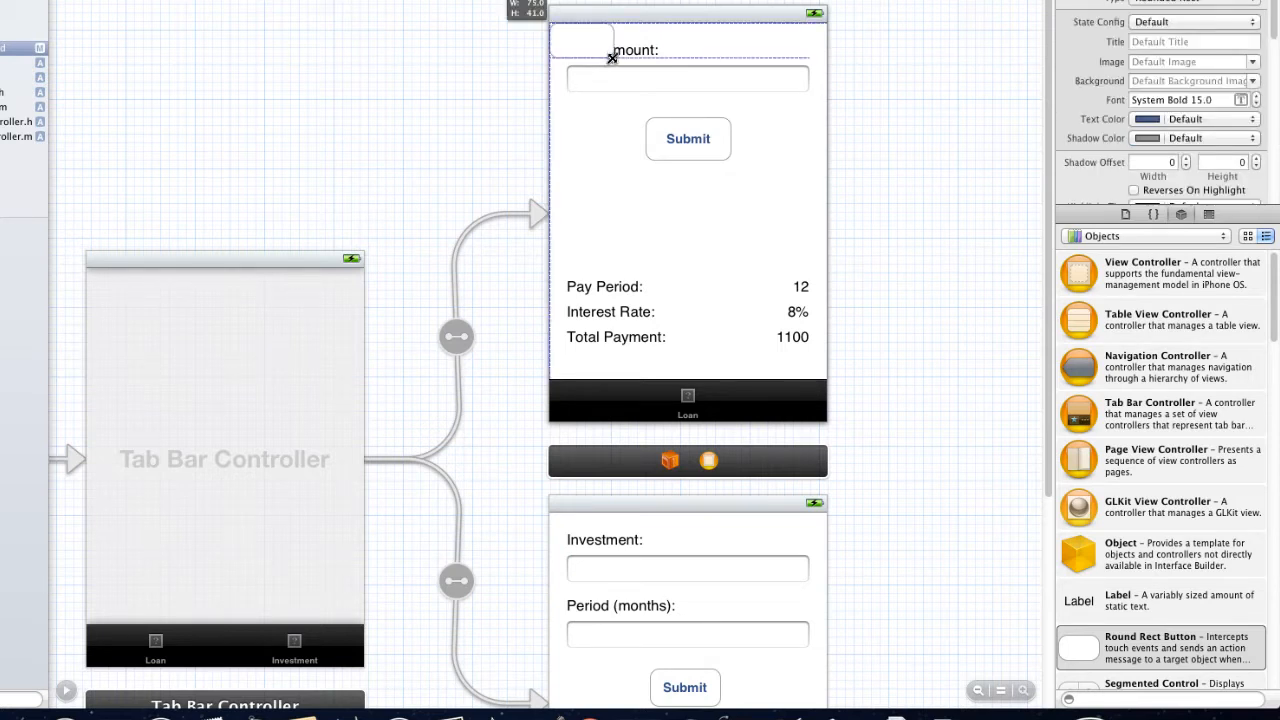
drag(612, 56, 624, 94)
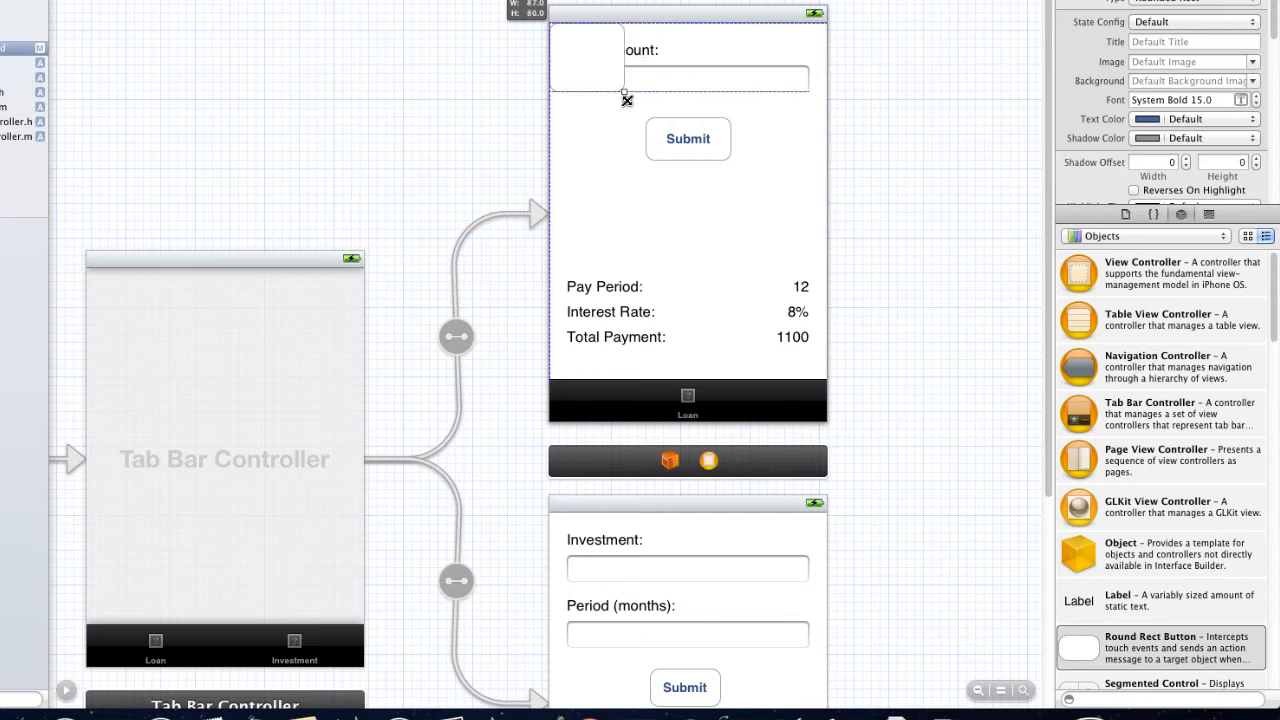
drag(624, 96, 822, 378)
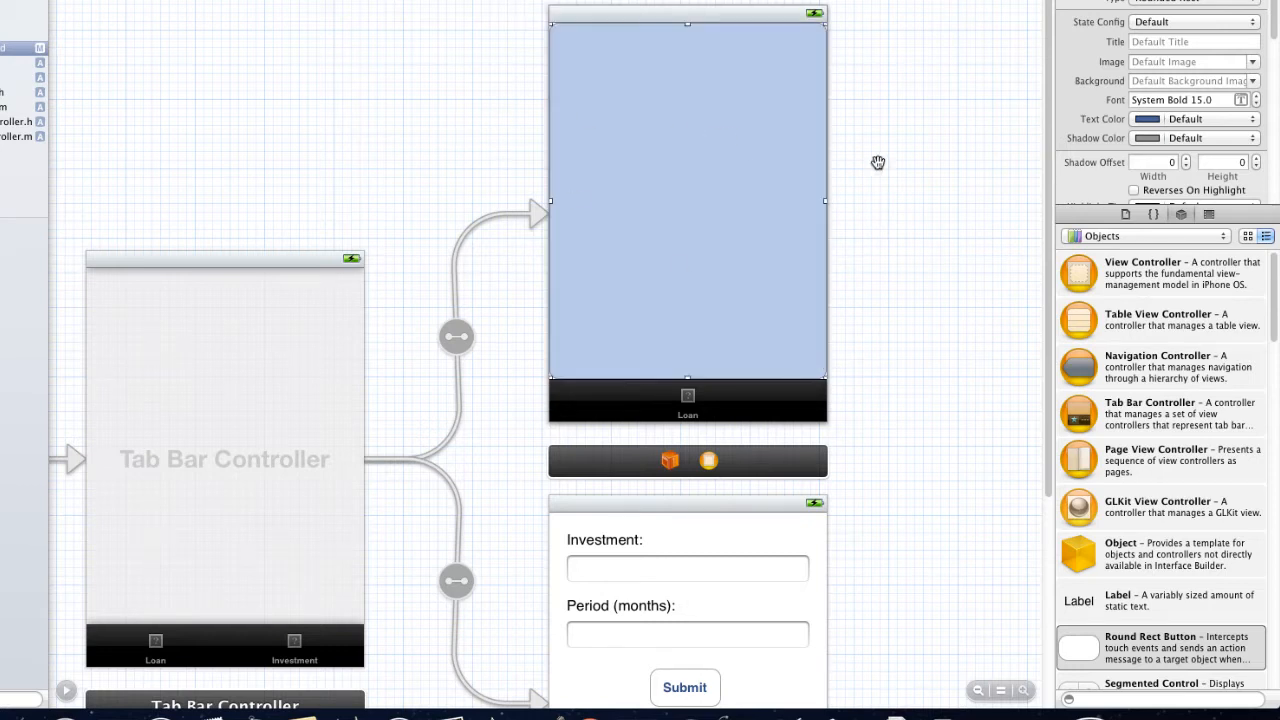
mouse_move(568, 178)
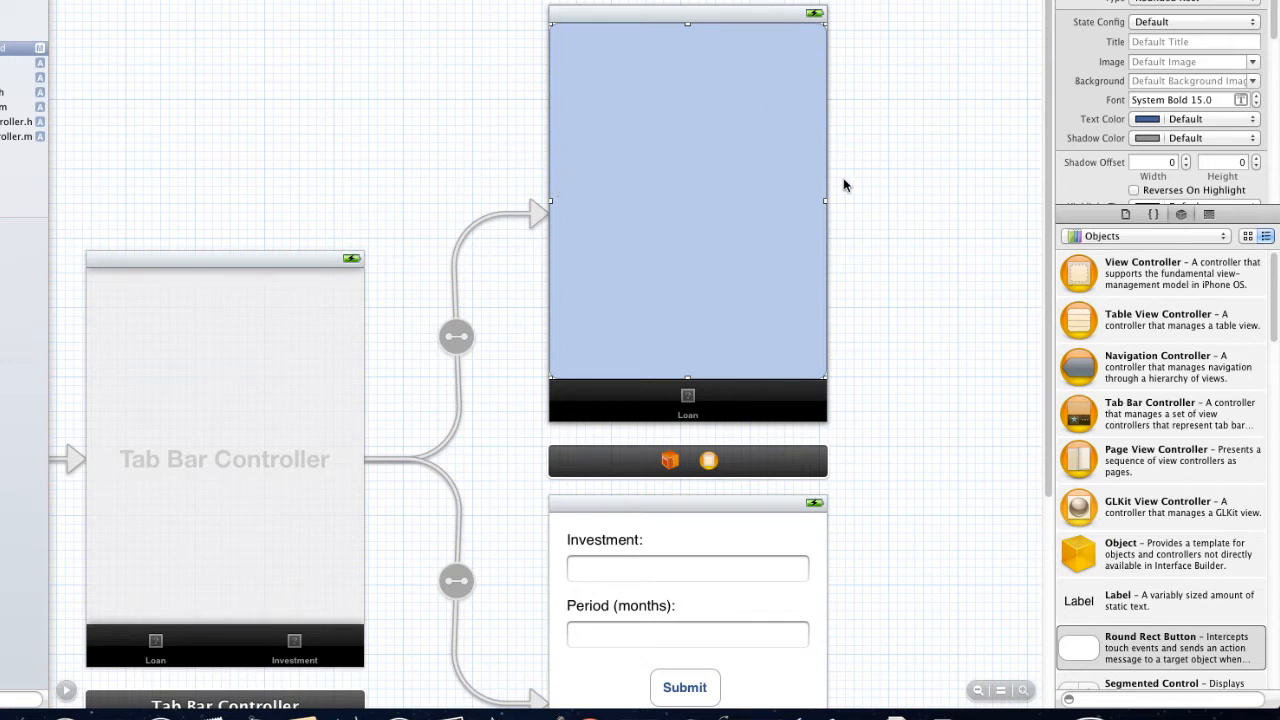
mouse_move(446, 710)
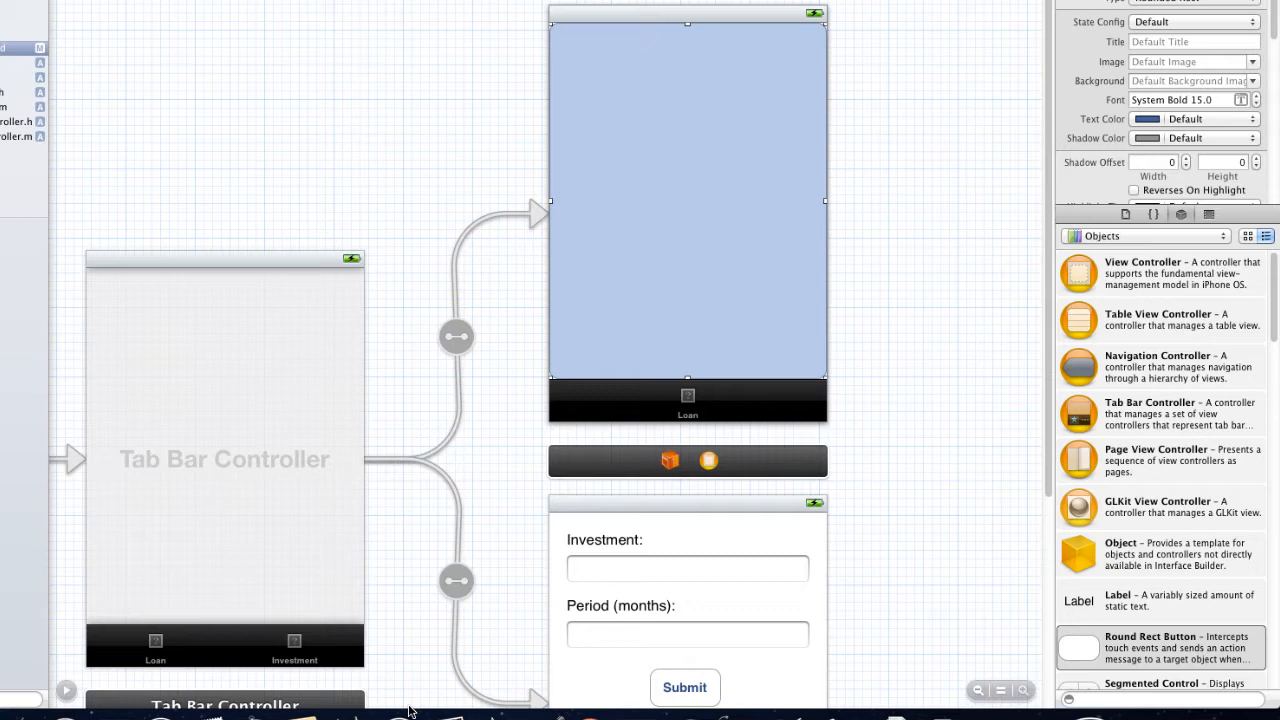
mouse_move(56, 650)
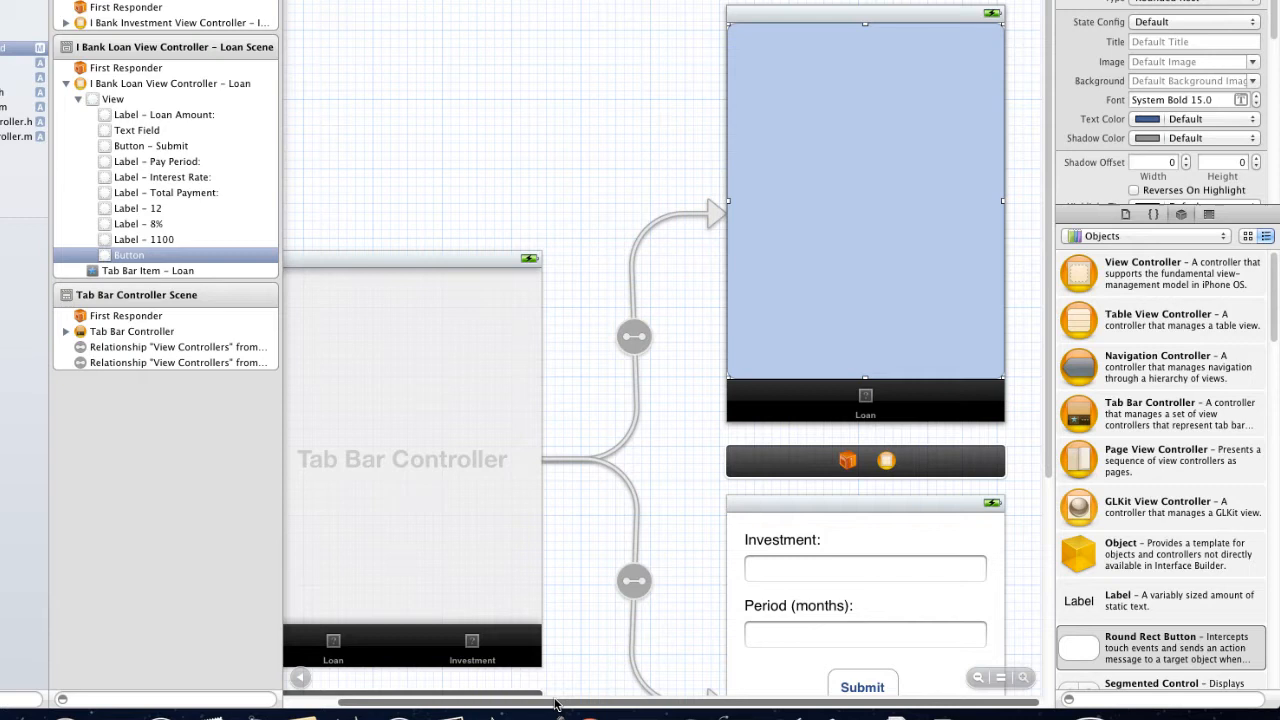
mouse_move(208, 288)
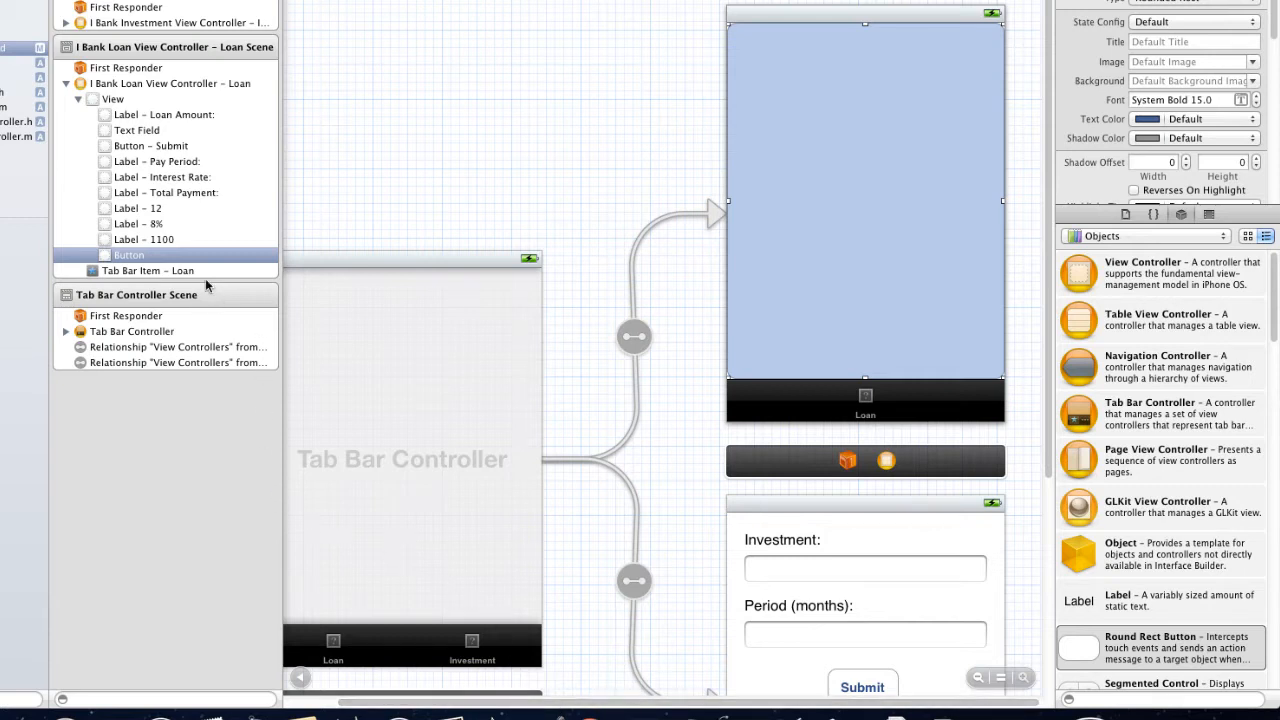
mouse_move(184, 260)
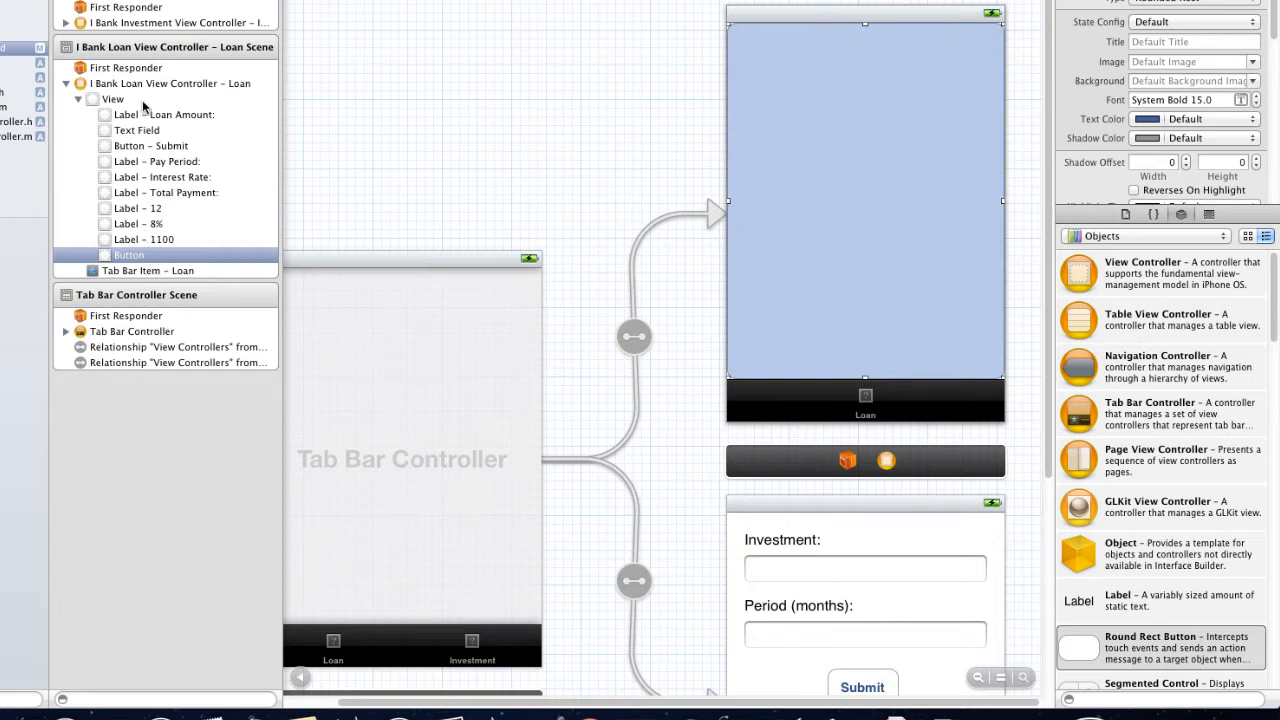
Reorder the full-screen button behind all other Loan view controls.
click(164, 114)
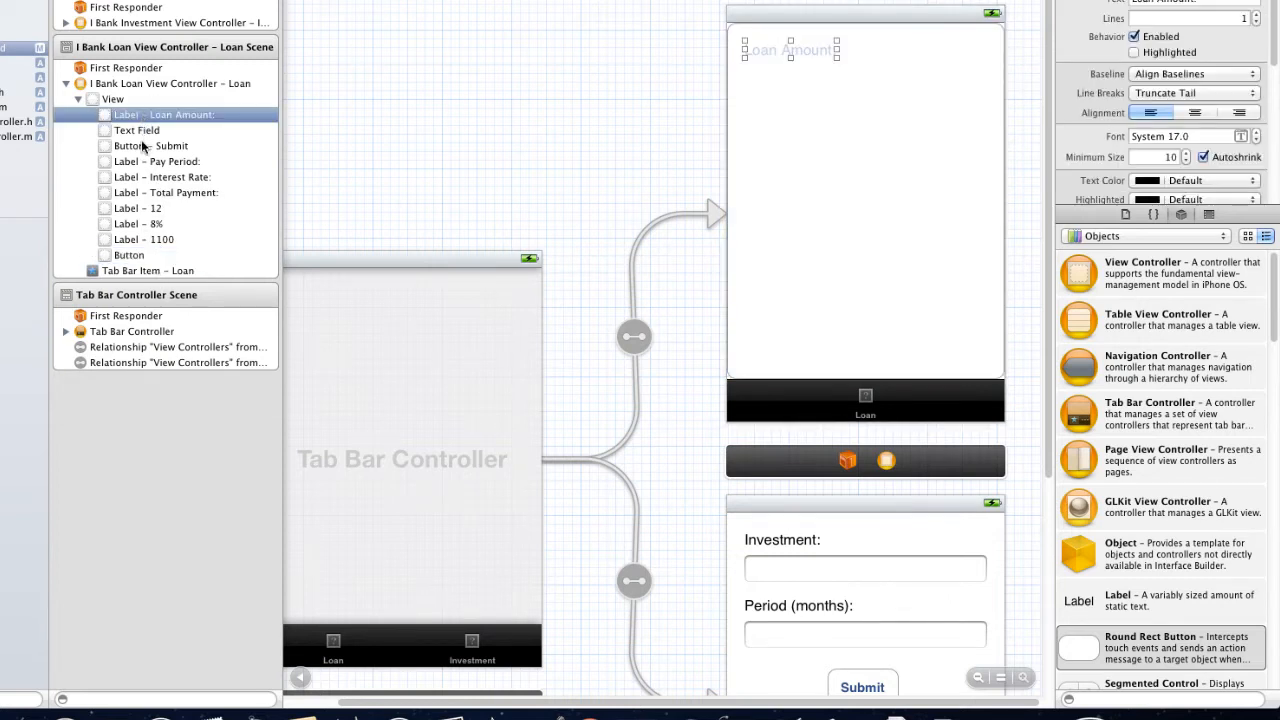
click(128, 256)
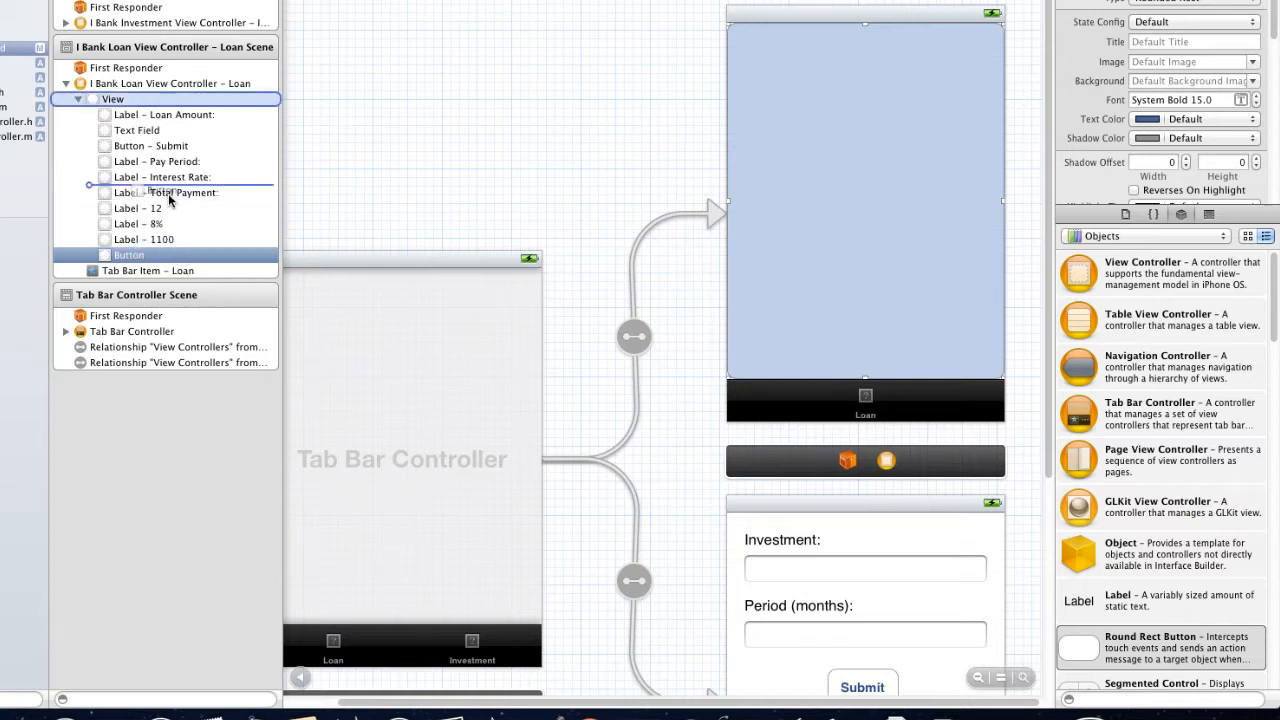
click(164, 114)
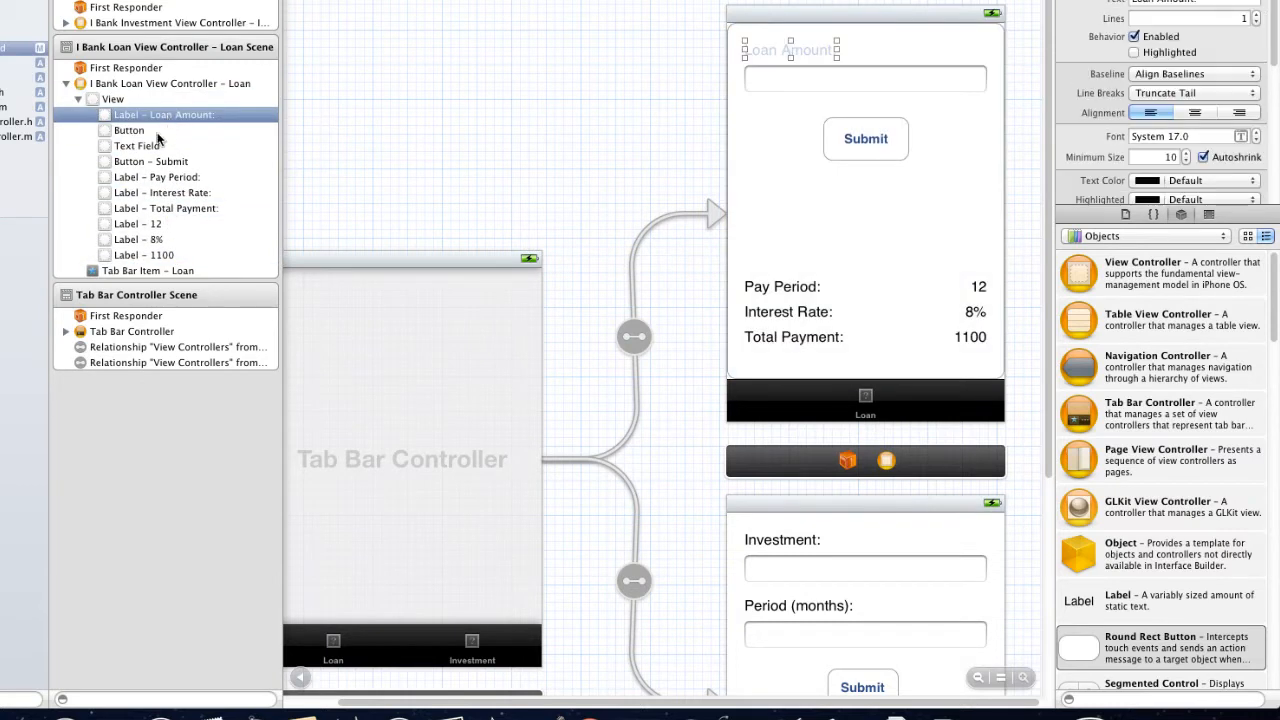
click(128, 114)
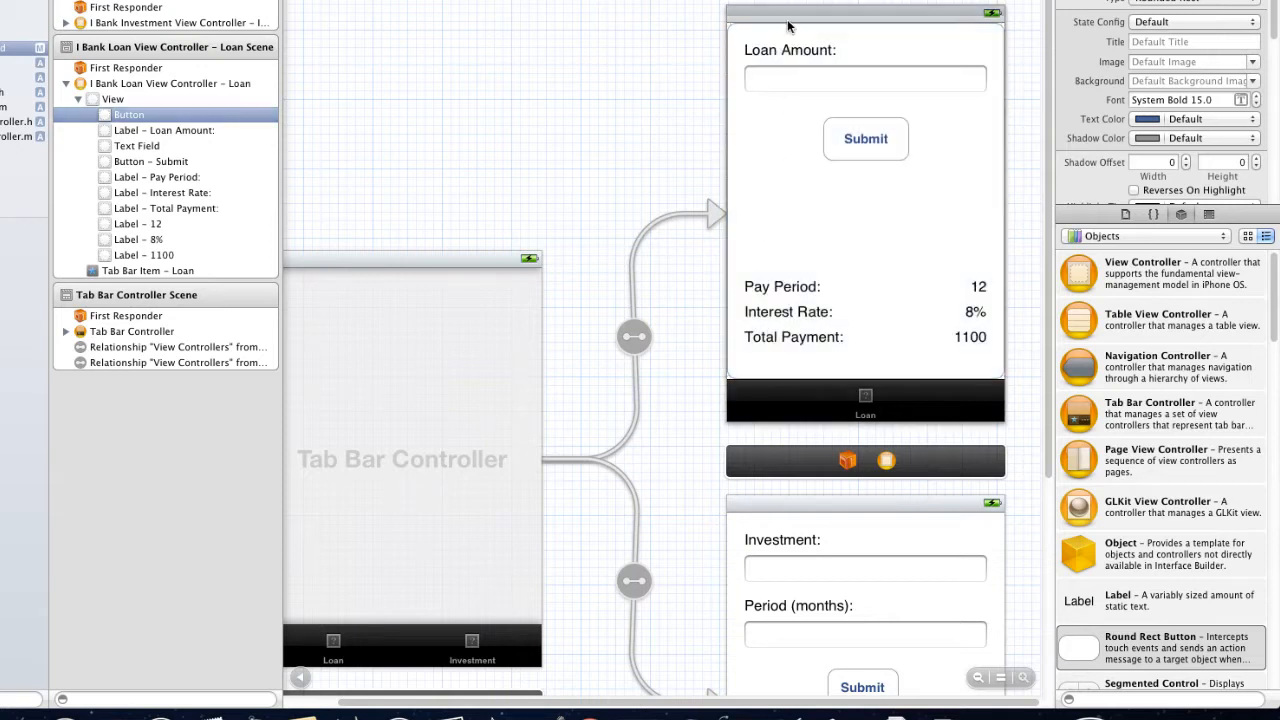
mouse_move(904, 204)
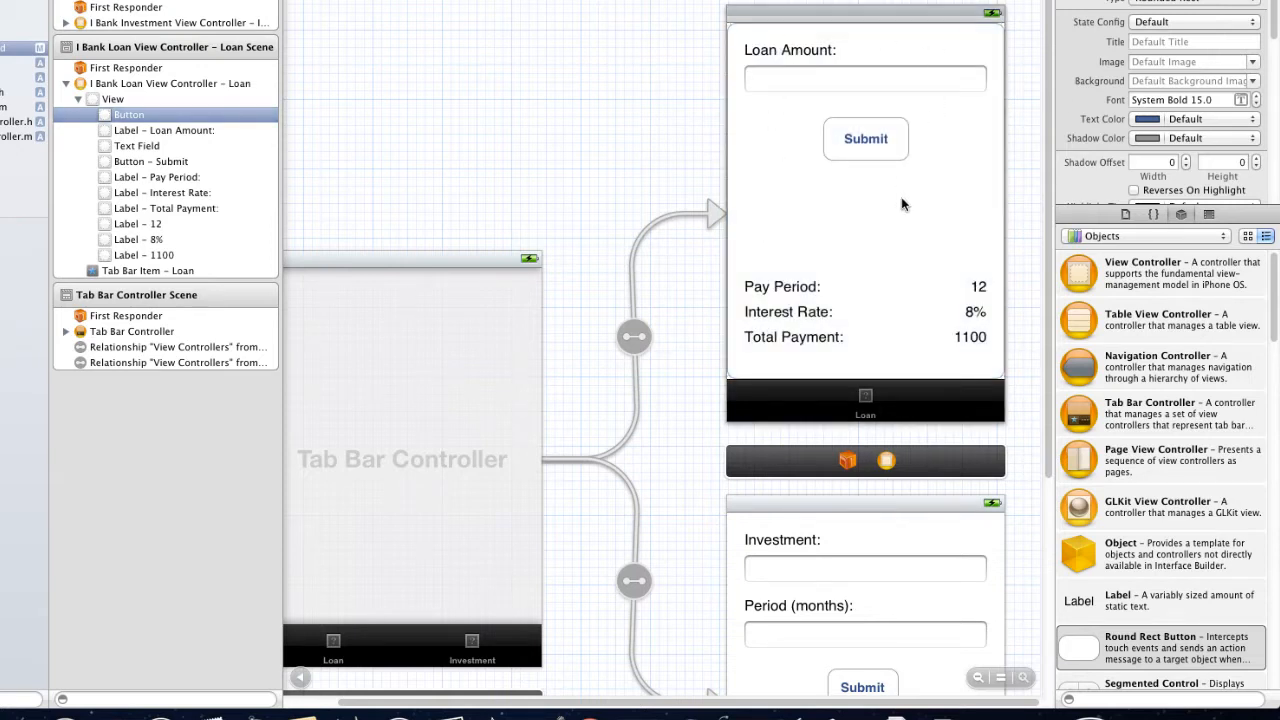
mouse_move(904, 206)
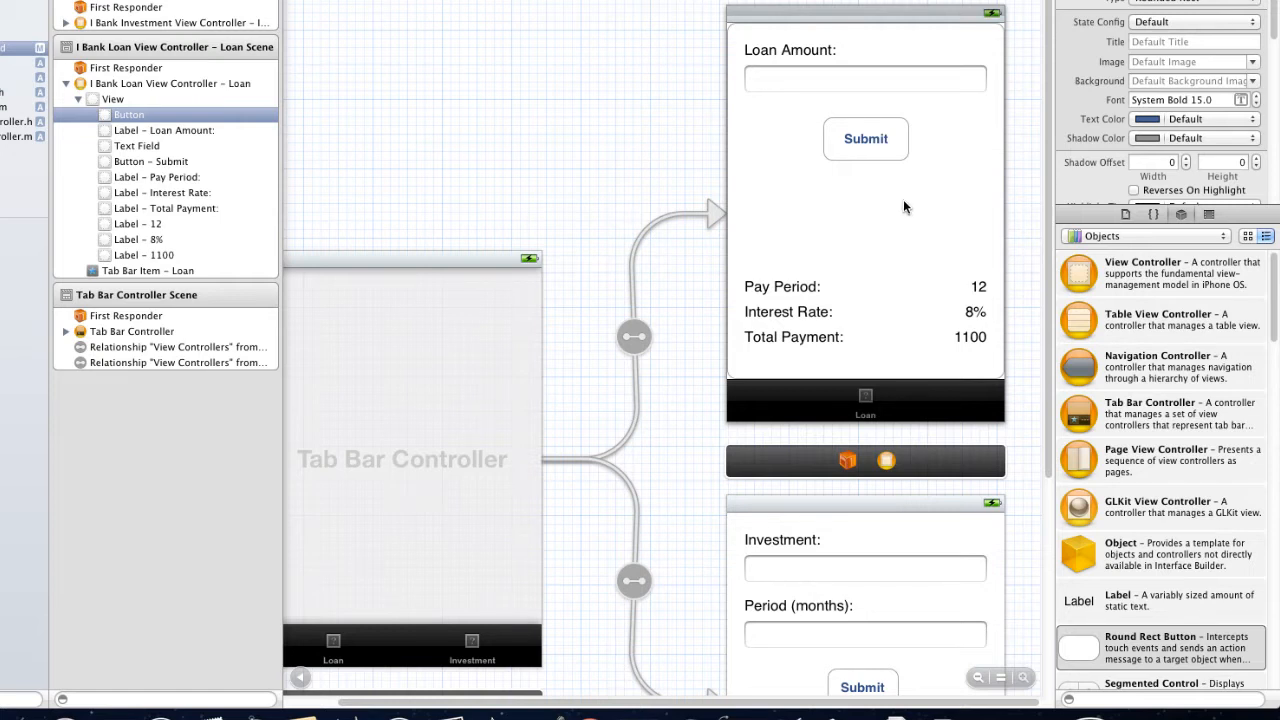
mouse_move(620, 32)
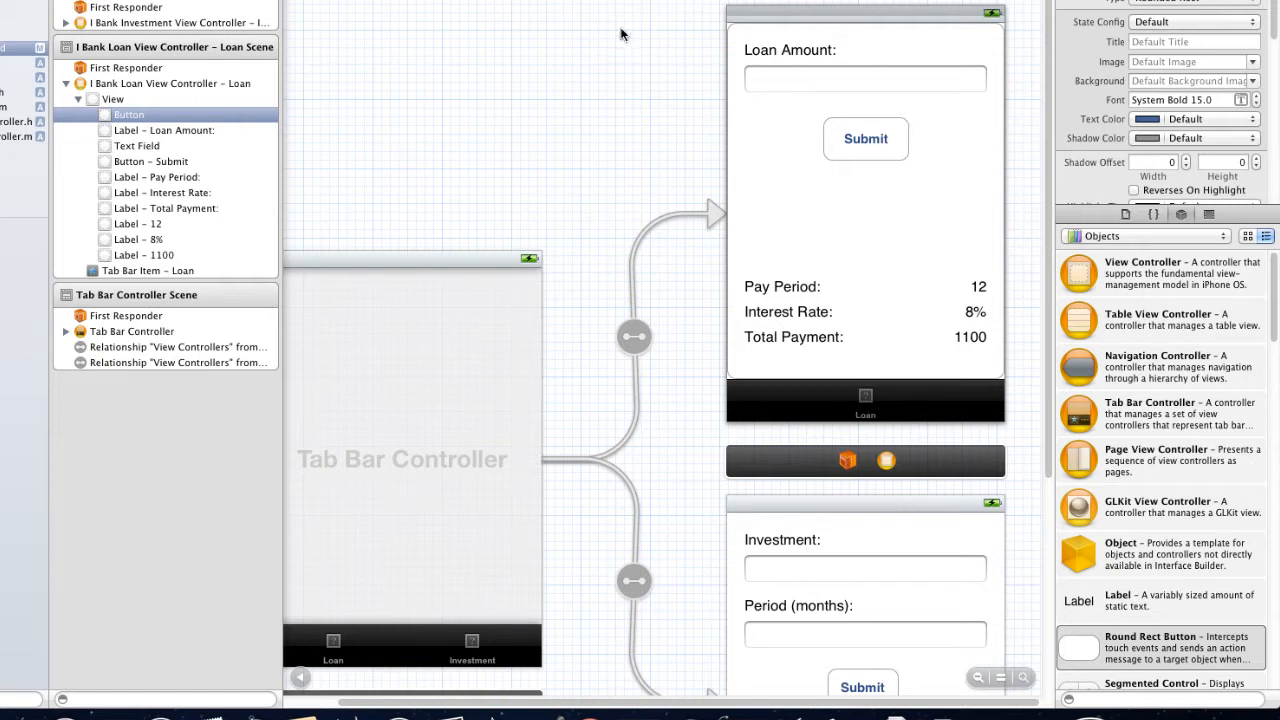
mouse_move(940, 274)
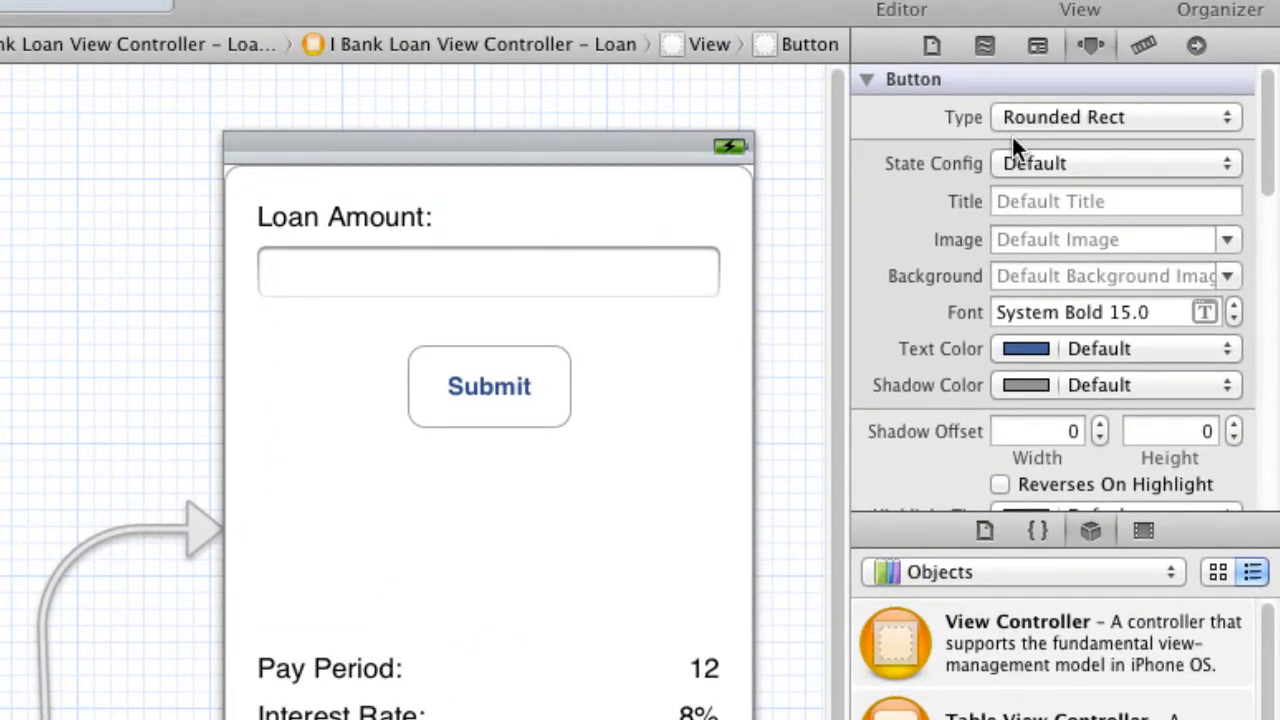
Change the background button's Type from Rounded Rect to Custom.
click(1116, 116)
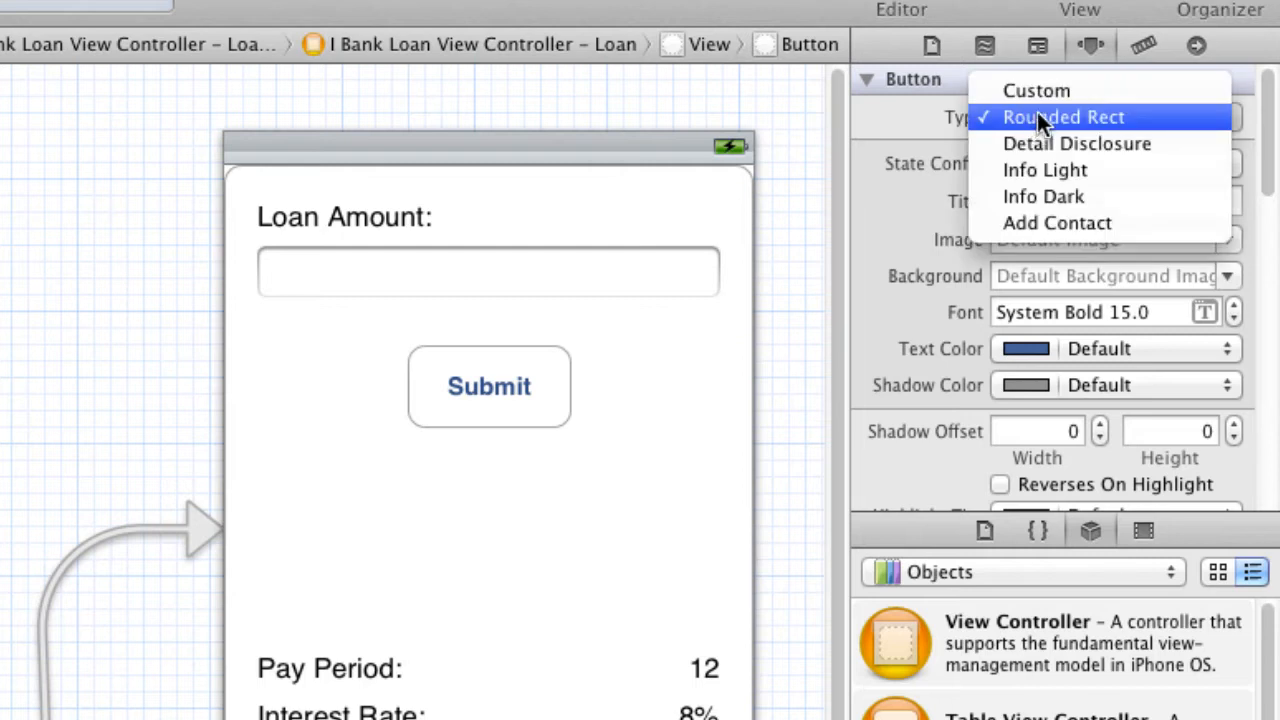
click(1036, 90)
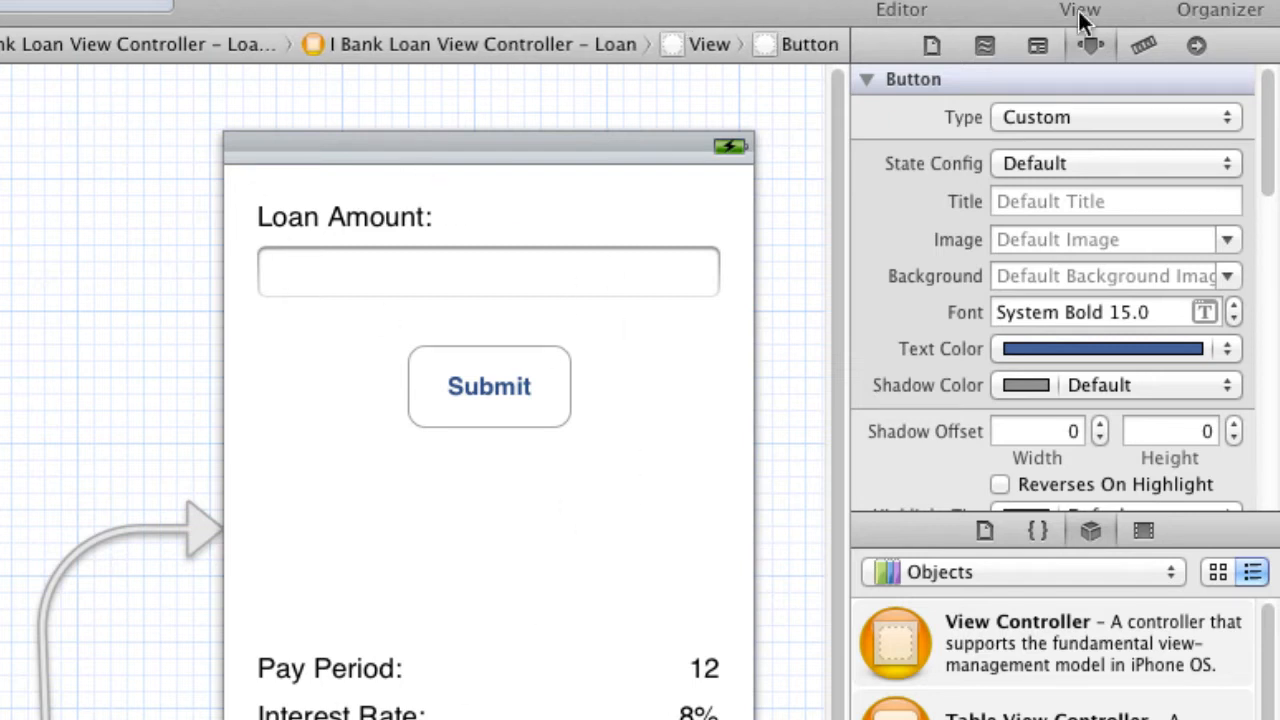
mouse_move(540, 620)
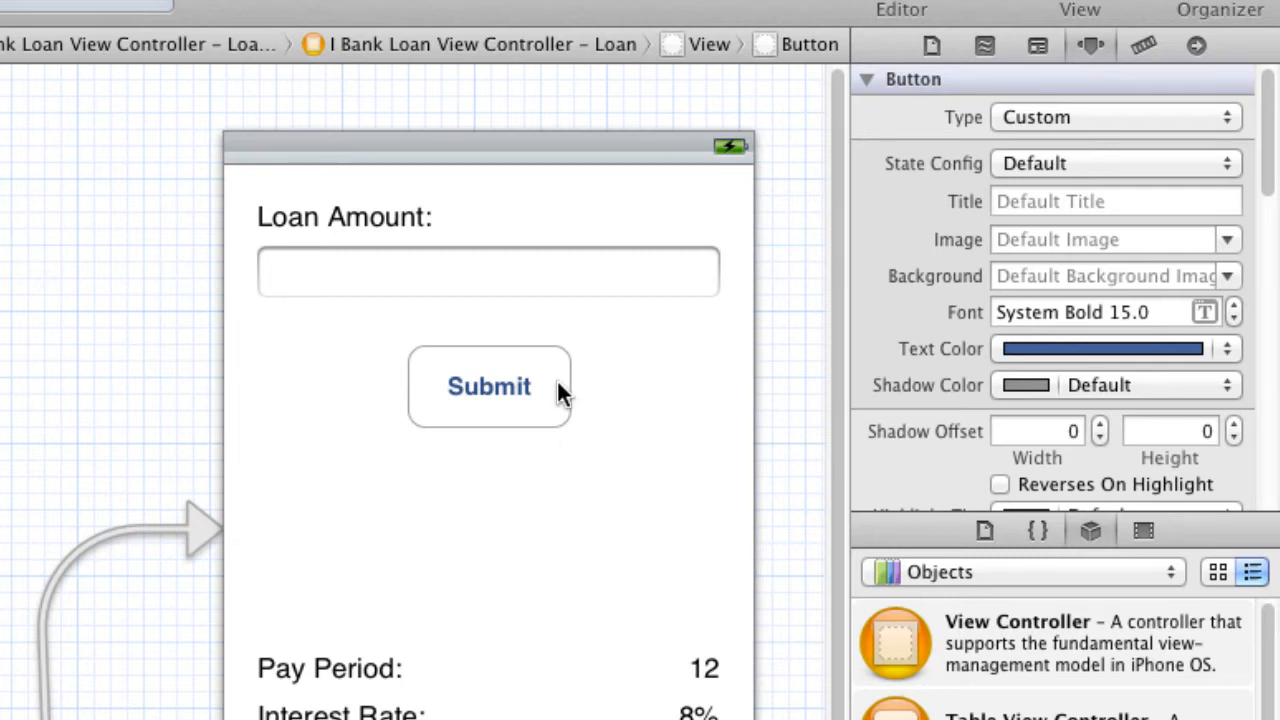
click(488, 386)
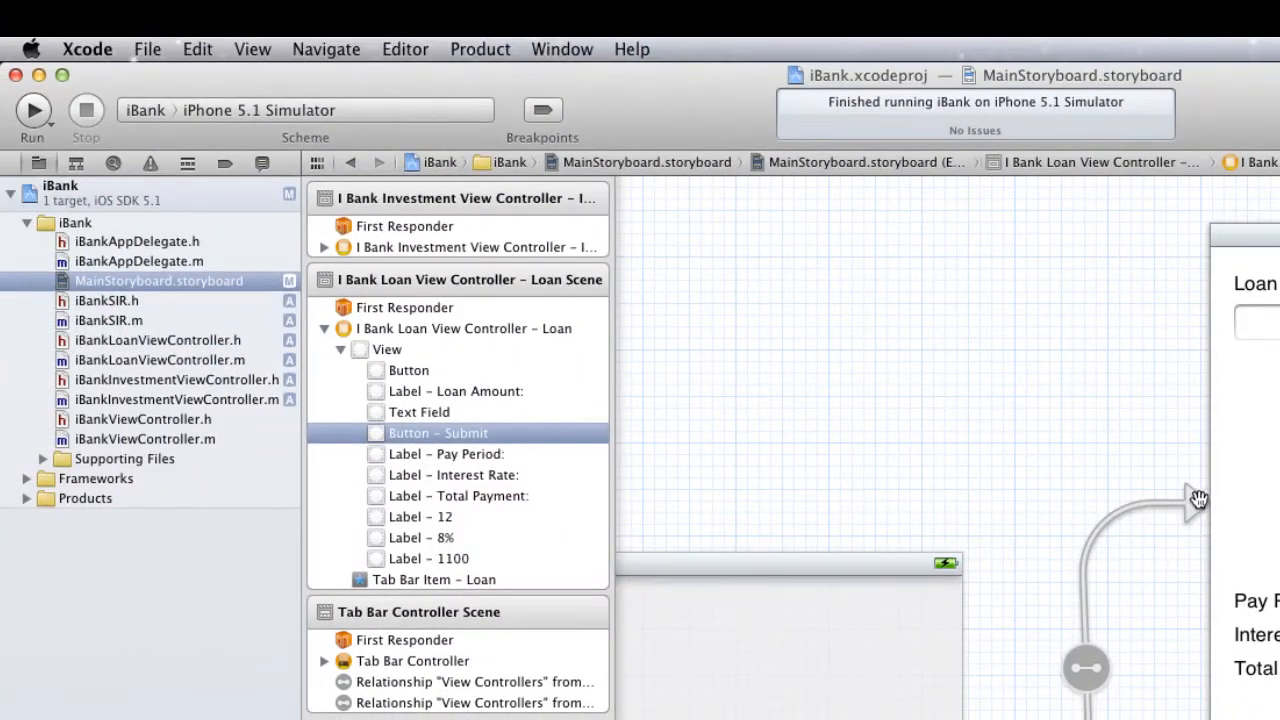
mouse_move(122, 390)
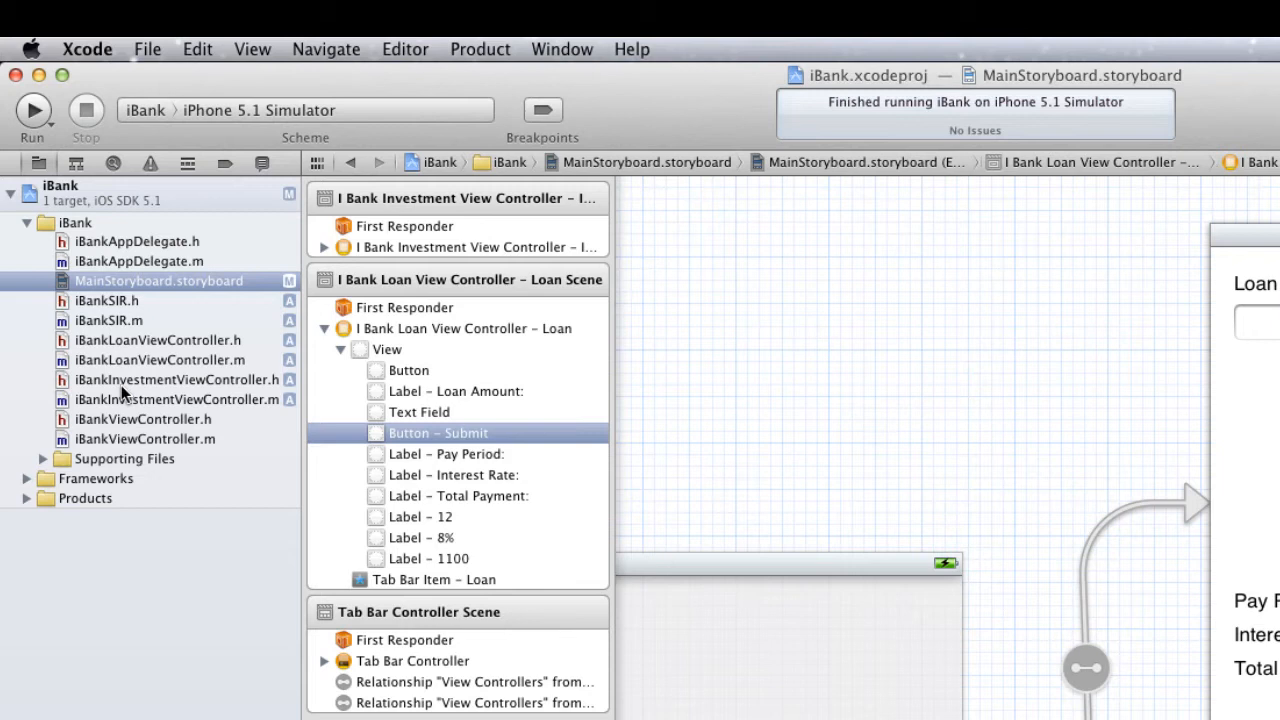
mouse_move(144, 344)
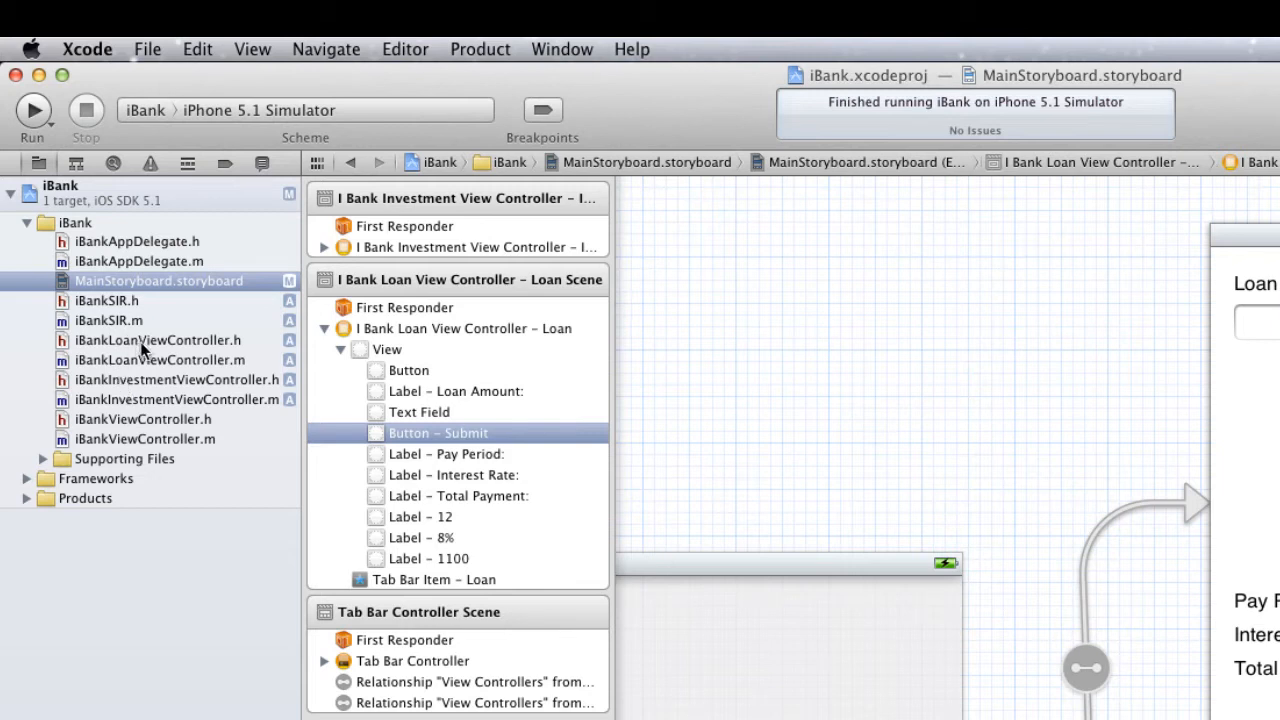
Declare -(IBAction)dismissKeyboard:(UIButton *)sender; in iBankLoanViewController.h below submit:.
click(156, 340)
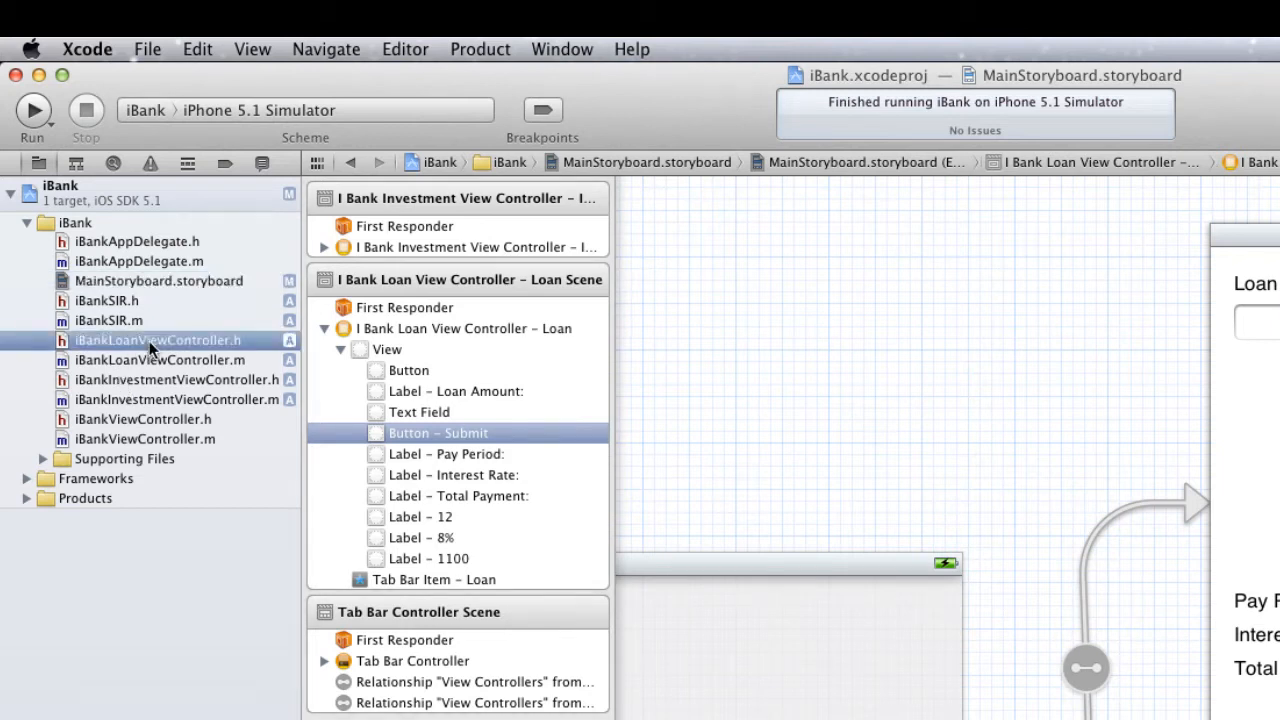
click(156, 340)
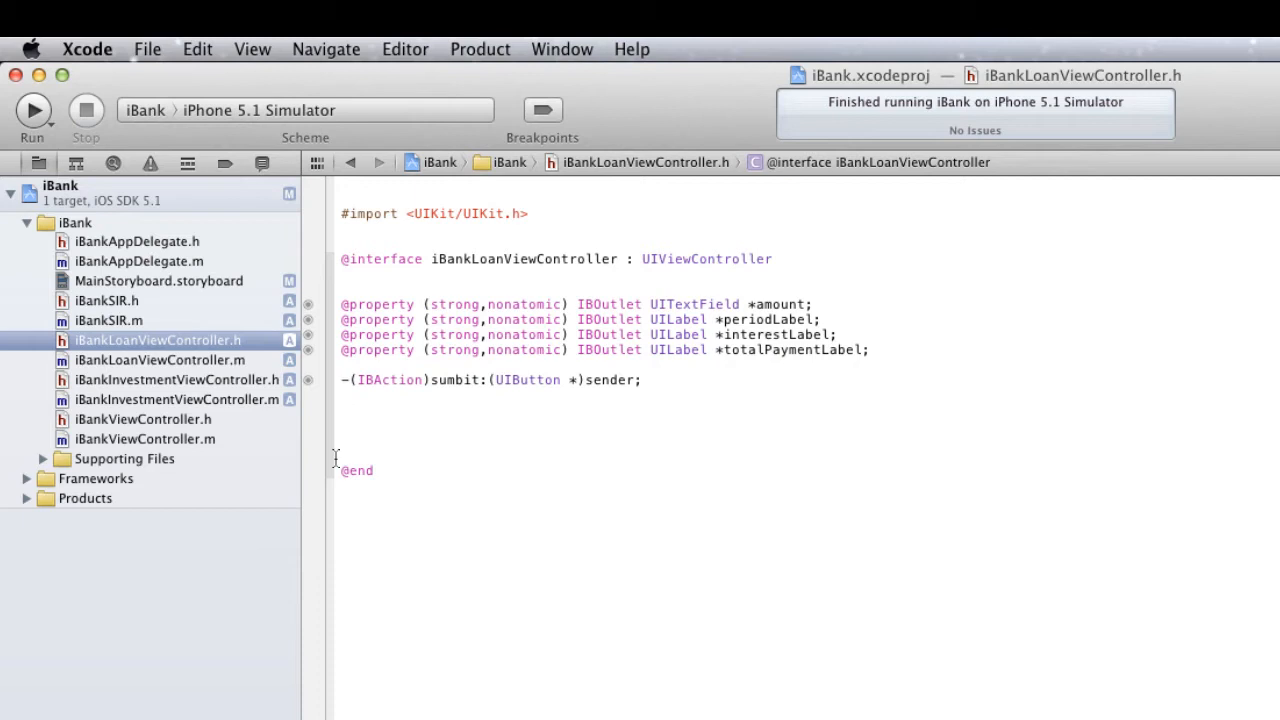
text(-(in)
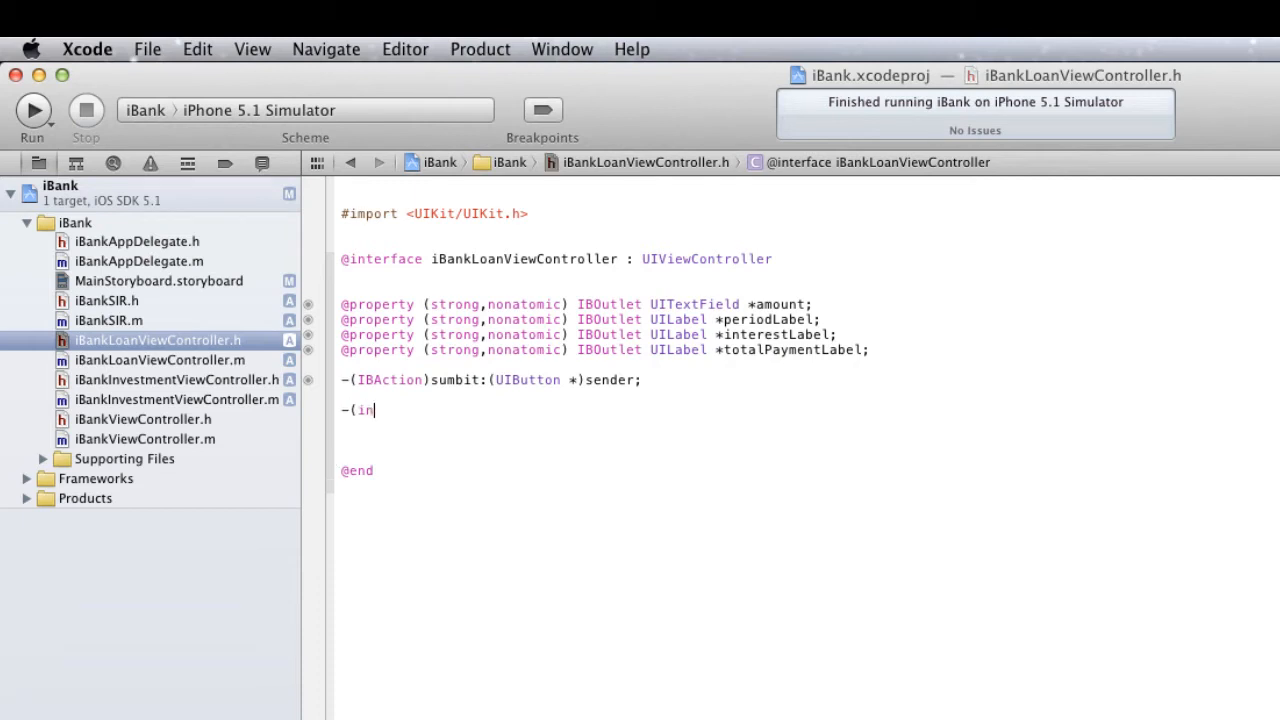
text(n)
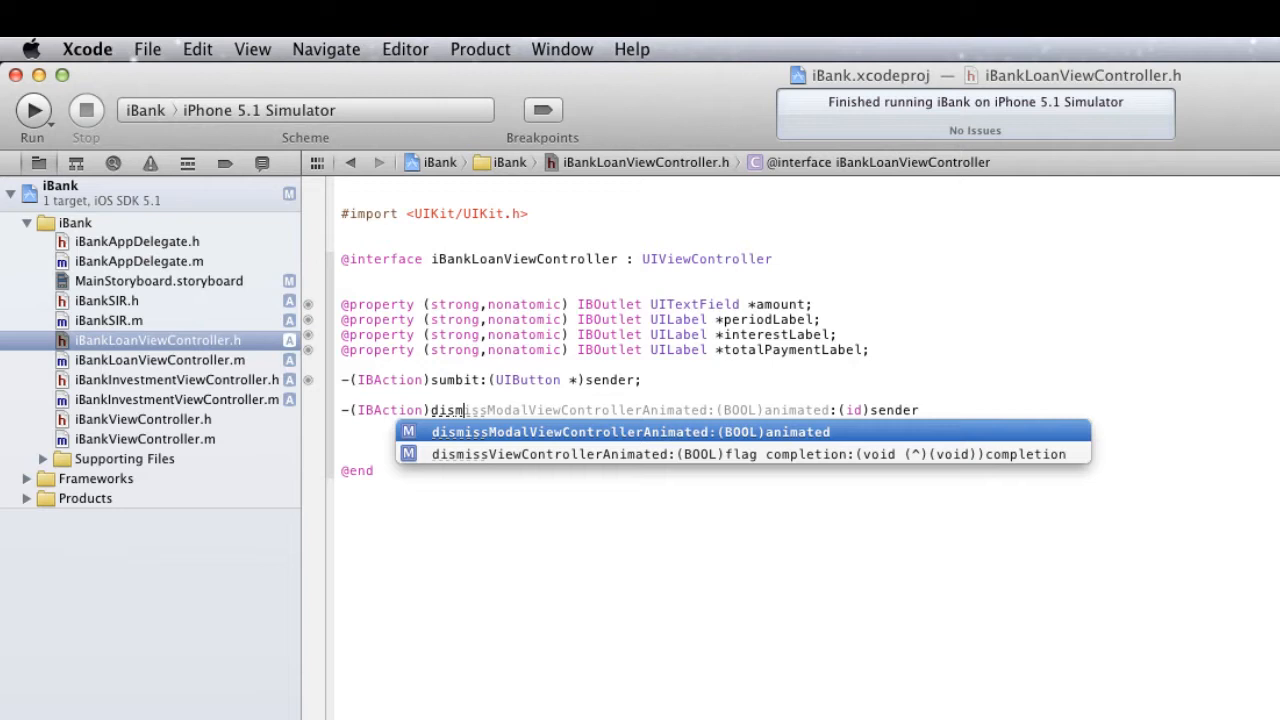
text(iss)
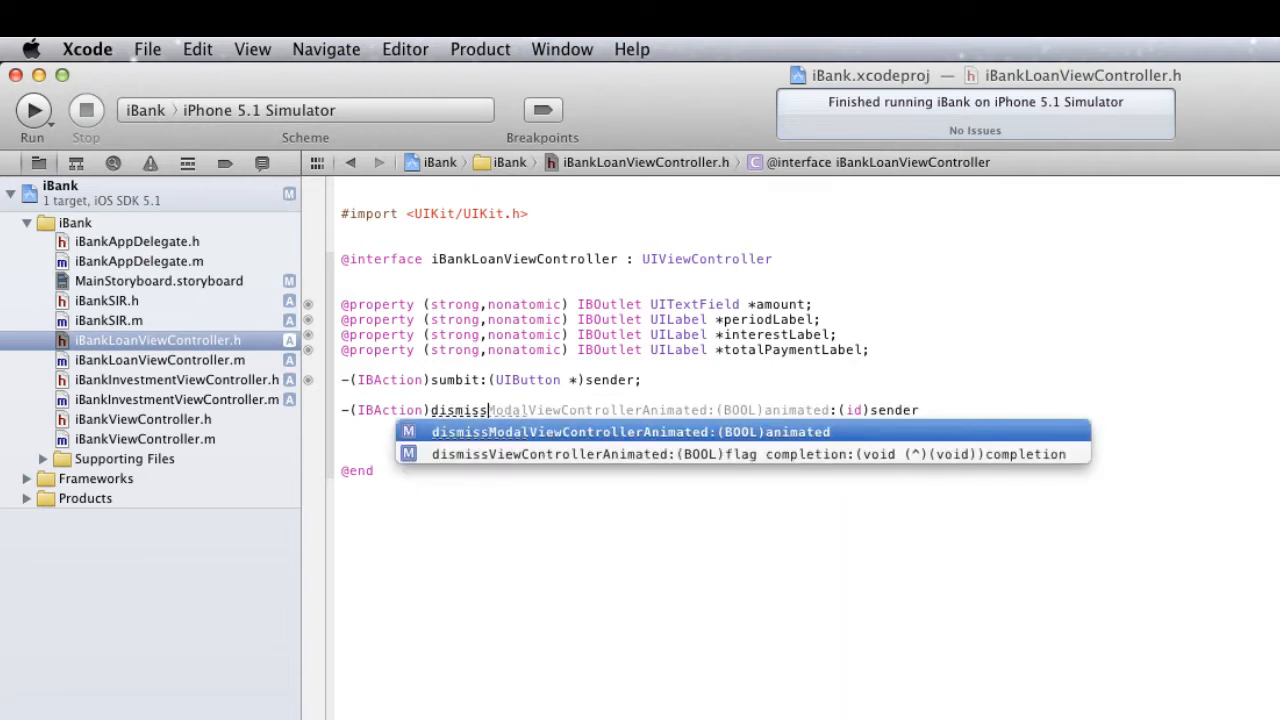
text(Keyb)
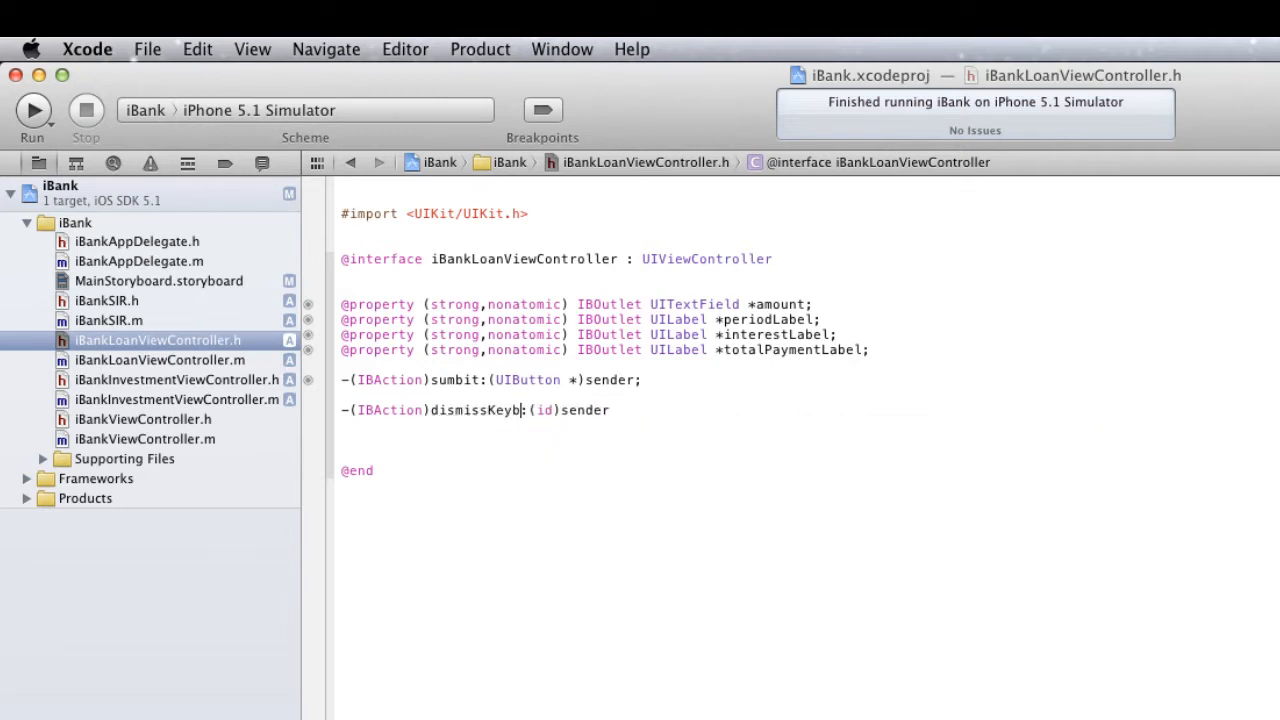
text(oard)
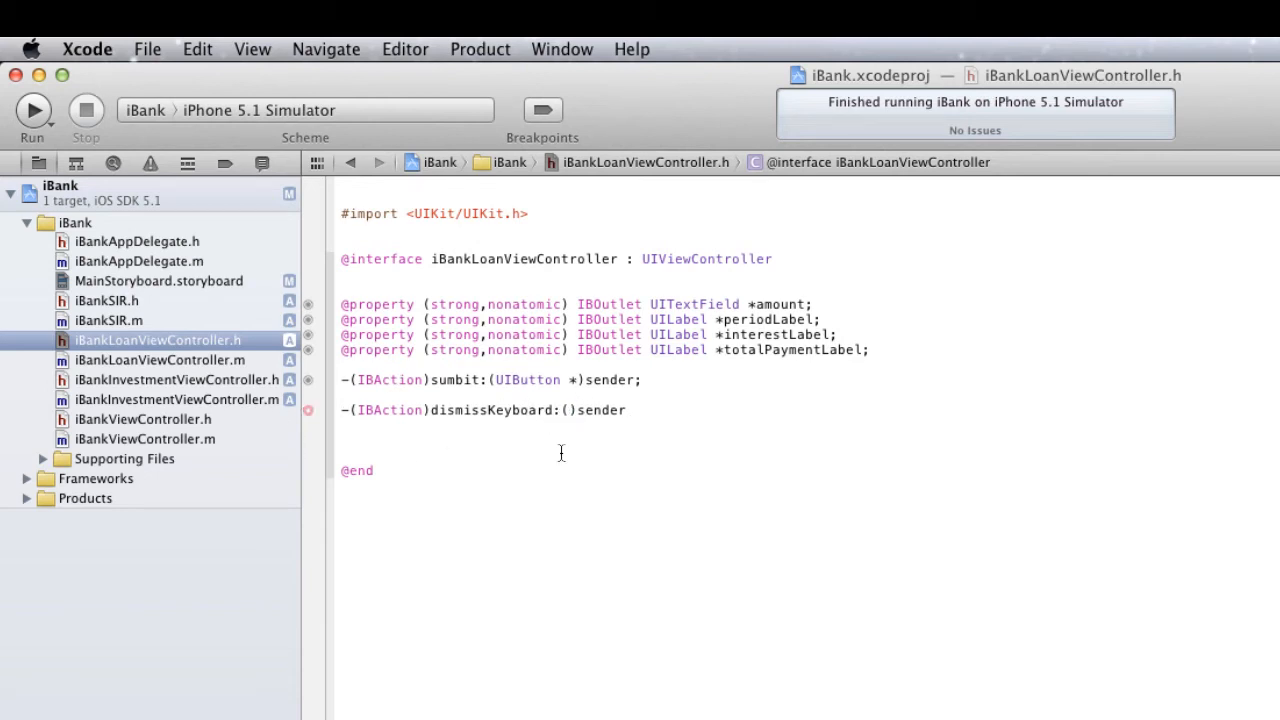
text(UIButton *)
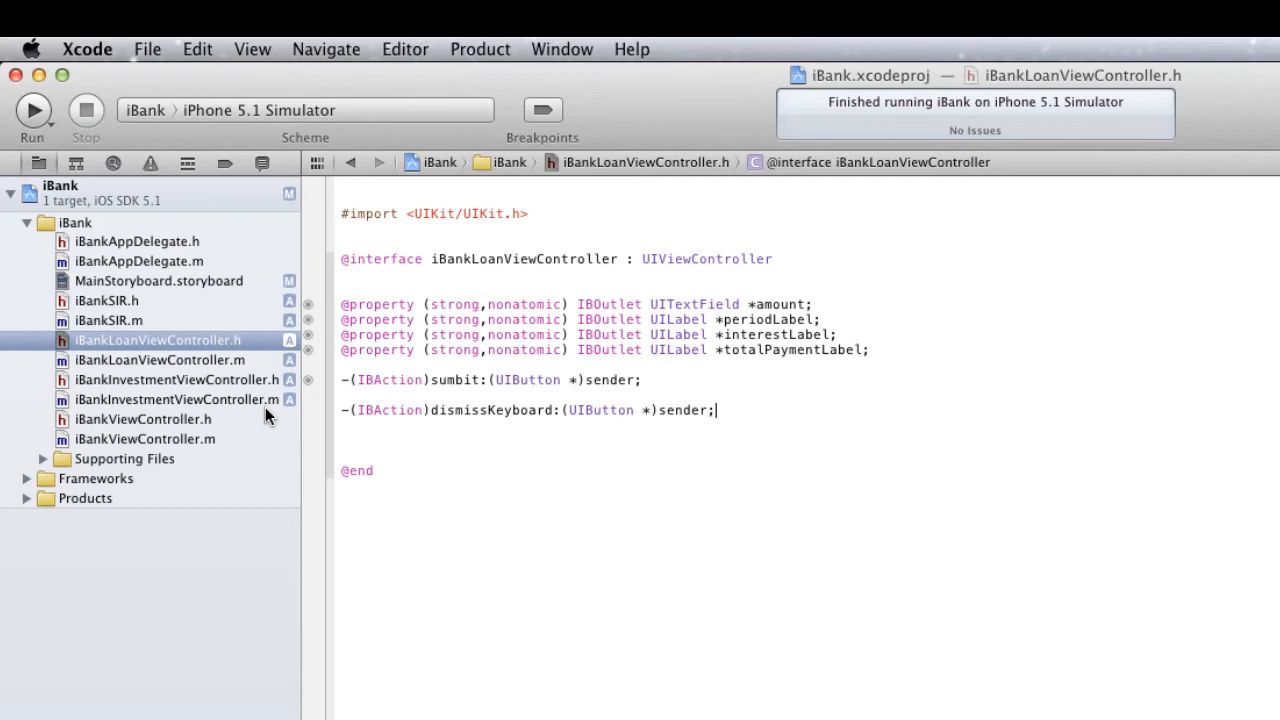
Add an empty dismissKeyboard:(UIButton *)sender method to iBankLoanViewController.m after submit:.
click(158, 360)
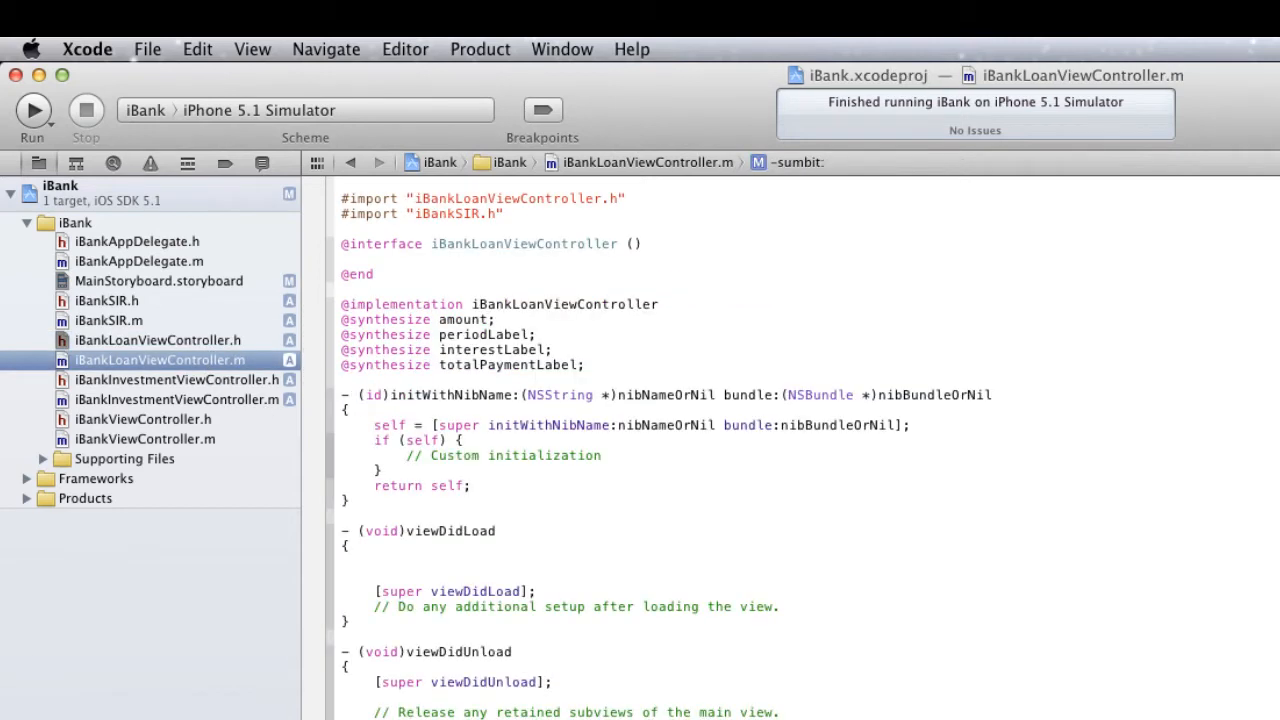
scroll(down, 3)
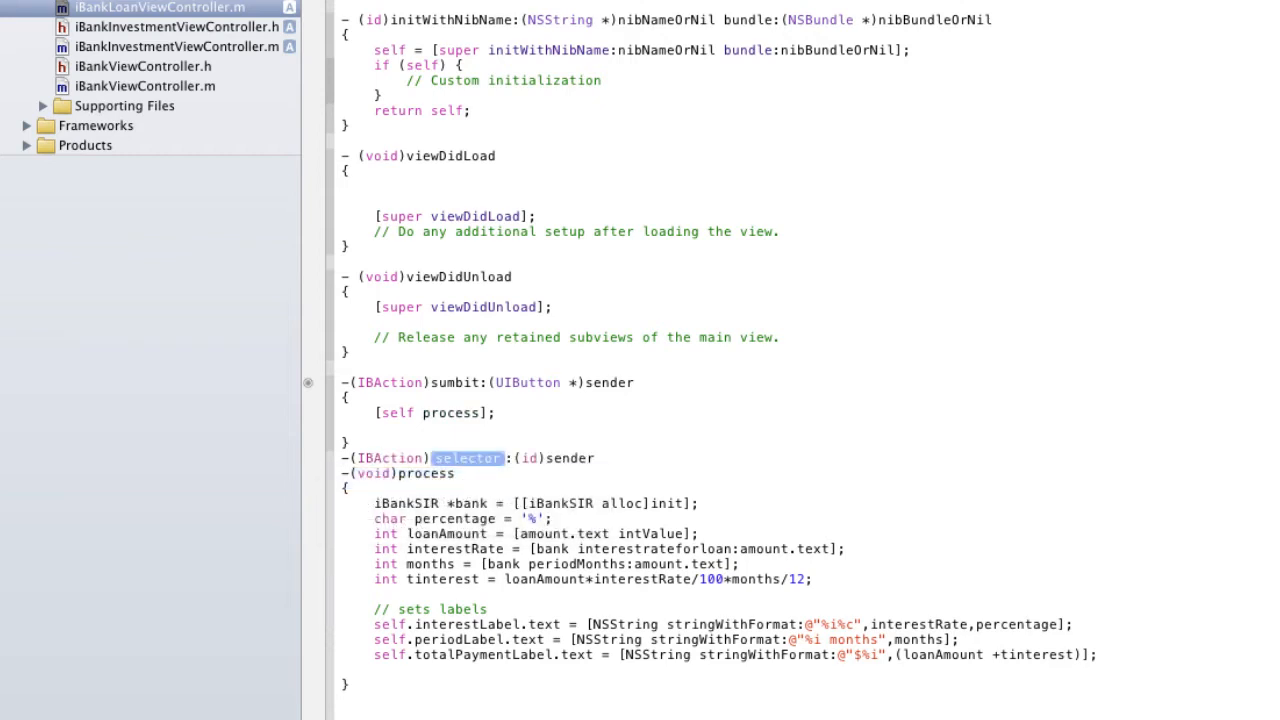
text(dismissKeyboard:(UIButton *)
text({)
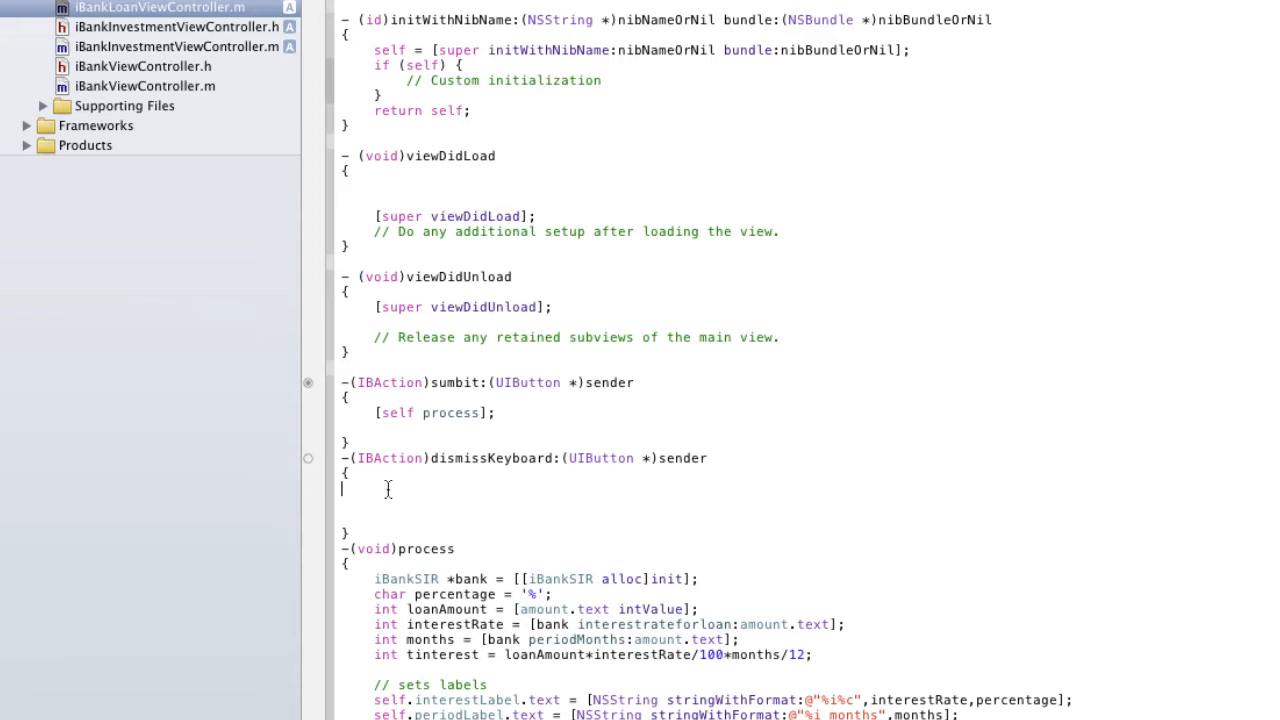
triple_click(388, 488)
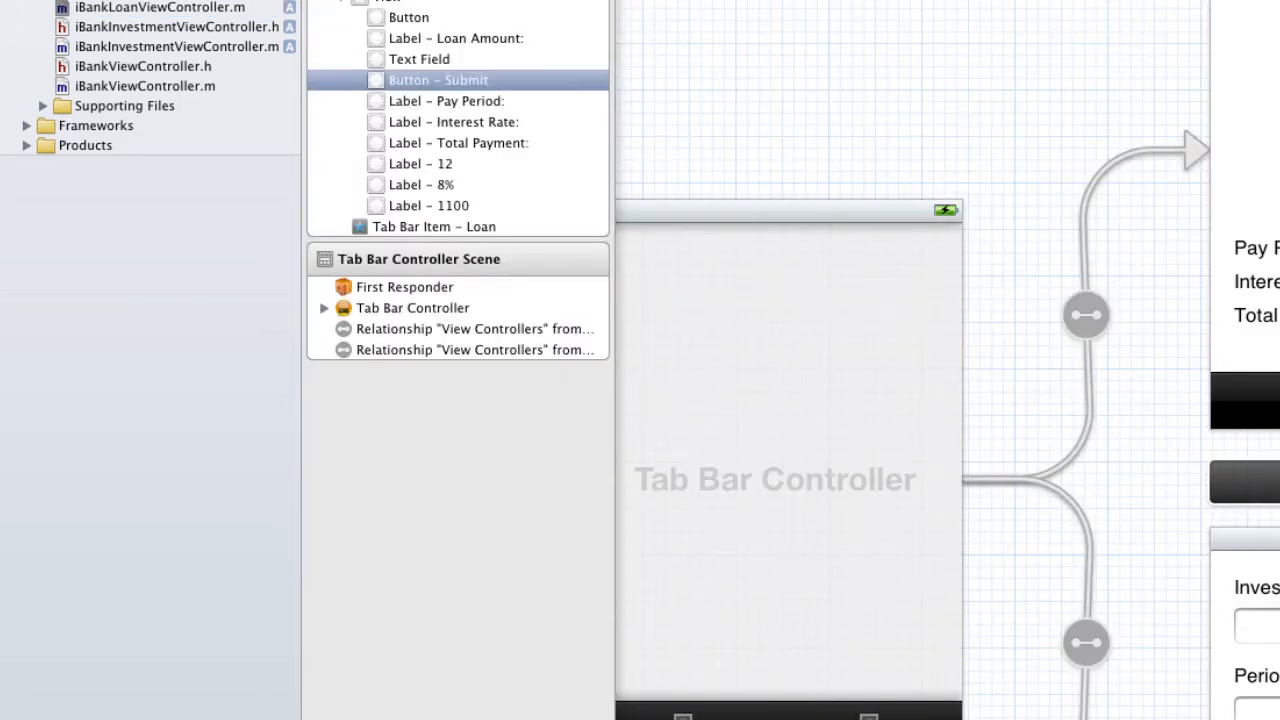
Dismiss the disk-ejection alert and return to dismissKeyboard: in iBankLoanViewController.m.
click(420, 60)
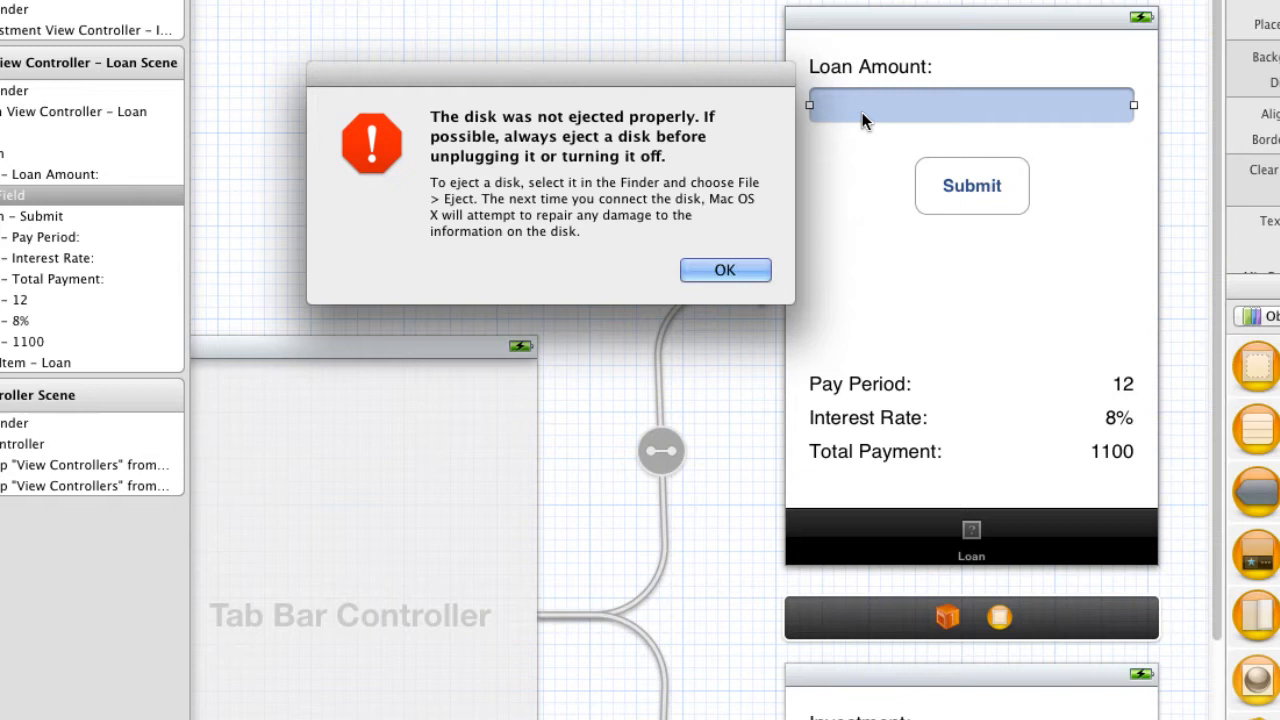
click(724, 270)
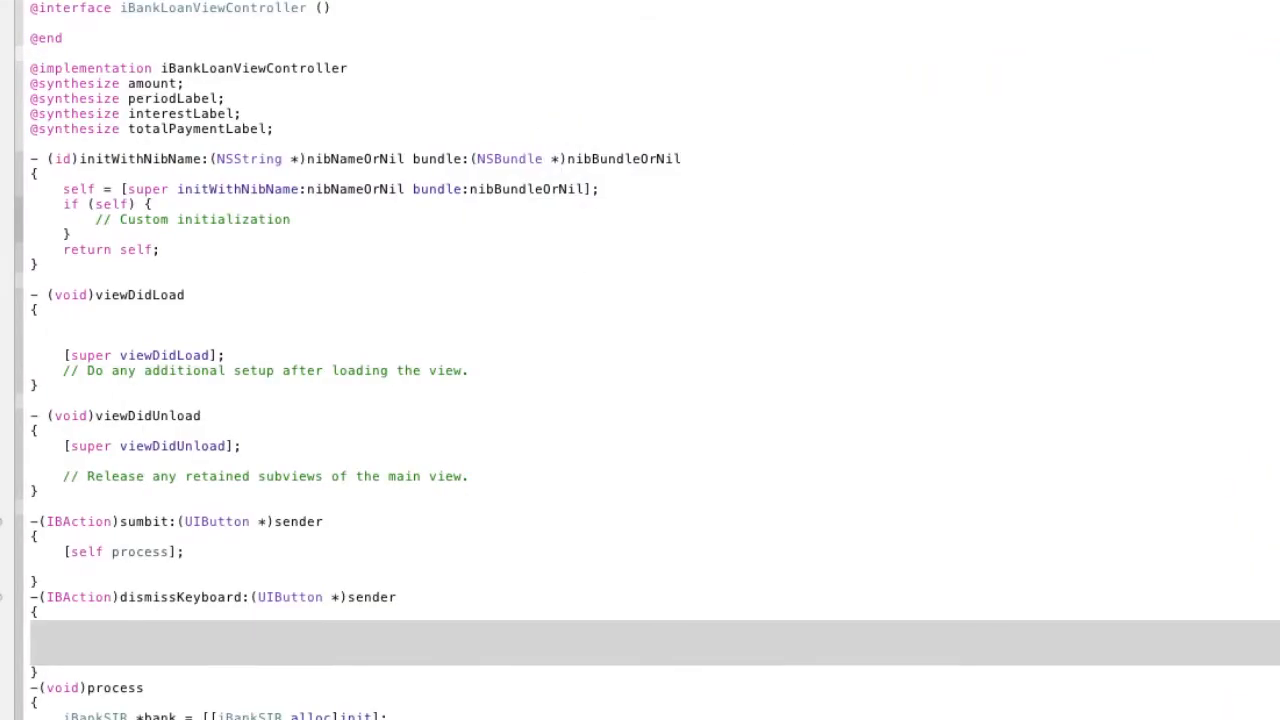
Write [amount resignFirstResponder]; inside dismissKeyboard: and rerun the app.
click(140, 628)
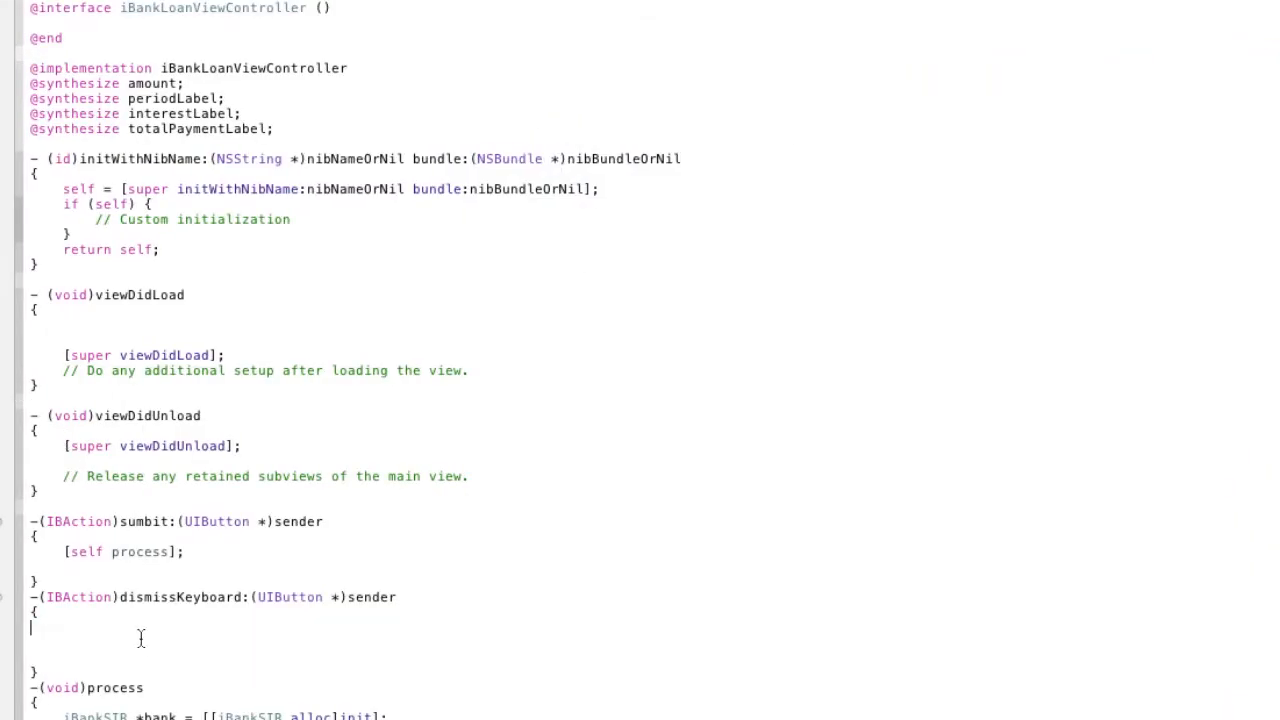
text([amount)
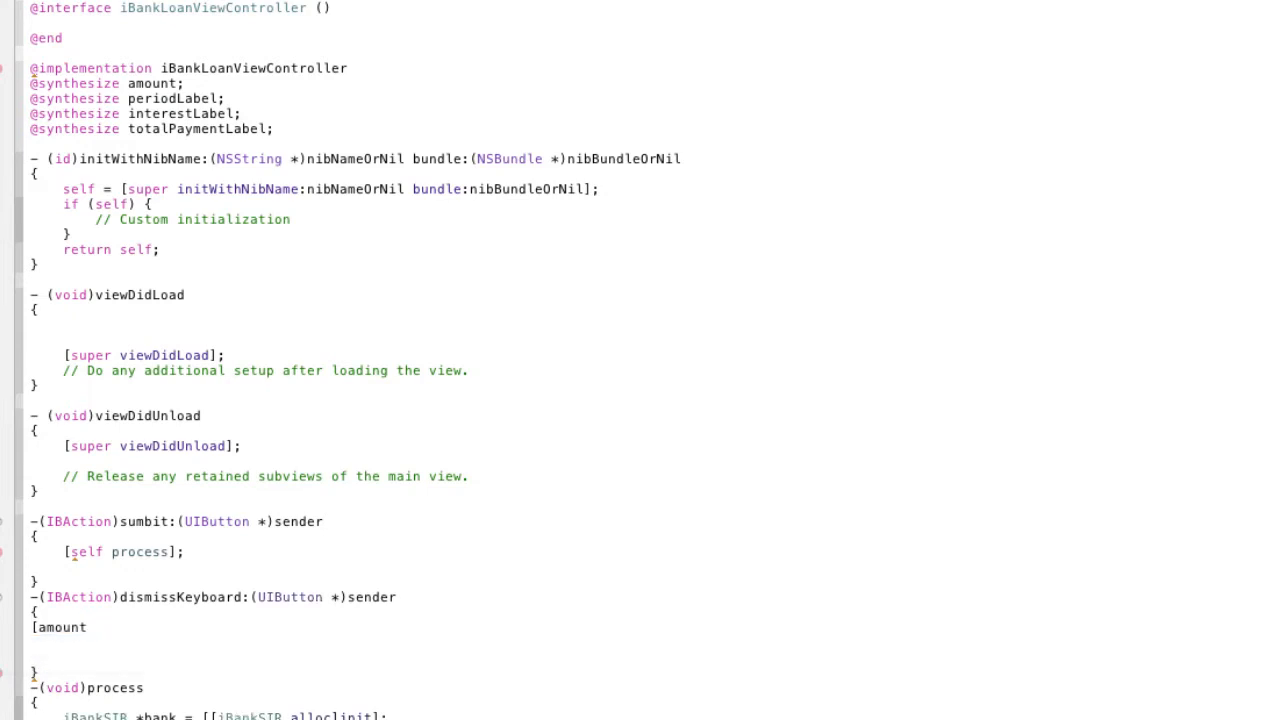
text(resignFirstResponder];)
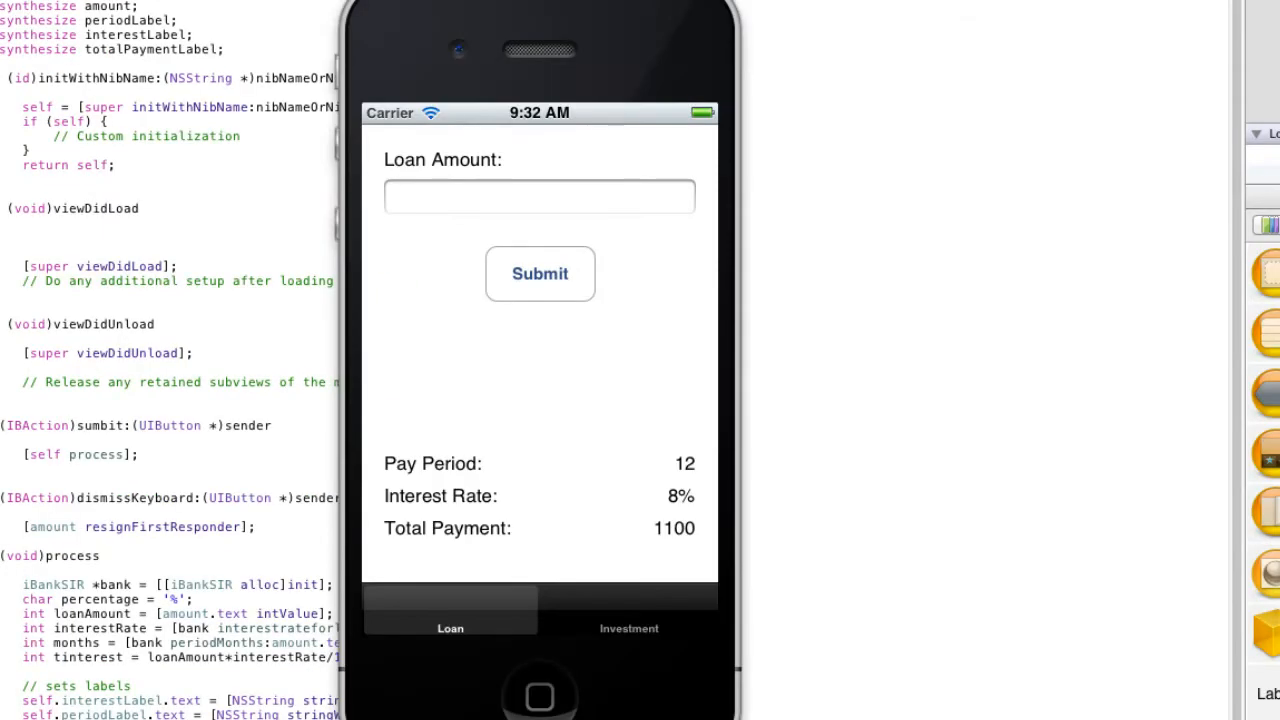
Enter a Loan Amount using the numeric on-screen keyboard, which stays up.
click(540, 196)
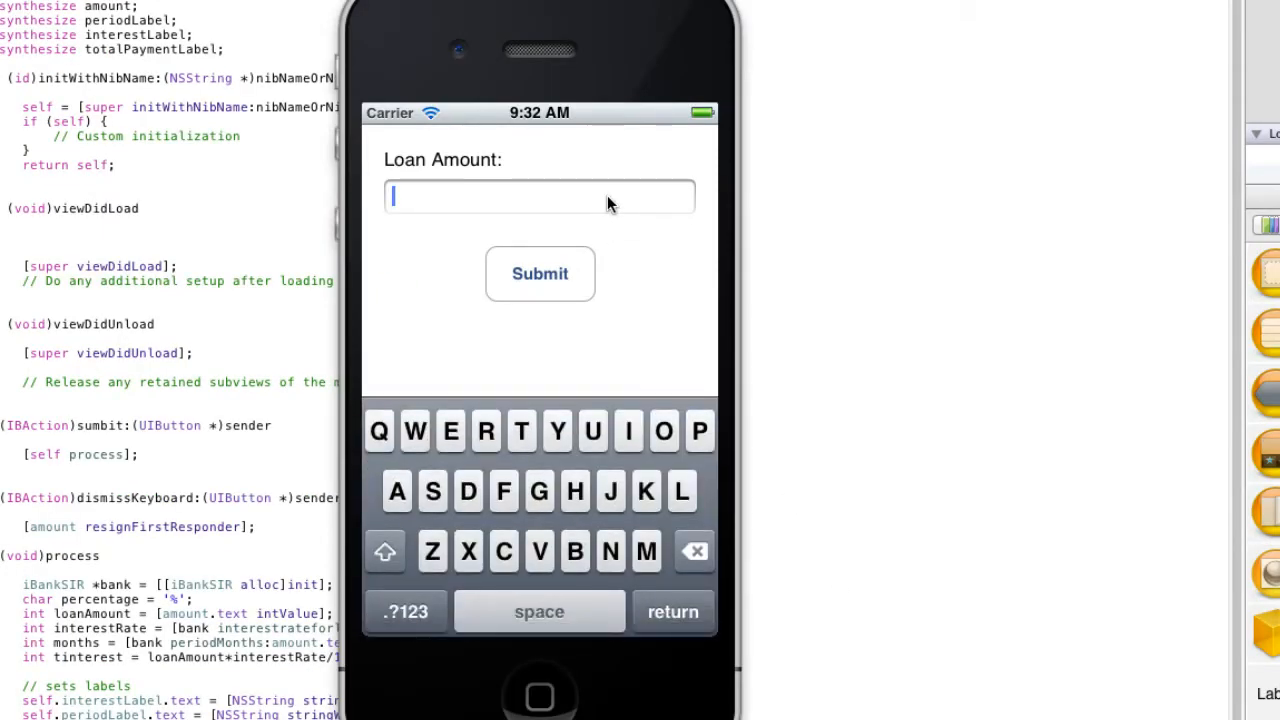
click(406, 612)
text(1000)
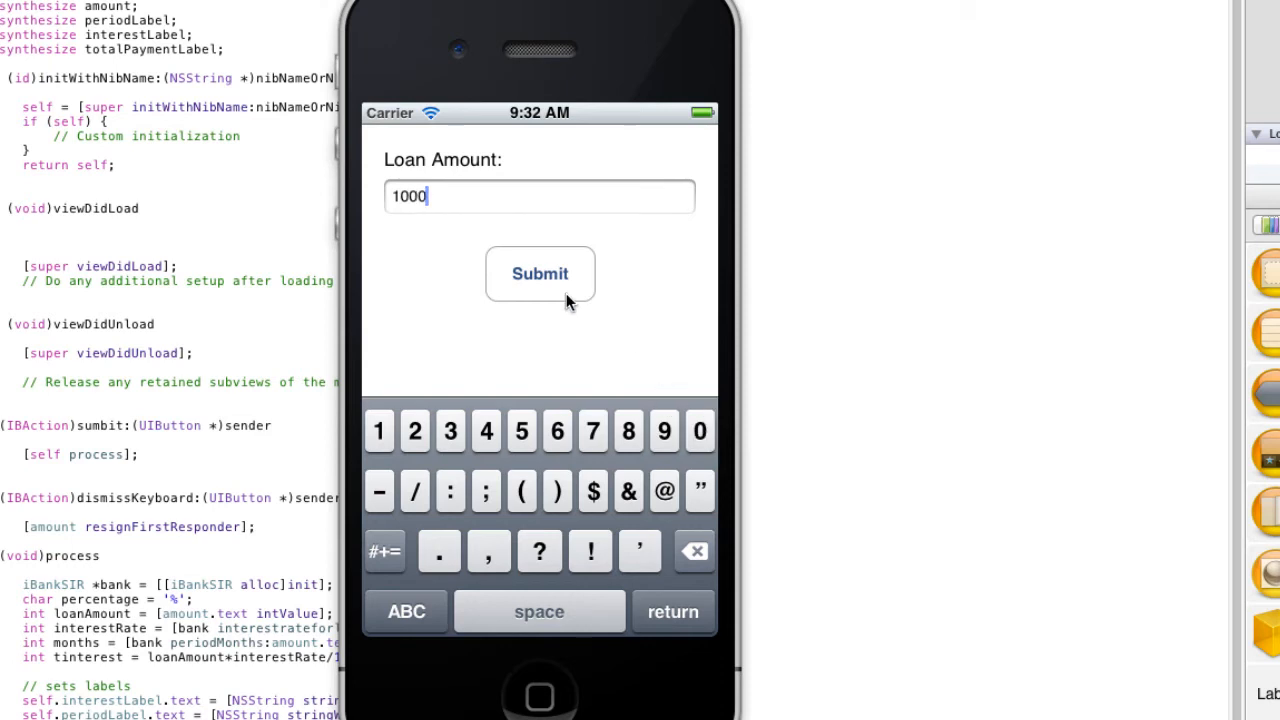
mouse_move(568, 376)
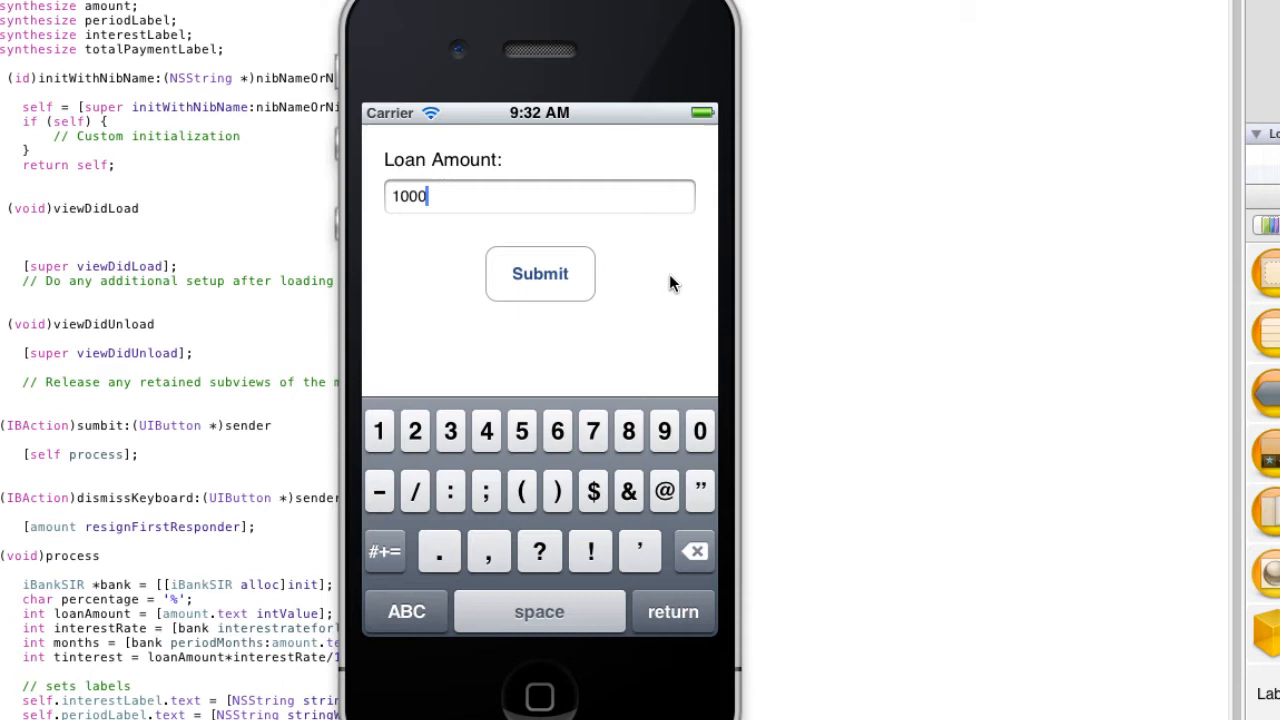
mouse_move(536, 148)
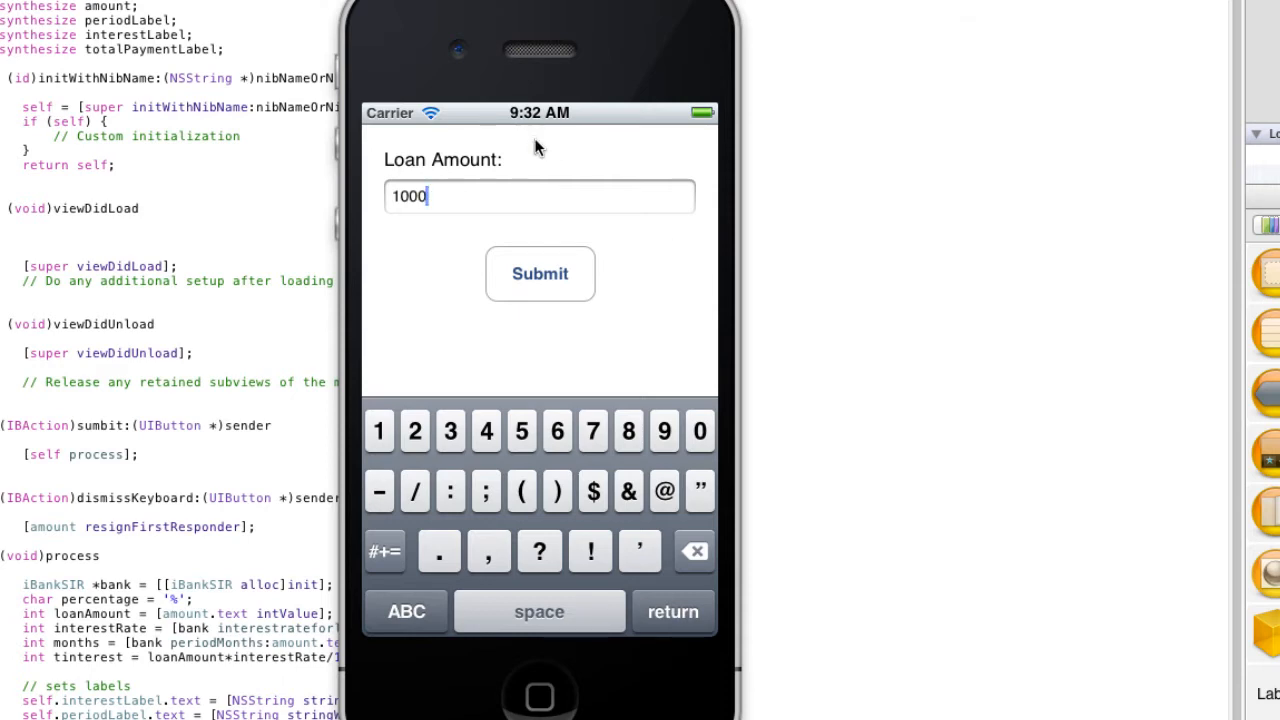
mouse_move(576, 320)
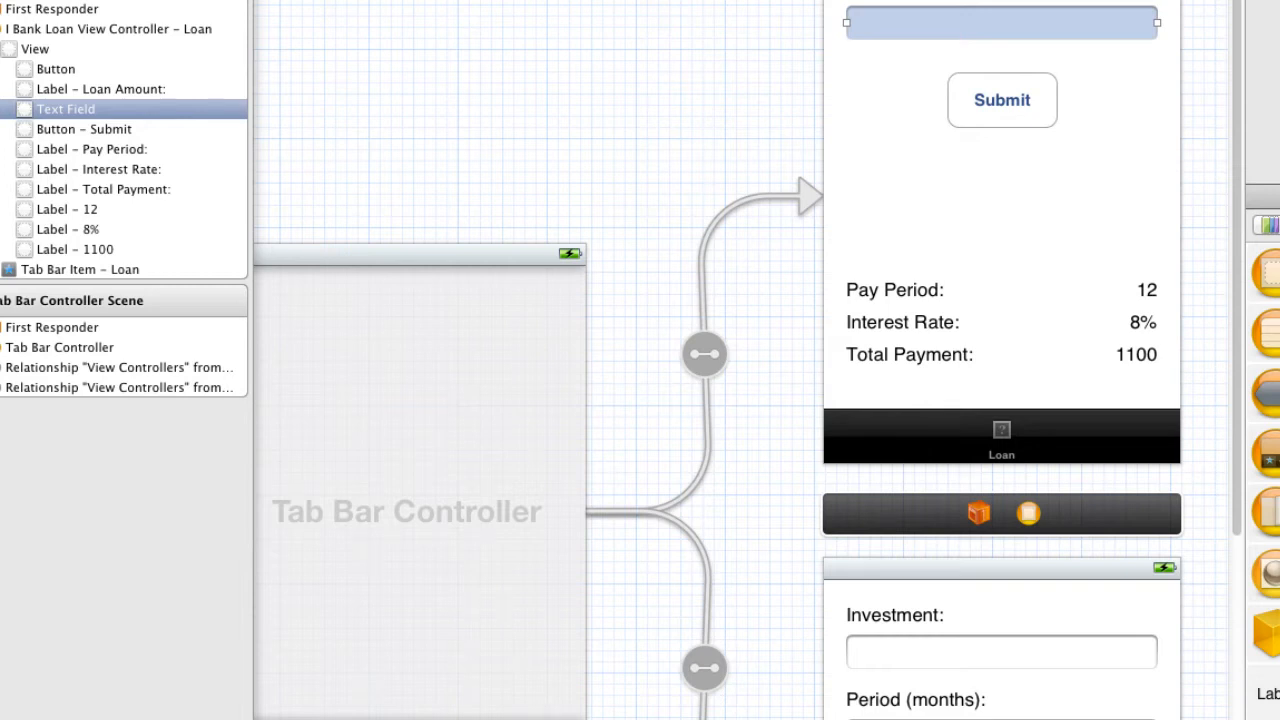
Connect the background button's Touch Up Inside to dismissKeyboard: and run the app.
click(56, 68)
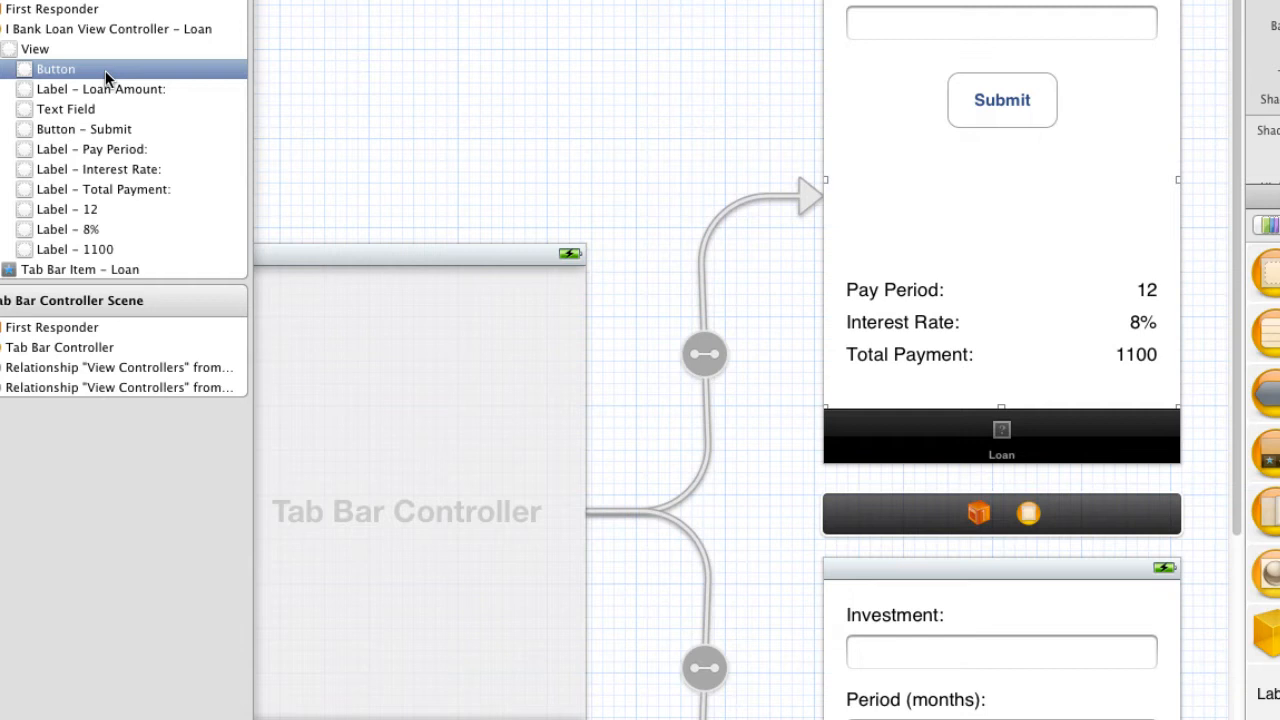
click(56, 68)
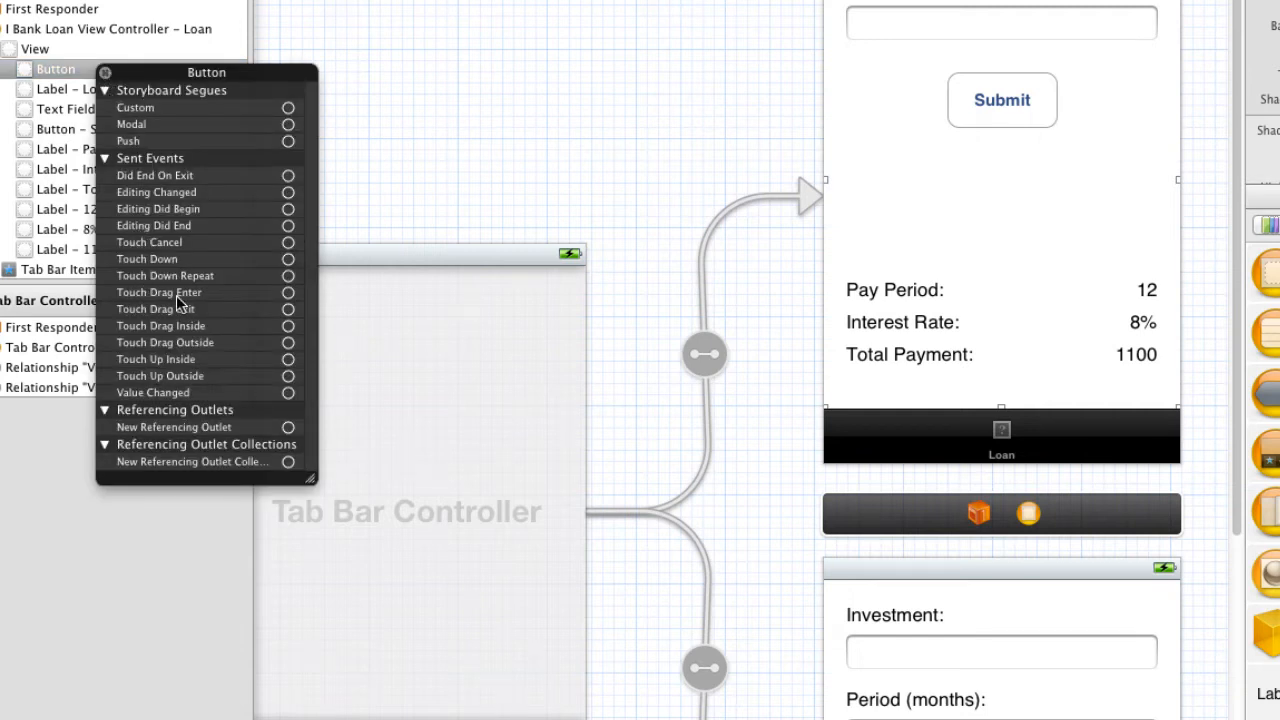
mouse_move(276, 368)
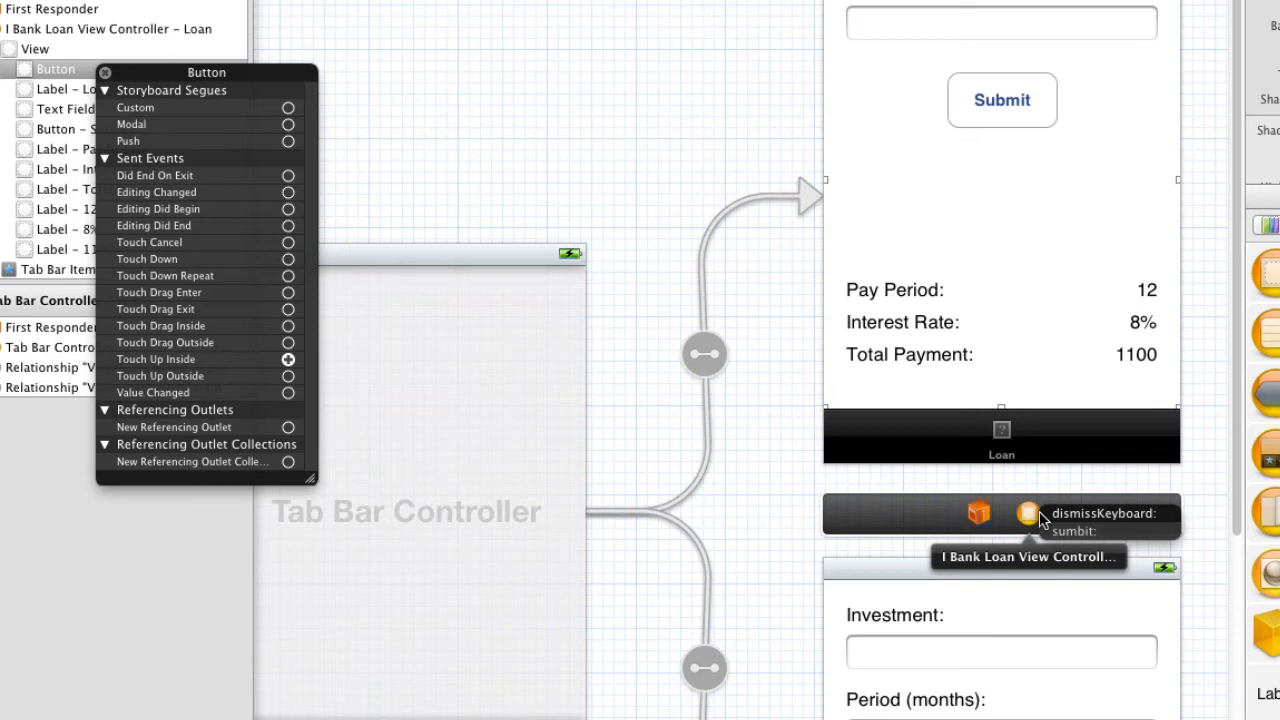
mouse_move(1100, 524)
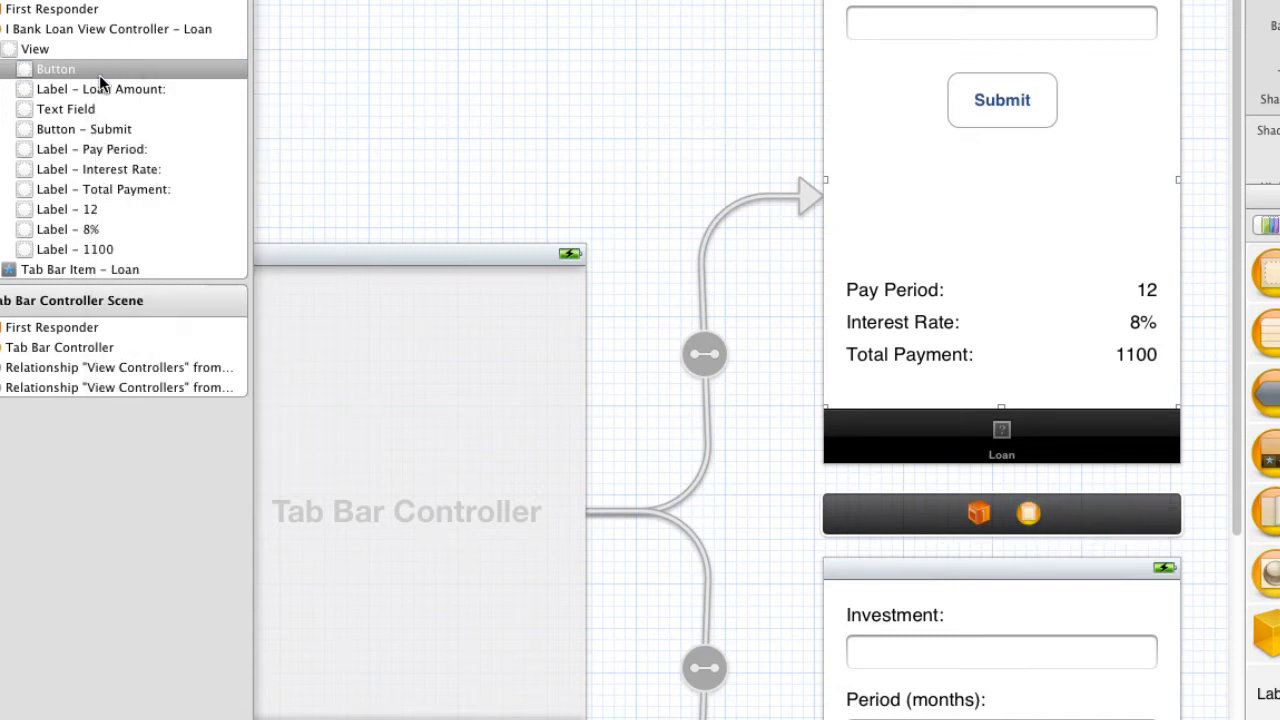
click(56, 68)
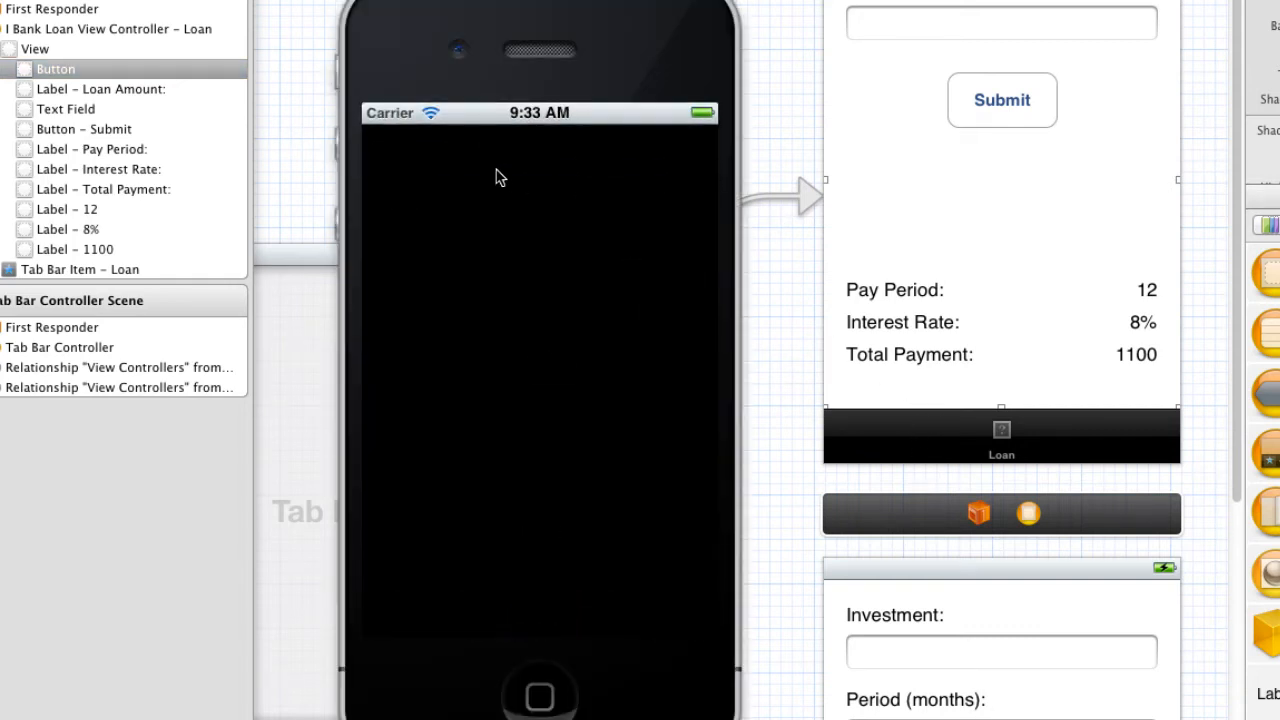
Submit a loan of 1000 to get Pay Period 3 months, Interest 25%, Total $1062.
click(540, 196)
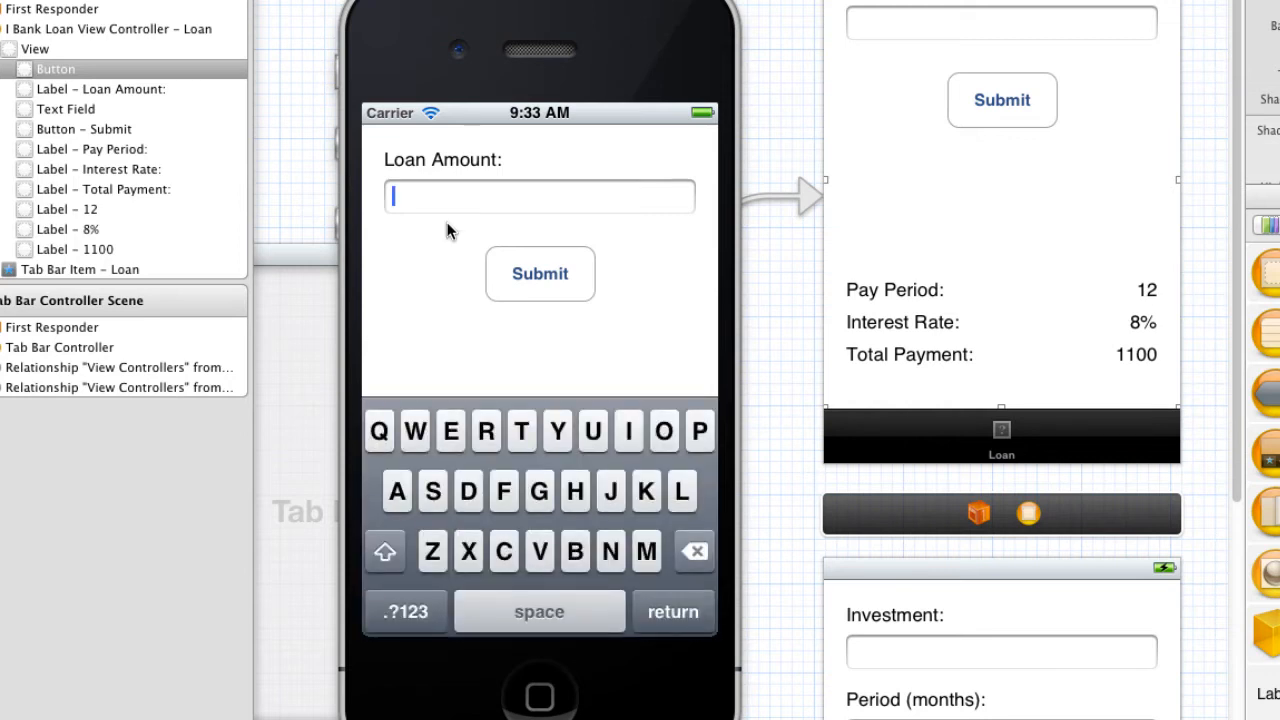
text(1000)
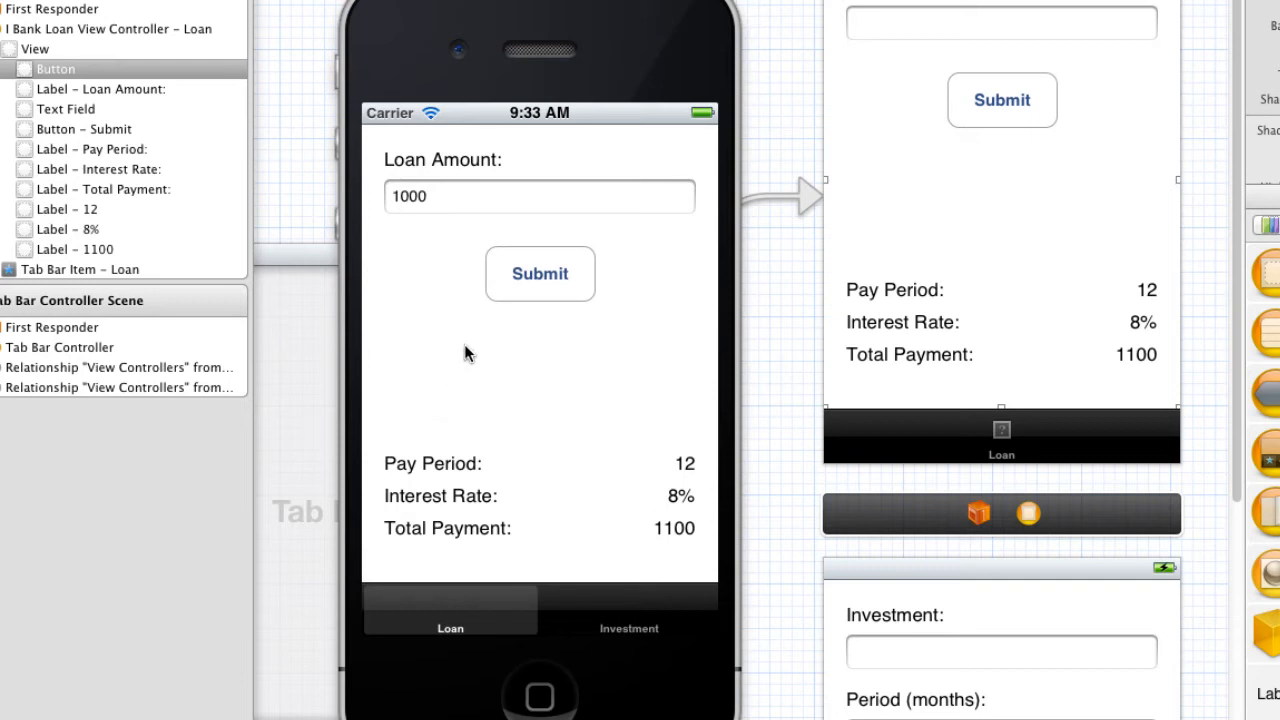
click(540, 272)
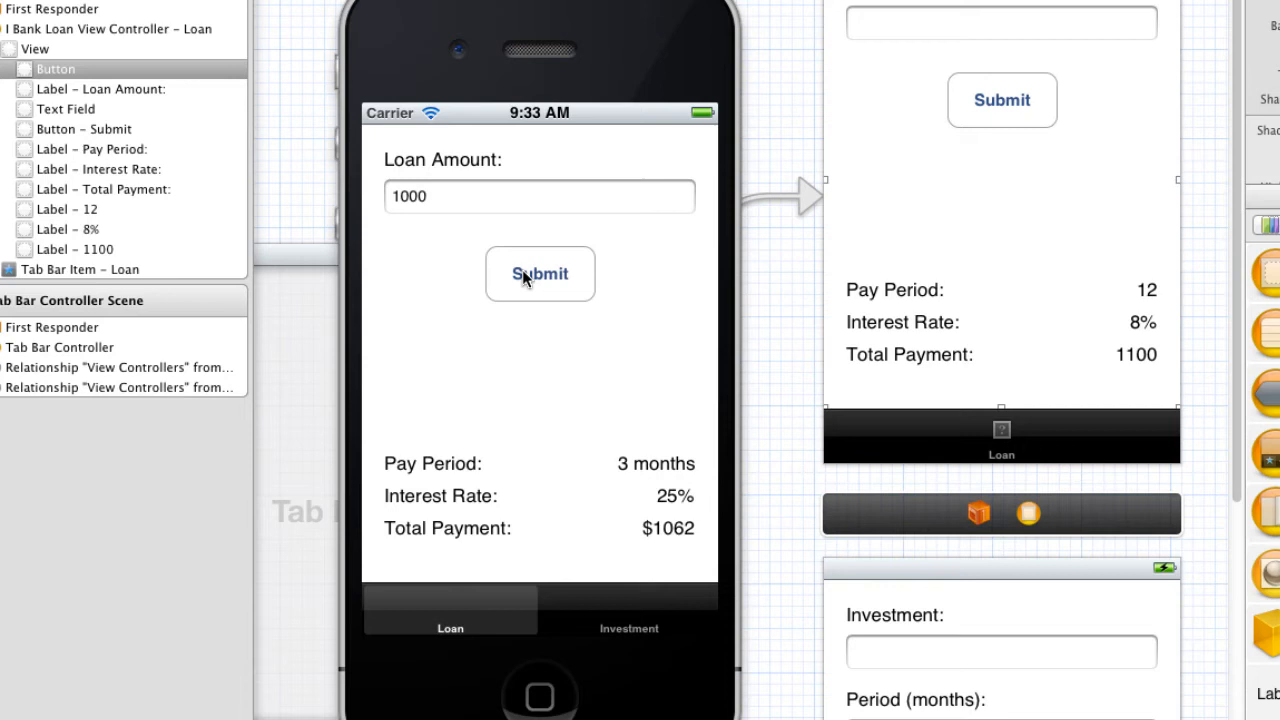
mouse_move(632, 472)
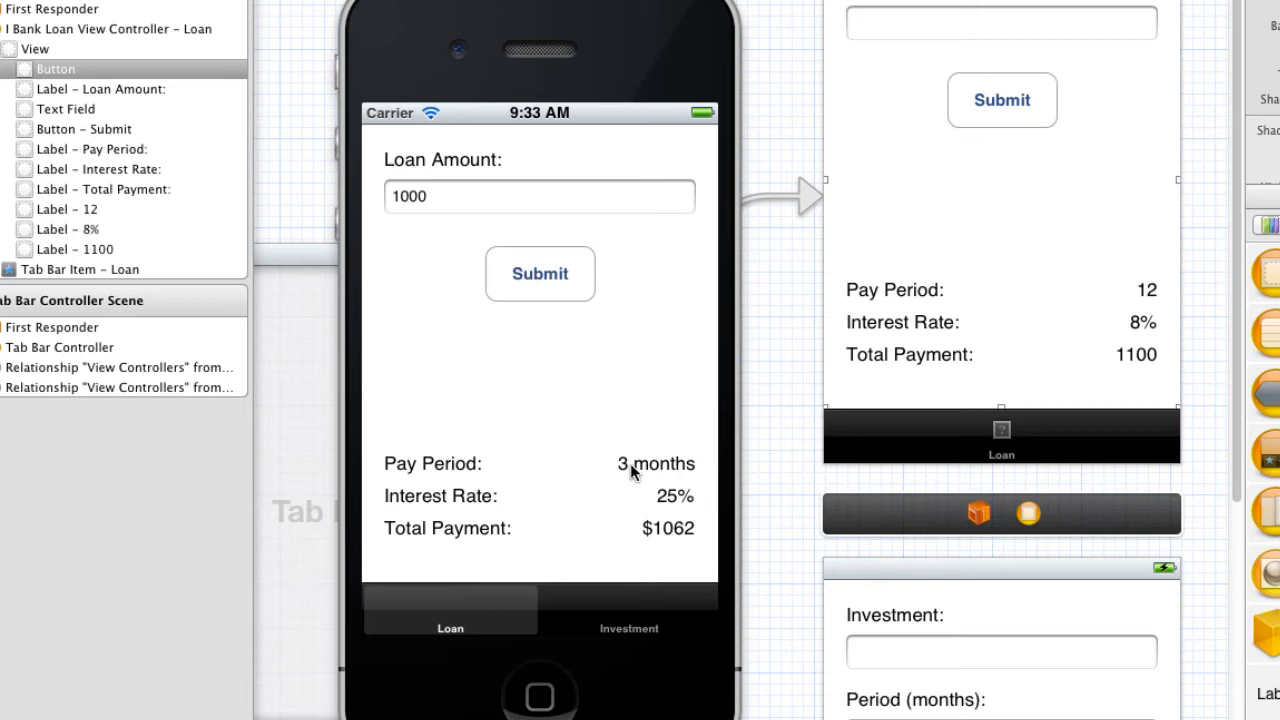
mouse_move(696, 476)
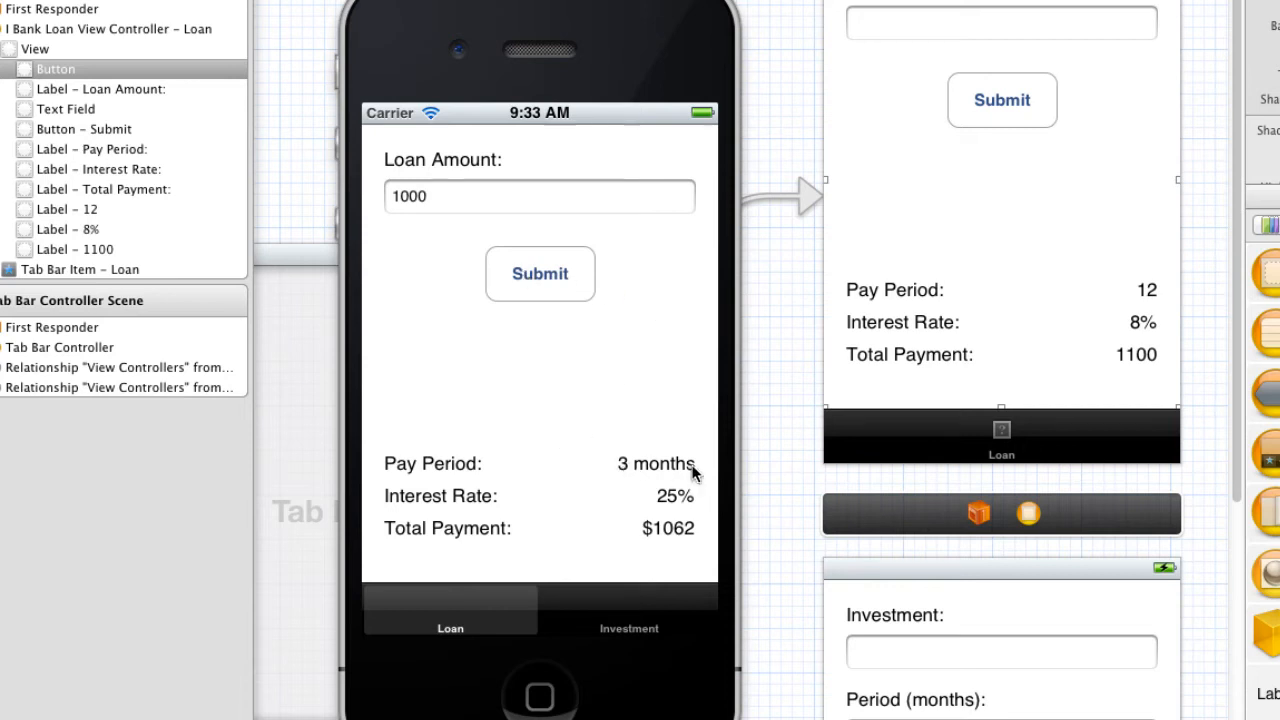
mouse_move(650, 496)
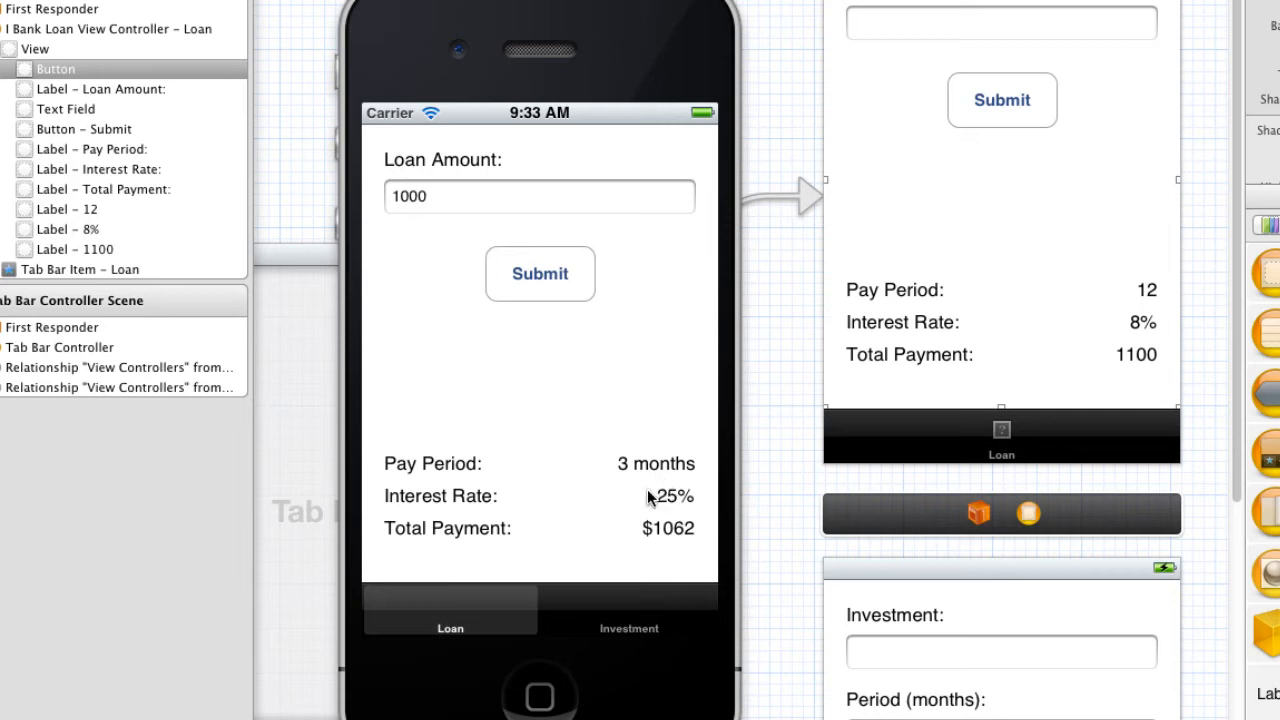
mouse_move(588, 496)
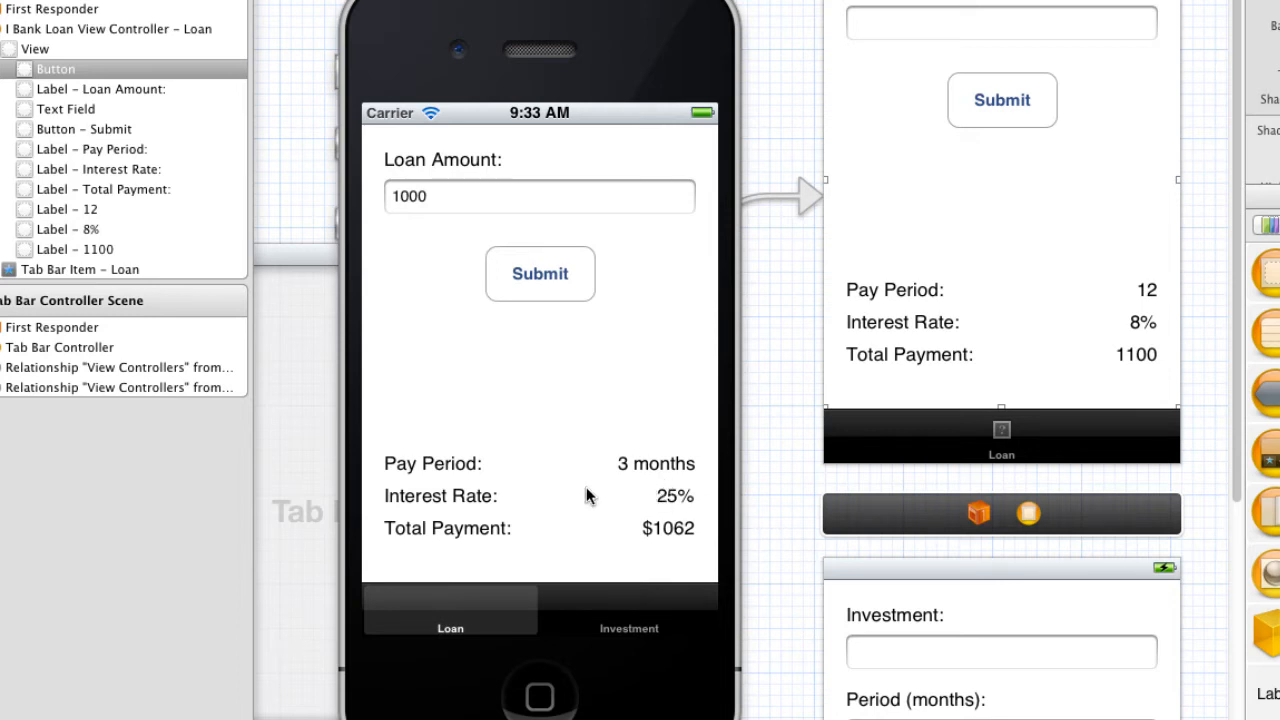
mouse_move(624, 544)
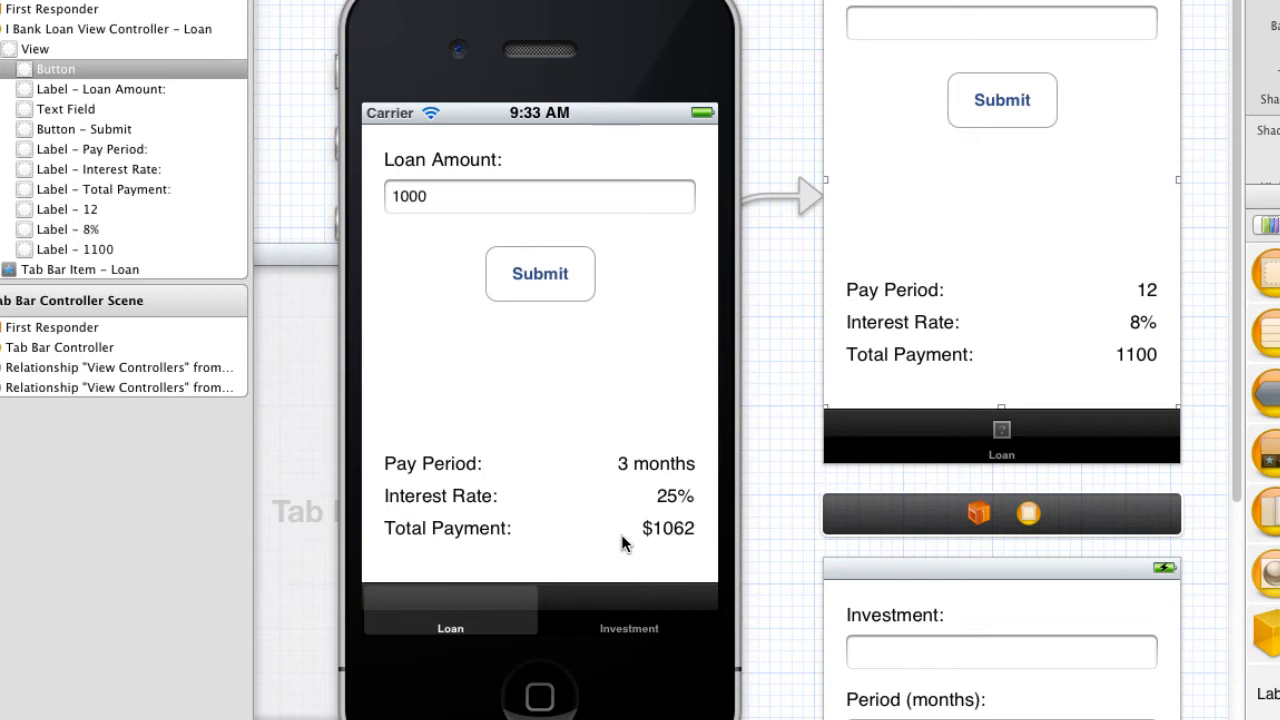
mouse_move(618, 552)
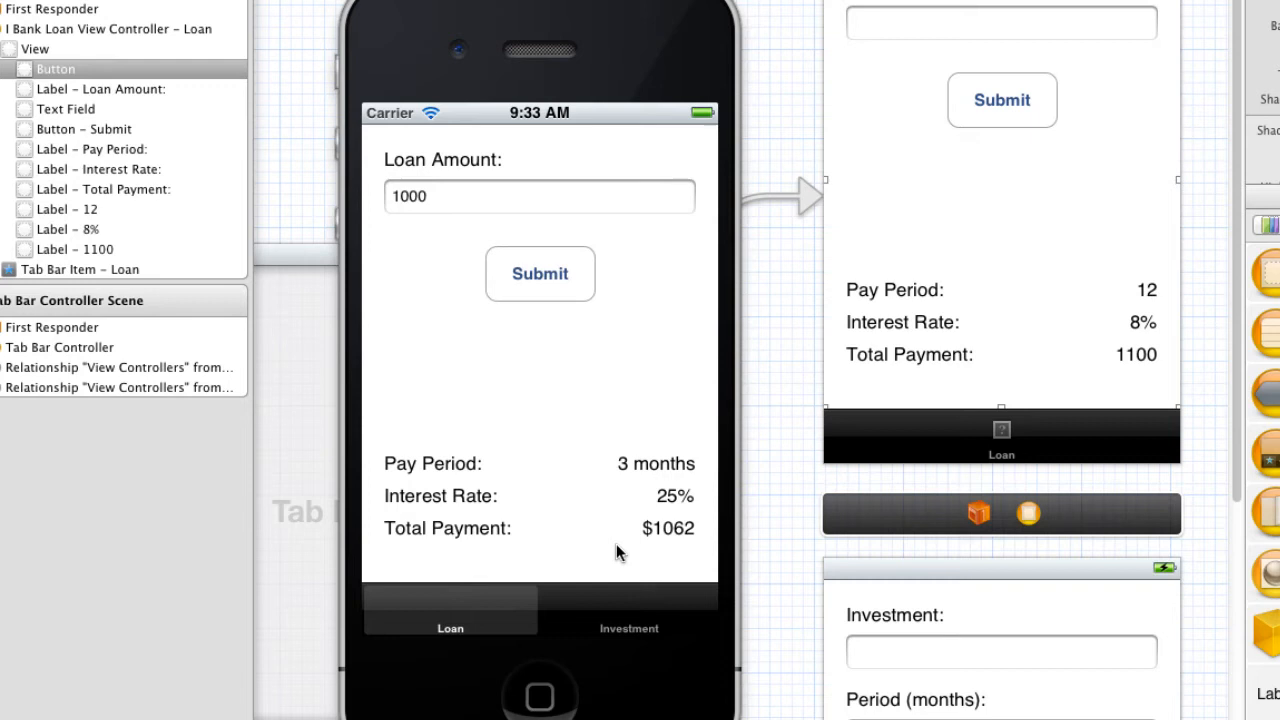
mouse_move(472, 482)
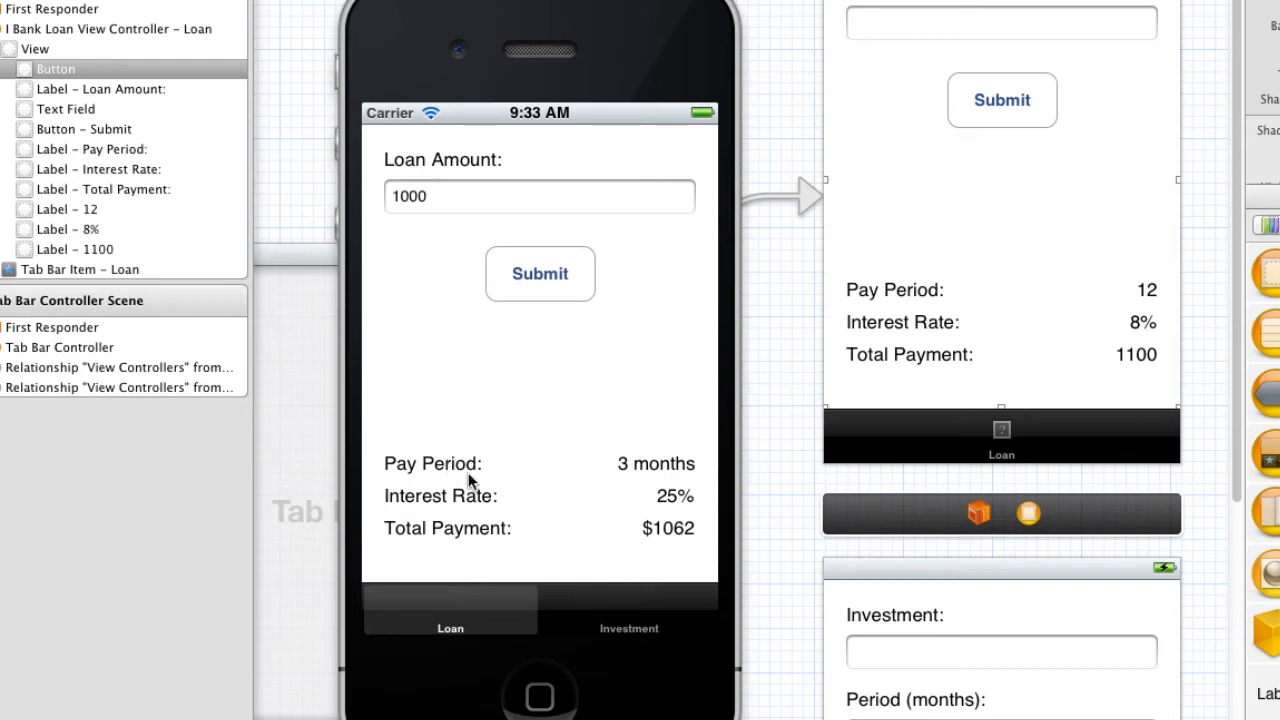
mouse_move(588, 604)
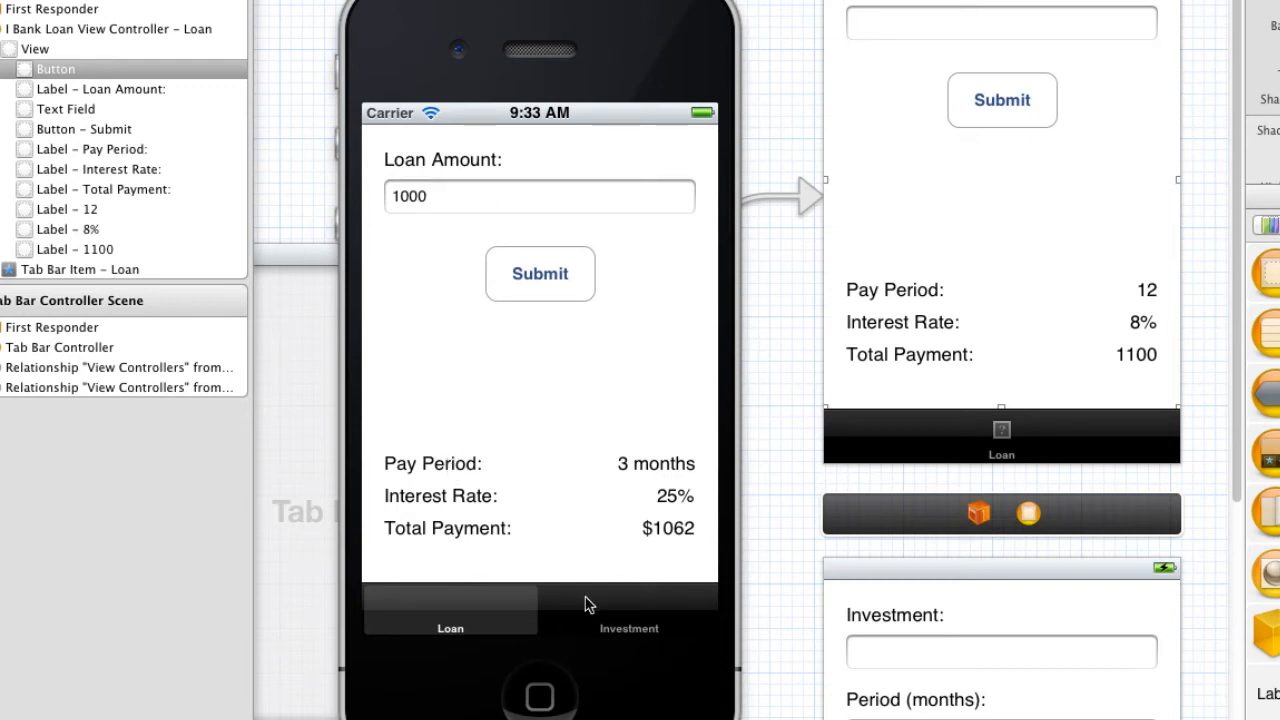
click(628, 610)
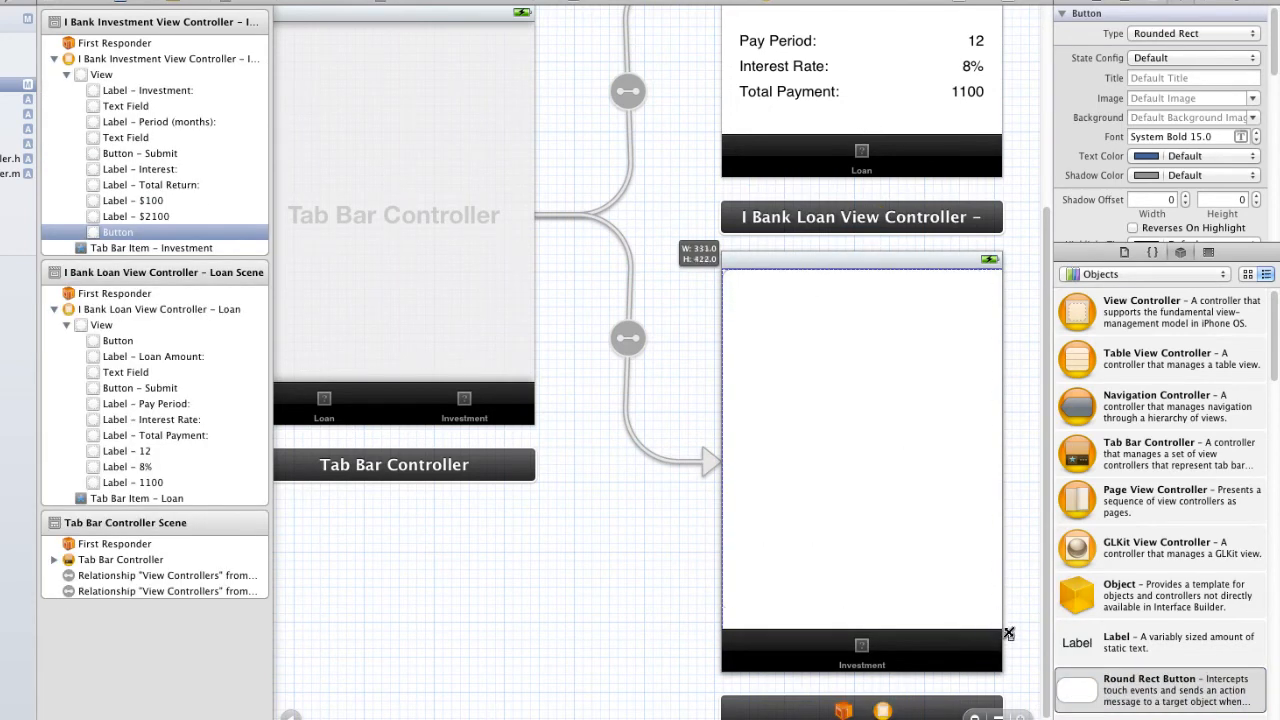
Stretch a Round Rect Button across the Investment view and send it behind the controls.
drag(1008, 634, 1000, 628)
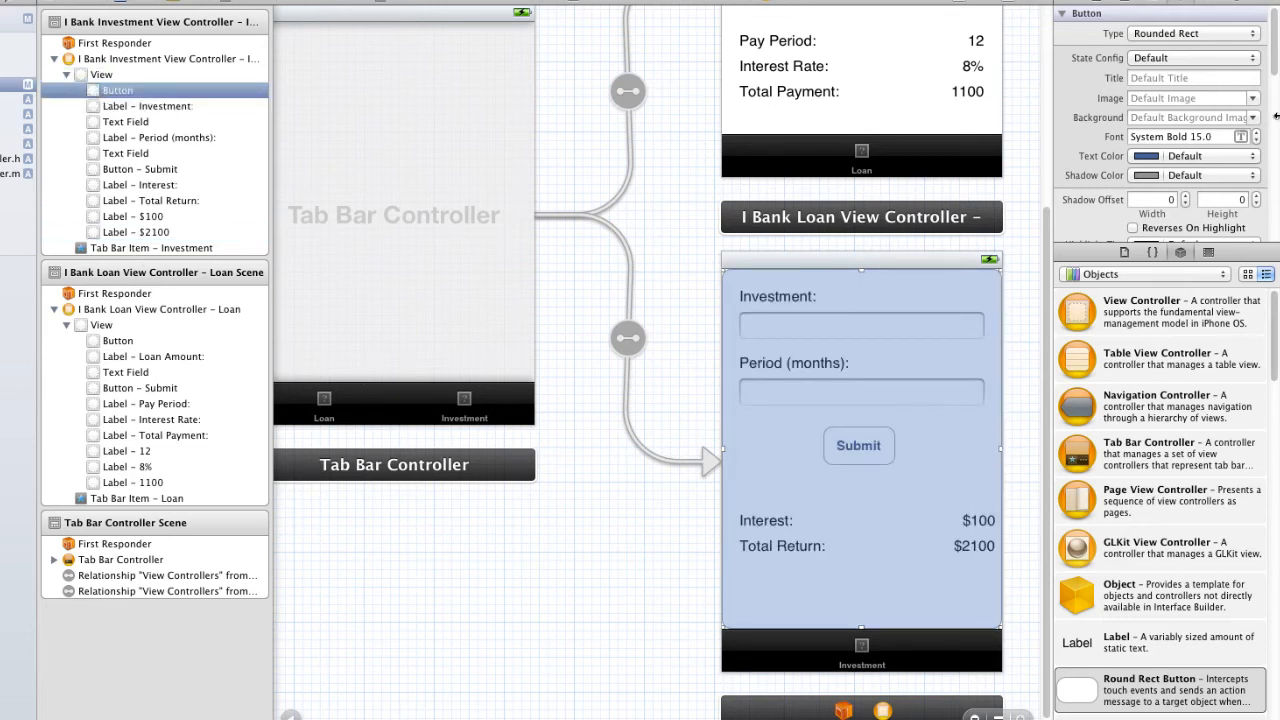
click(1194, 32)
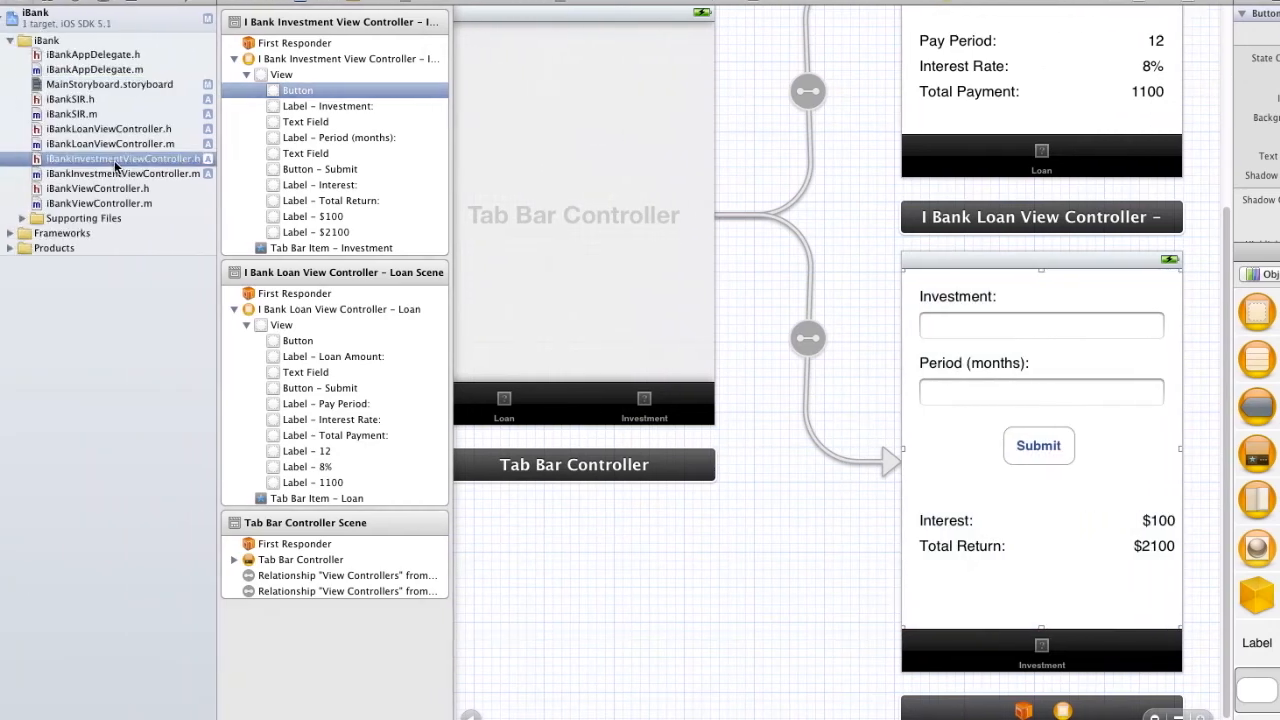
Add -(IBAction)dismissKeyboard:(UIButton *)sender; to iBankInvestmentViewController.h.
click(122, 158)
text(-(IBAction)dismiss)
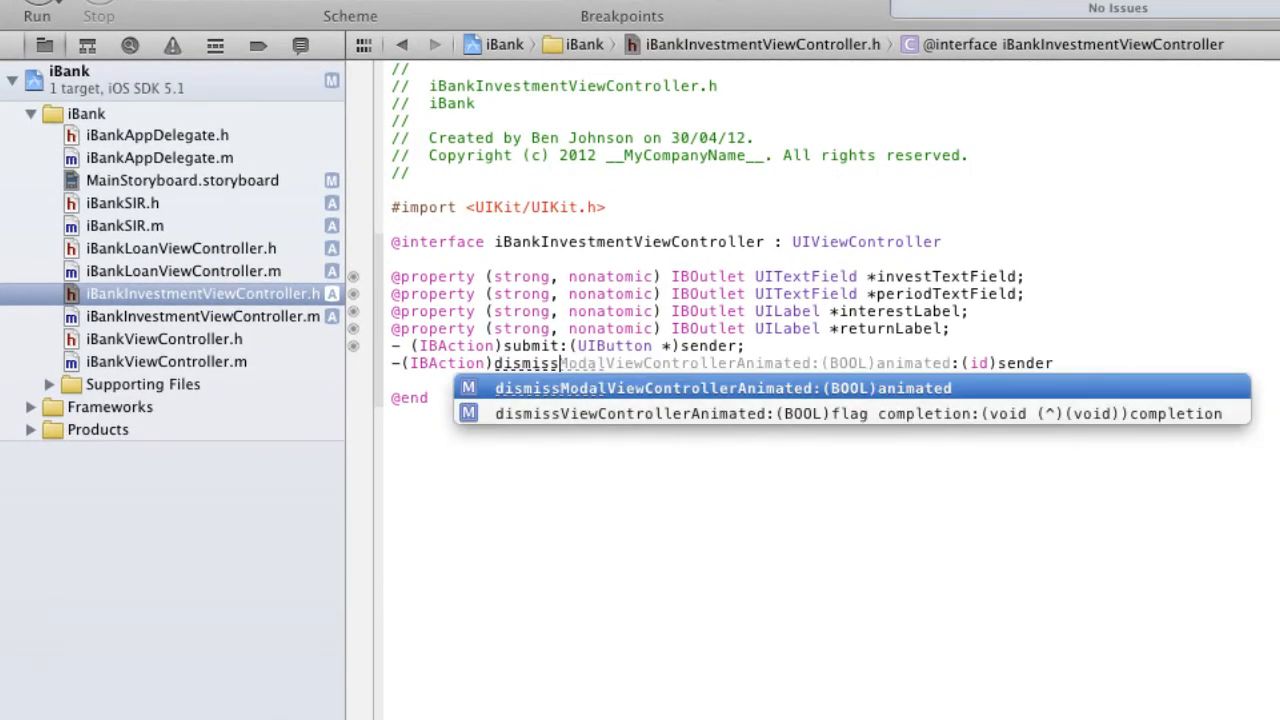
text(Keyboard)
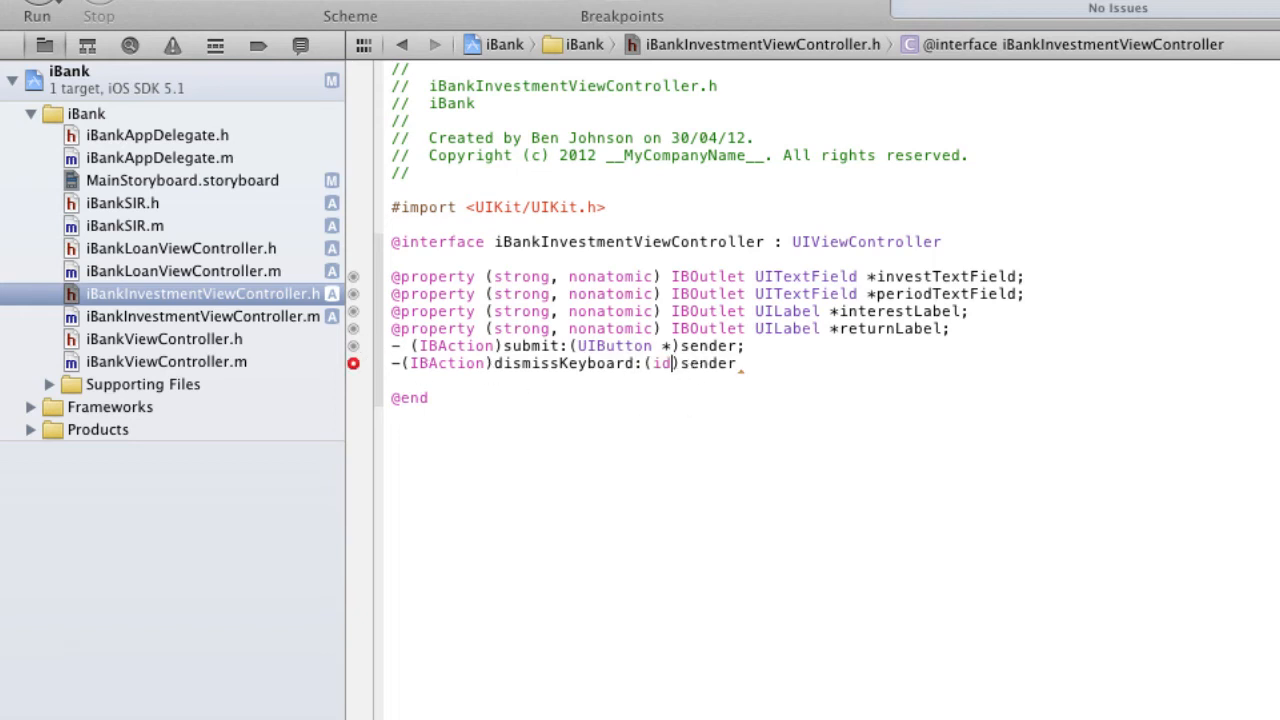
key(Backspace)
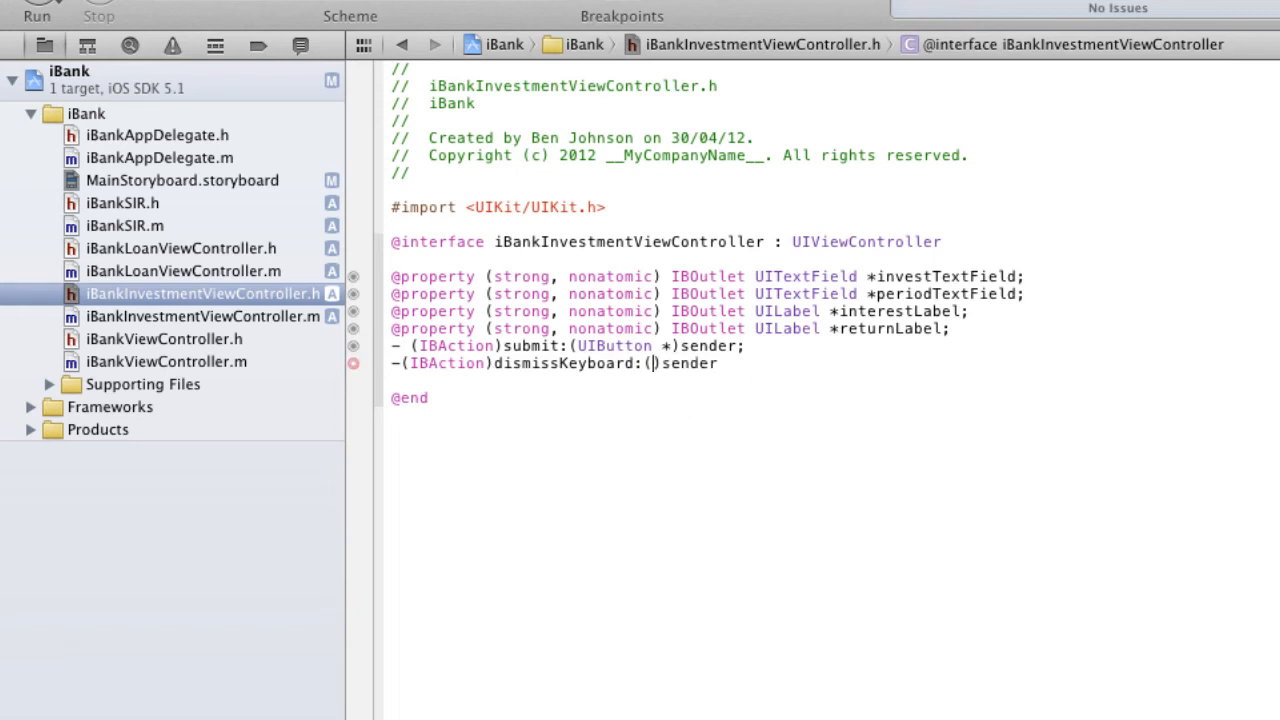
text(UIButton *)
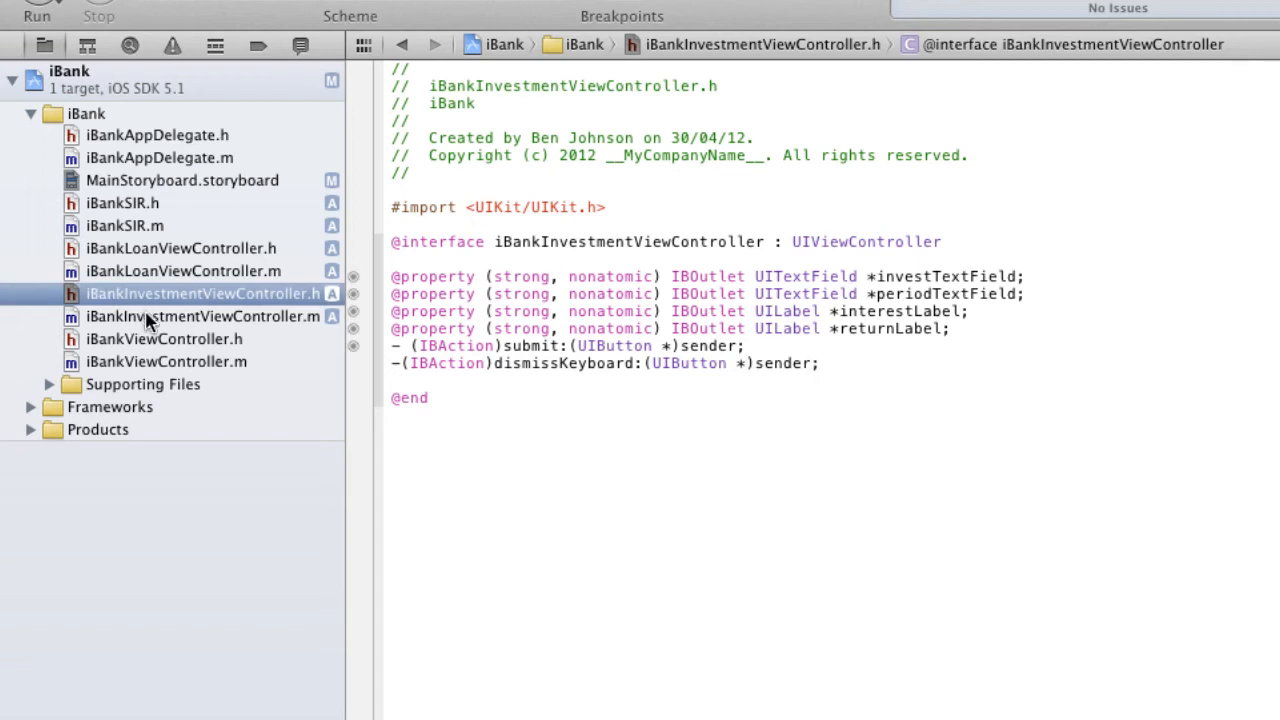
Start the dismissKeyboard method in iBankInvestmentViewController.m.
click(204, 316)
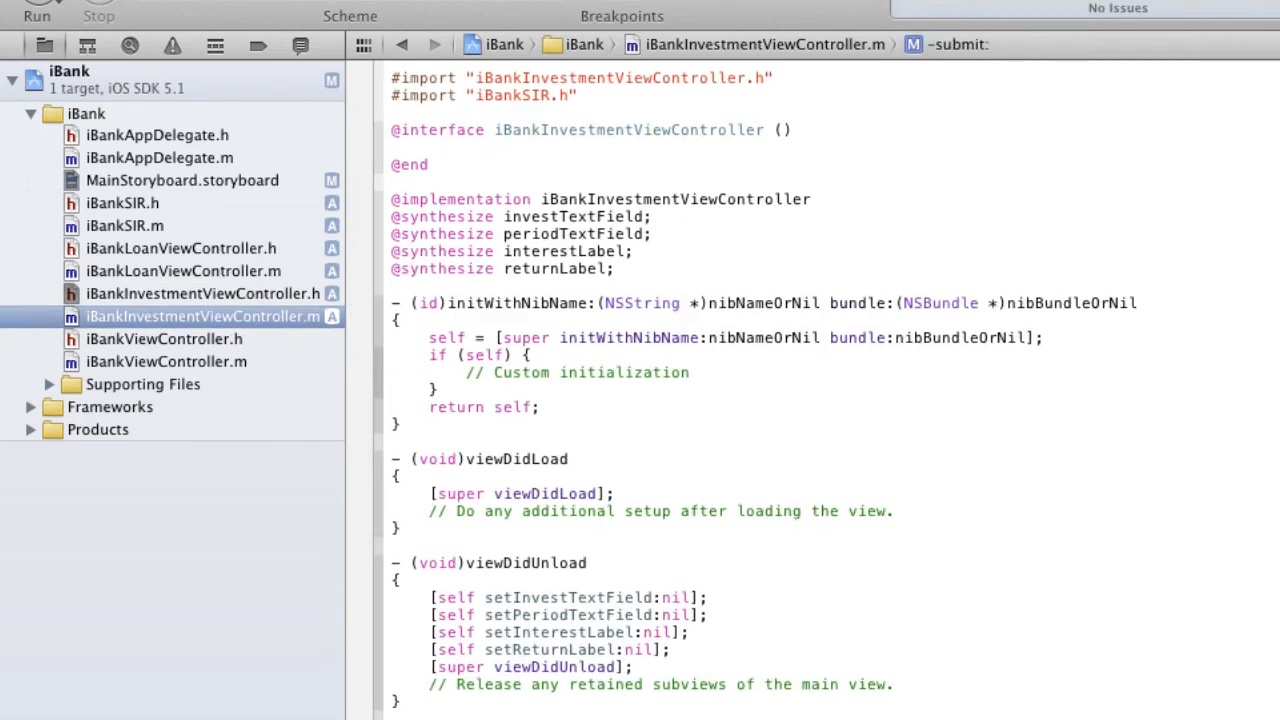
scroll(down, 3)
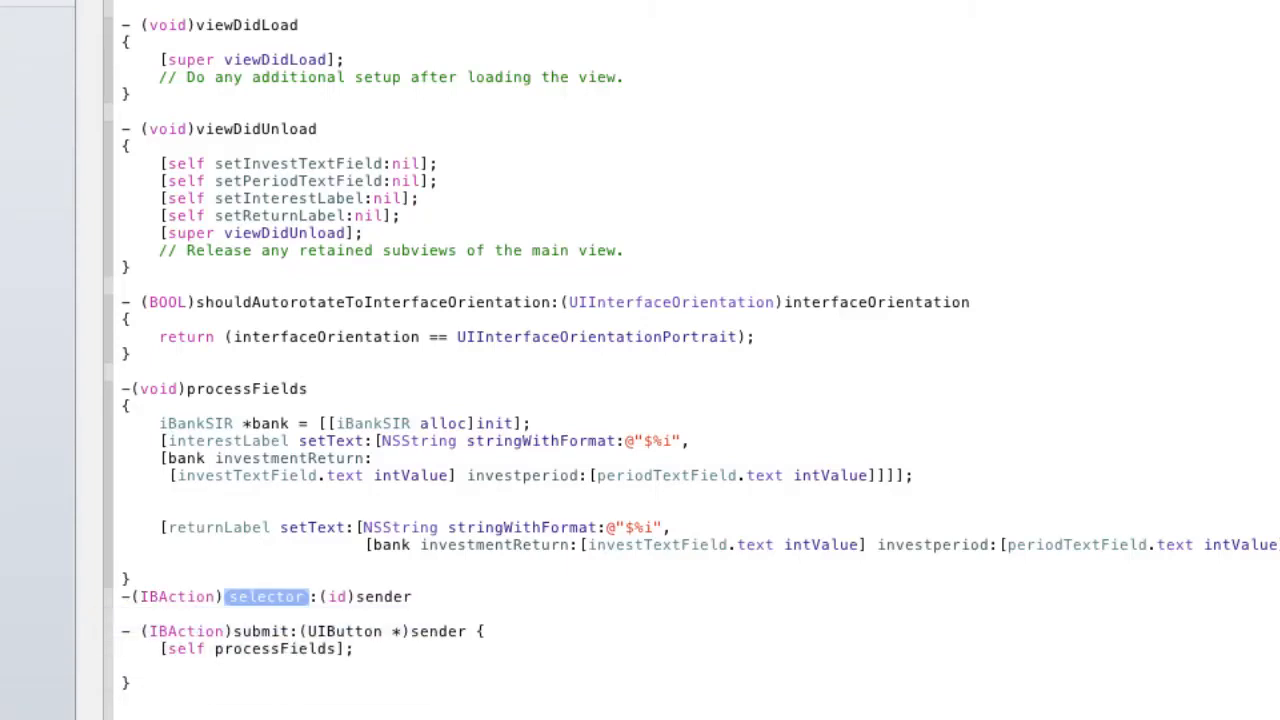
text(dismiss)
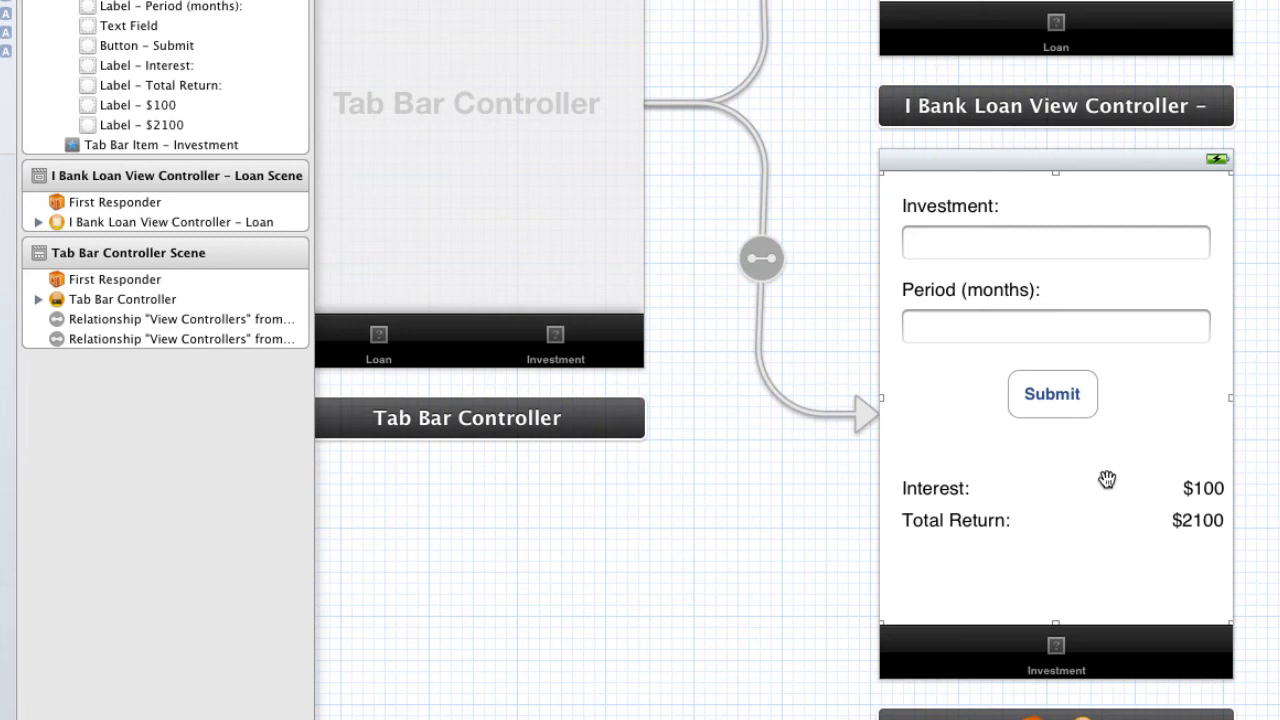
Check the Investment text field's referencing outlet, investTextField.
click(1056, 242)
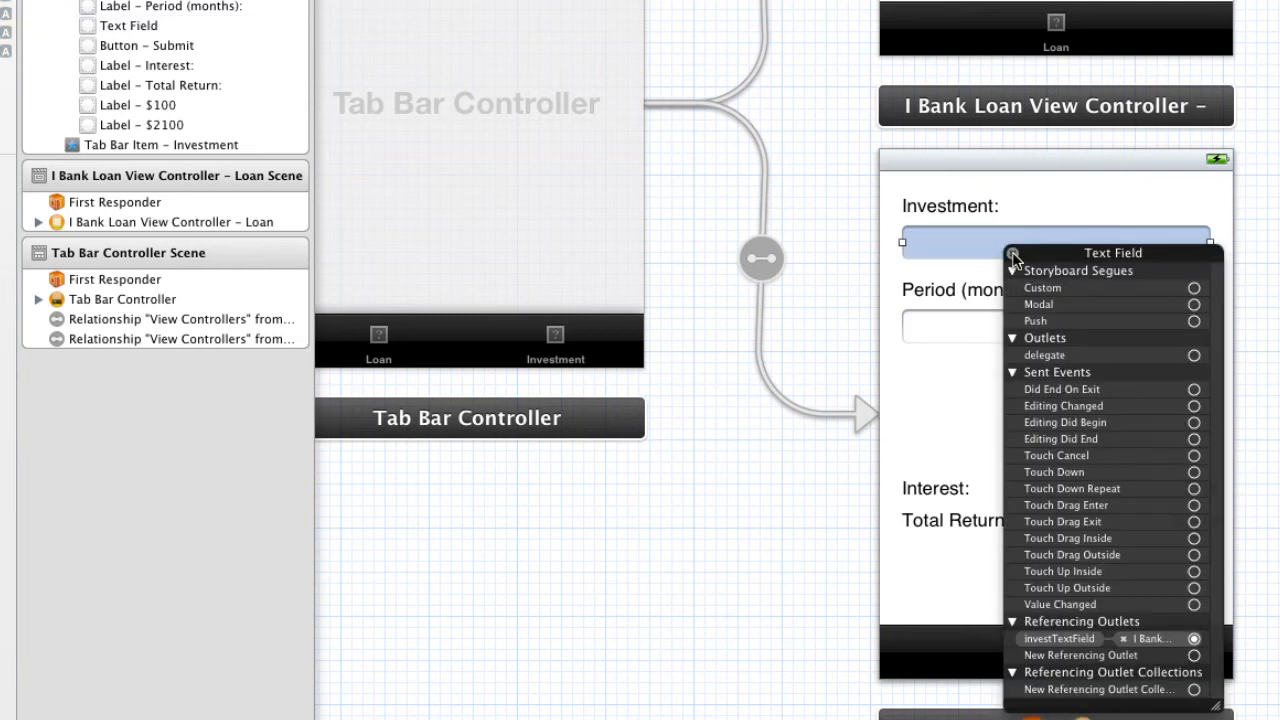
mouse_move(996, 268)
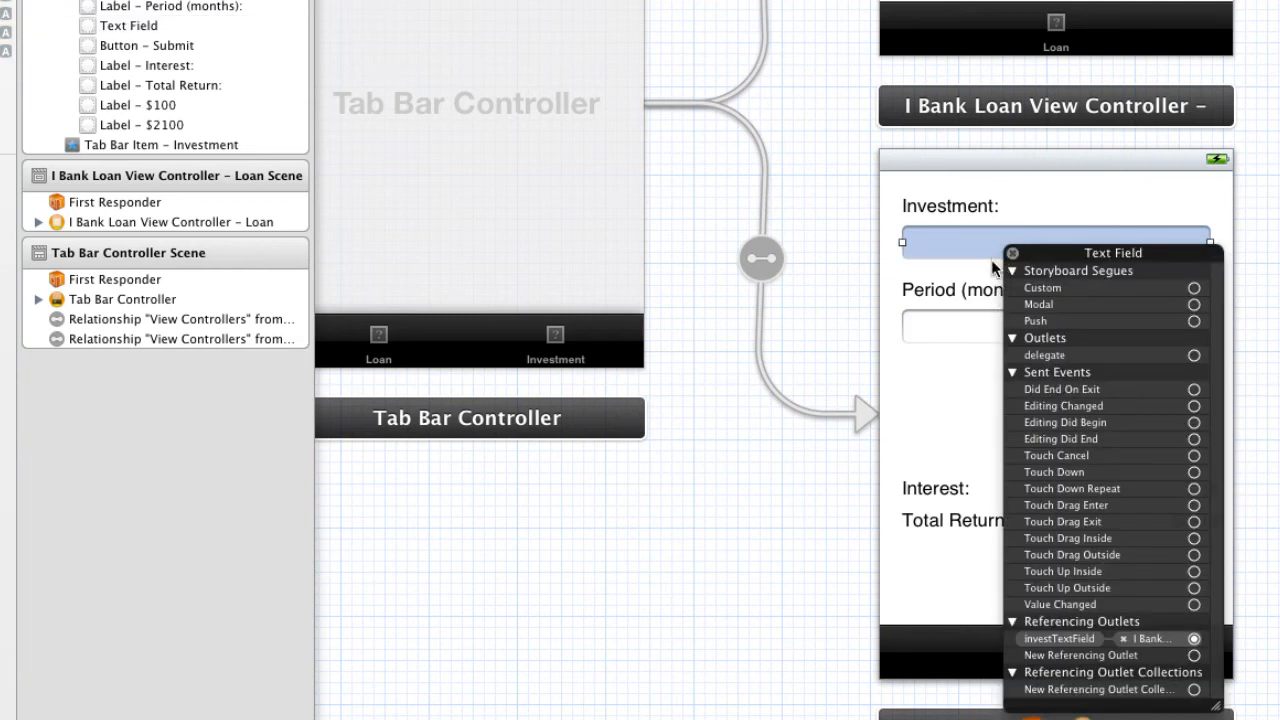
mouse_move(1000, 268)
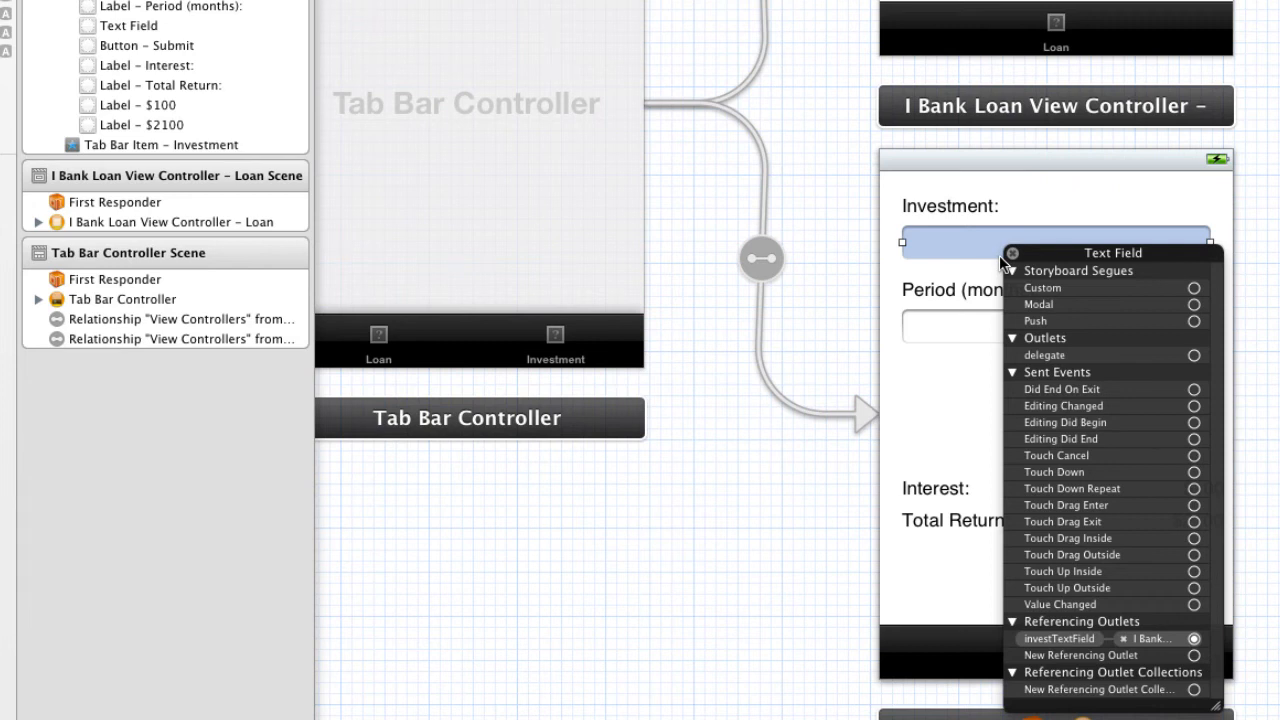
mouse_move(1024, 262)
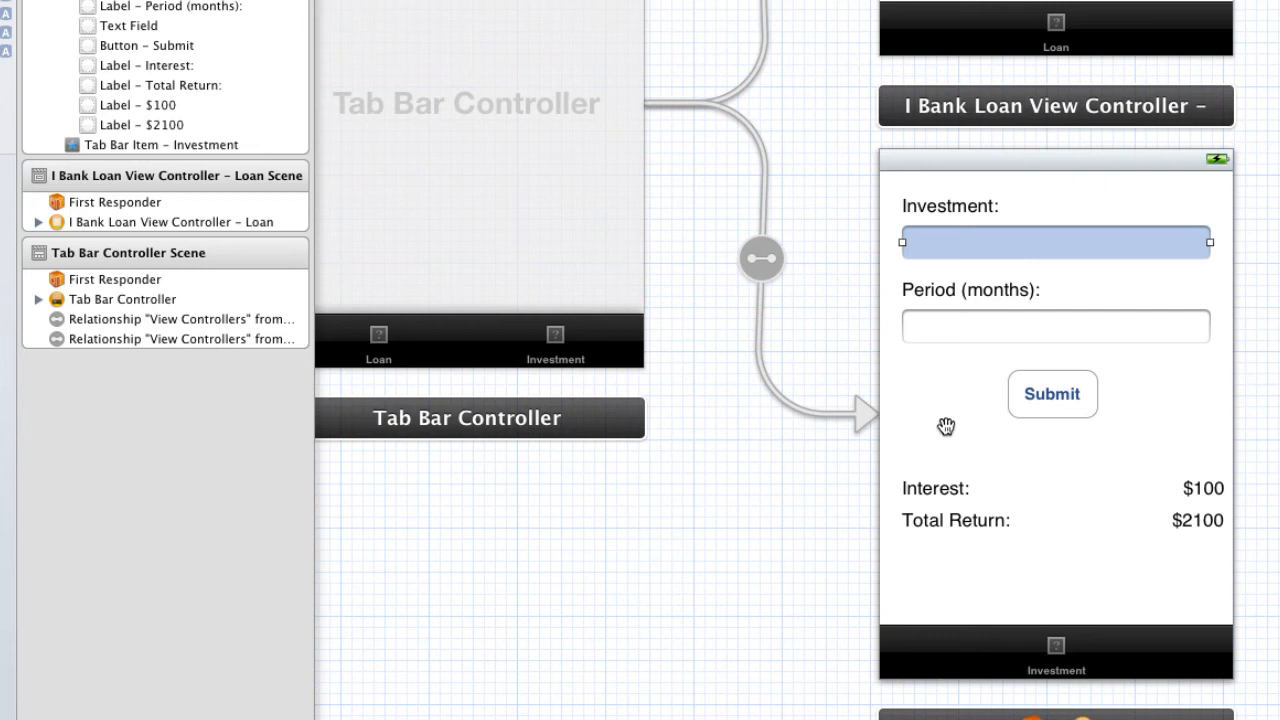
mouse_move(994, 442)
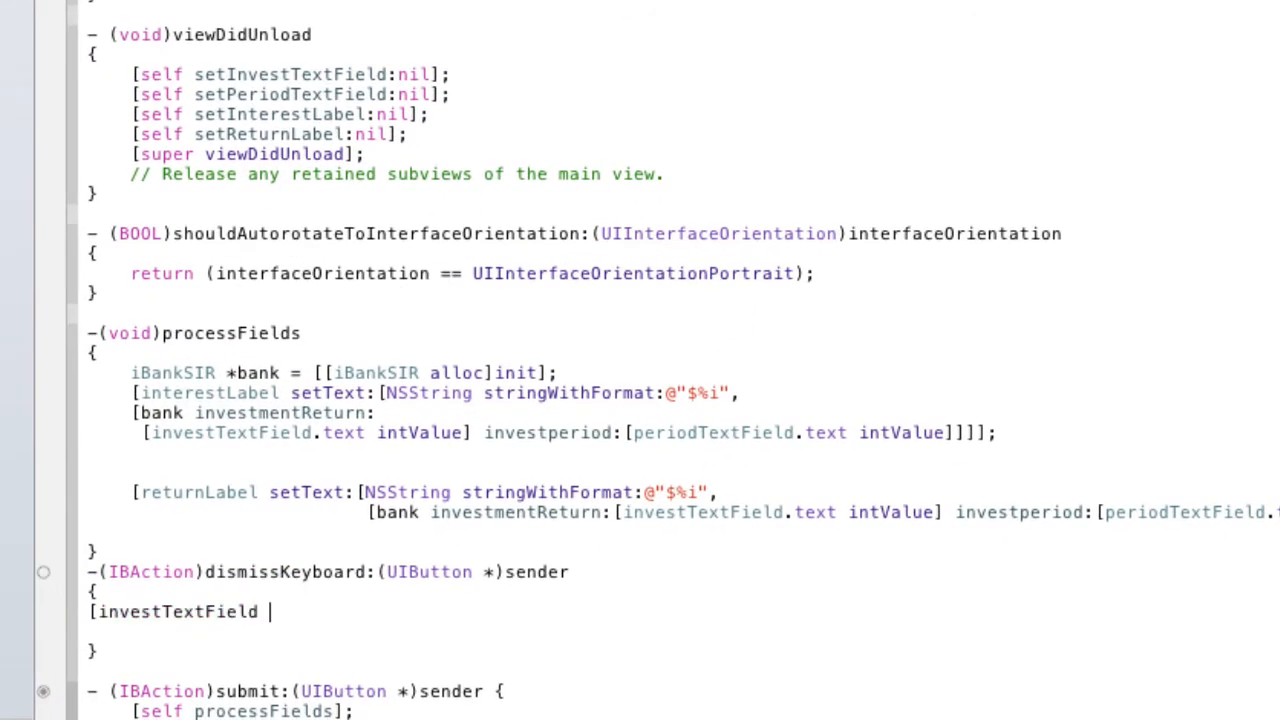
Resign first responder for investTextField and periodTextField in dismissKeyboard.
text(resignFirstResponder])
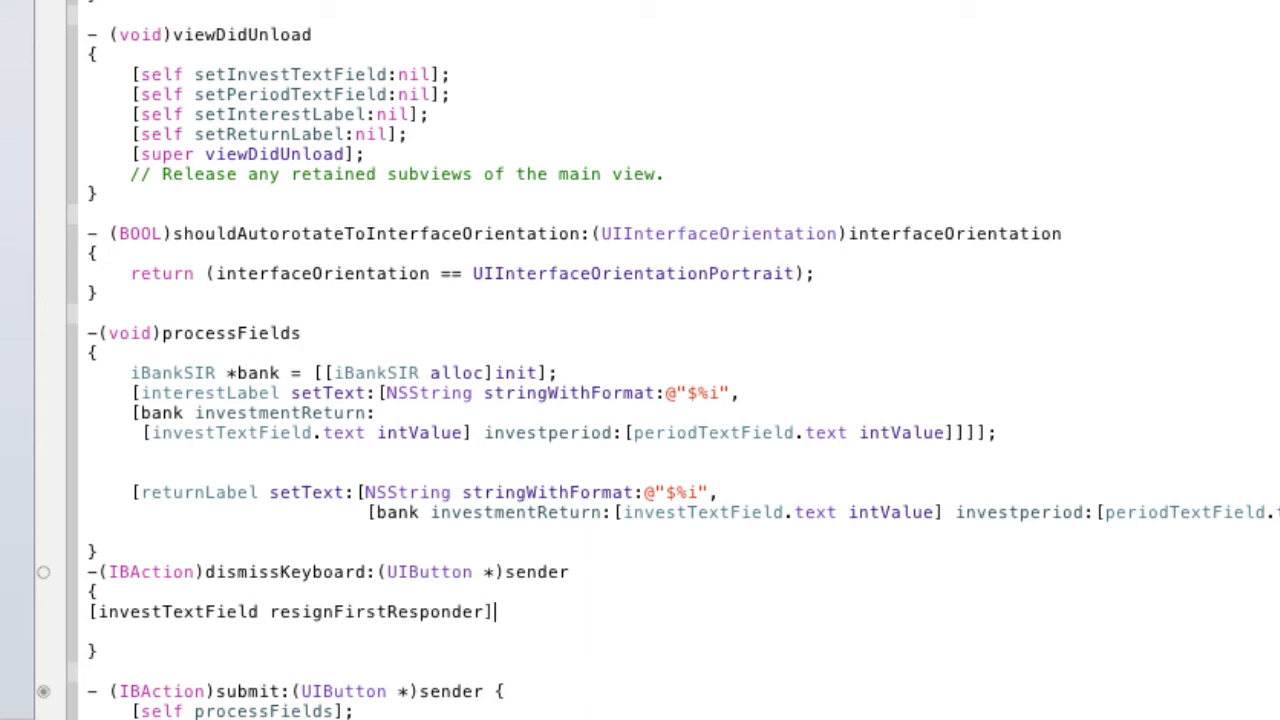
text([)
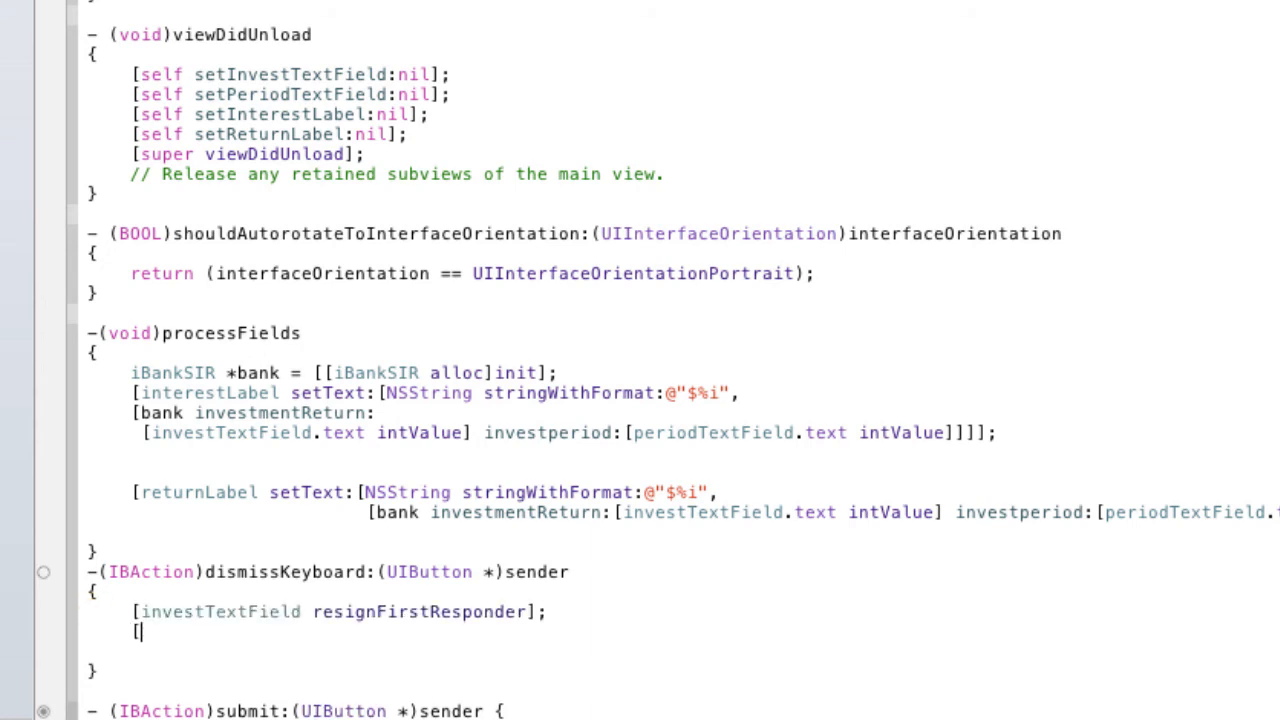
text(periodTextField)
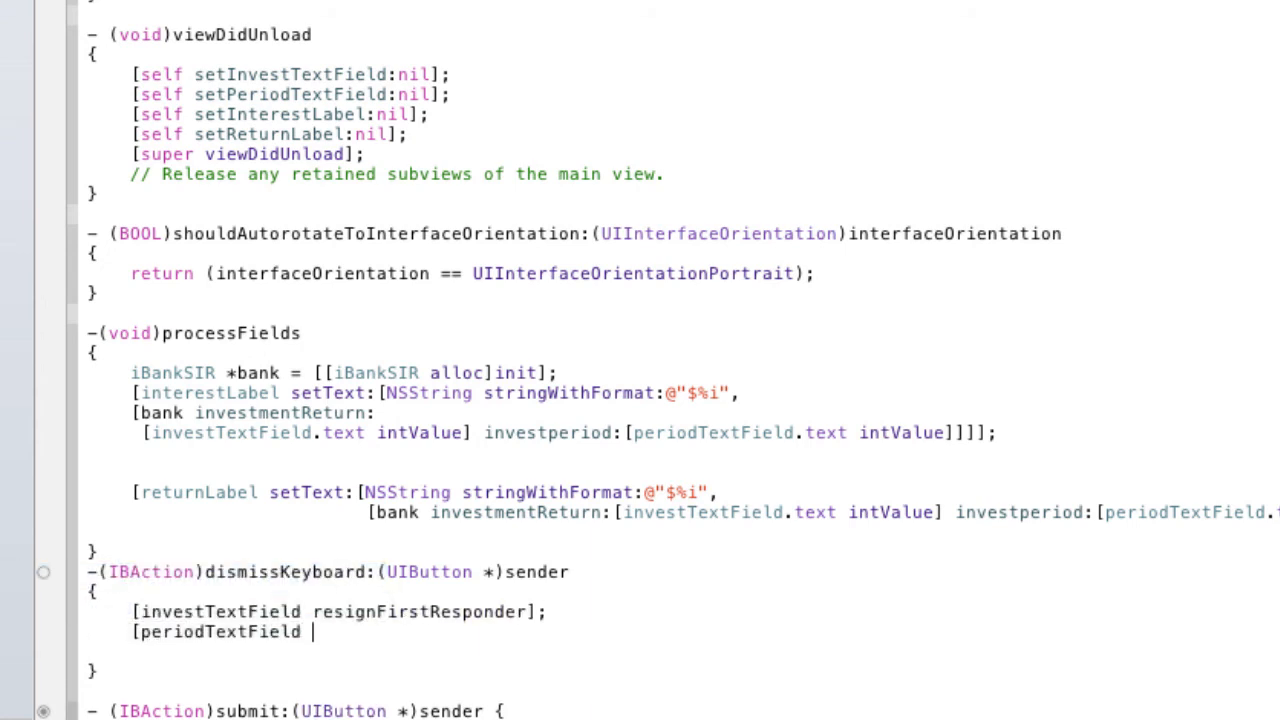
text(resignFirstResponder)
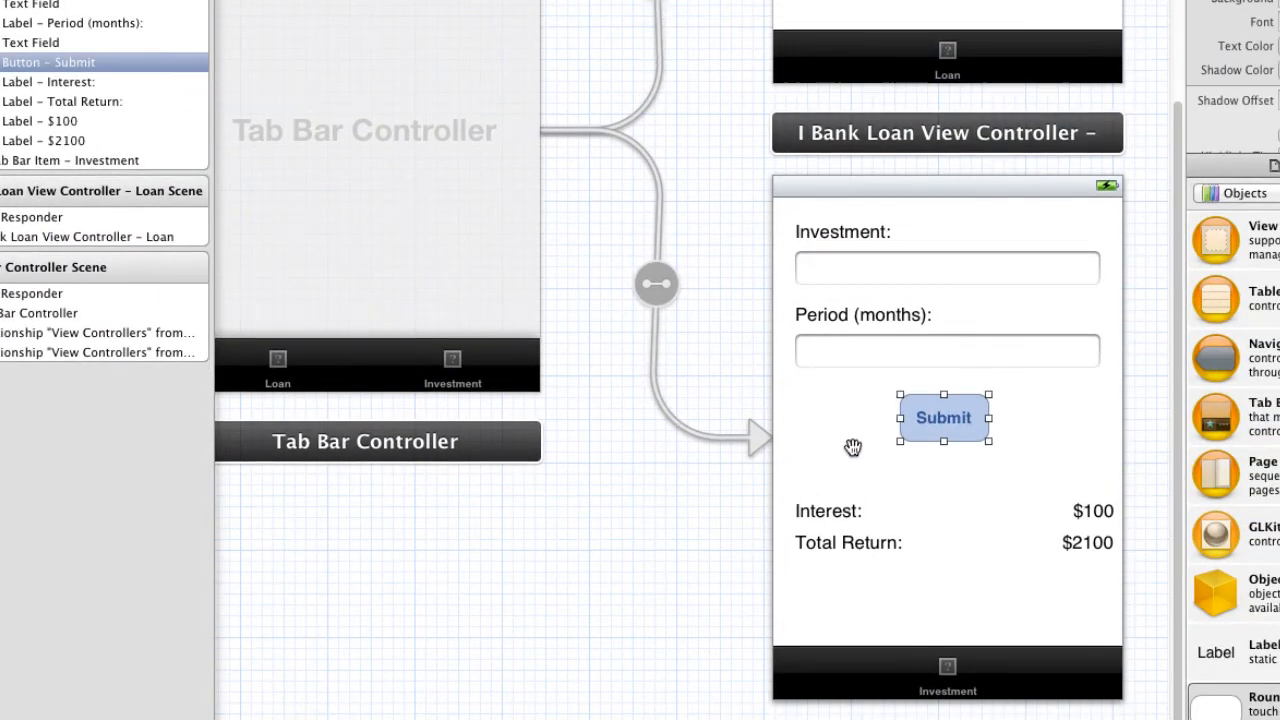
Compare iBankLoanViewController.m, then select the resignFirstResponder lines in iBankInvestmentViewController.m.
scroll(down, 3)
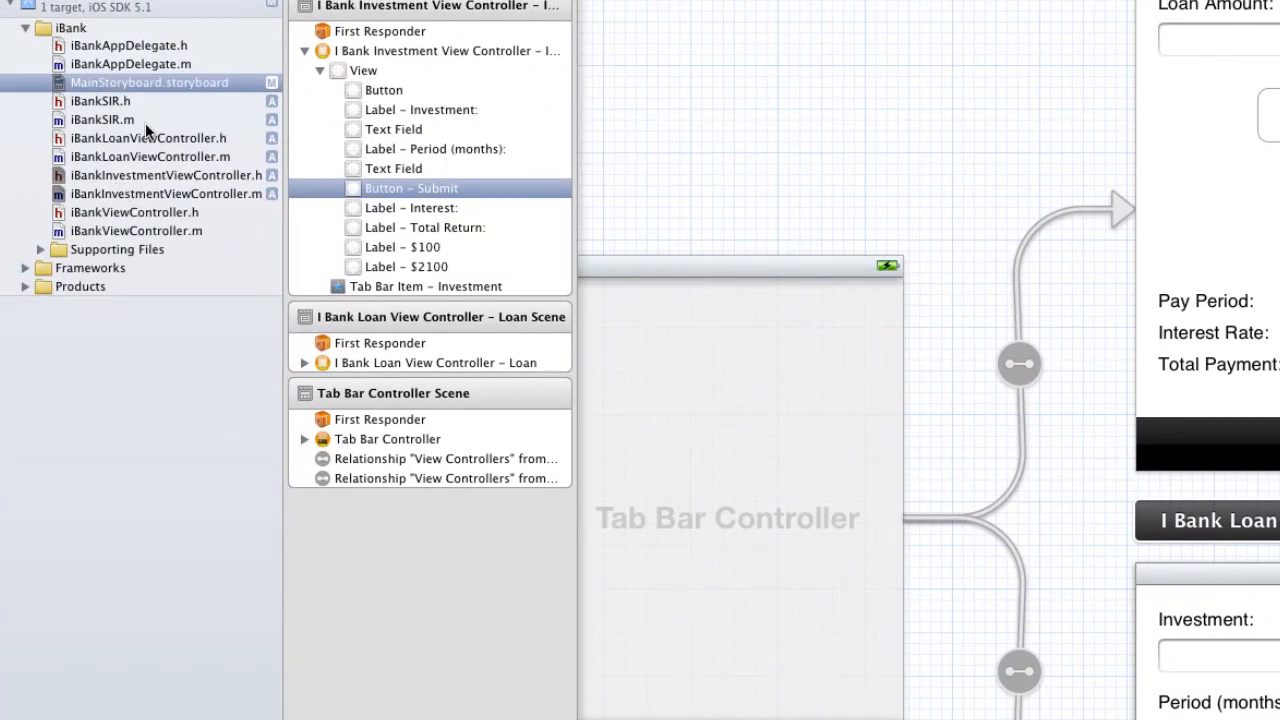
click(150, 156)
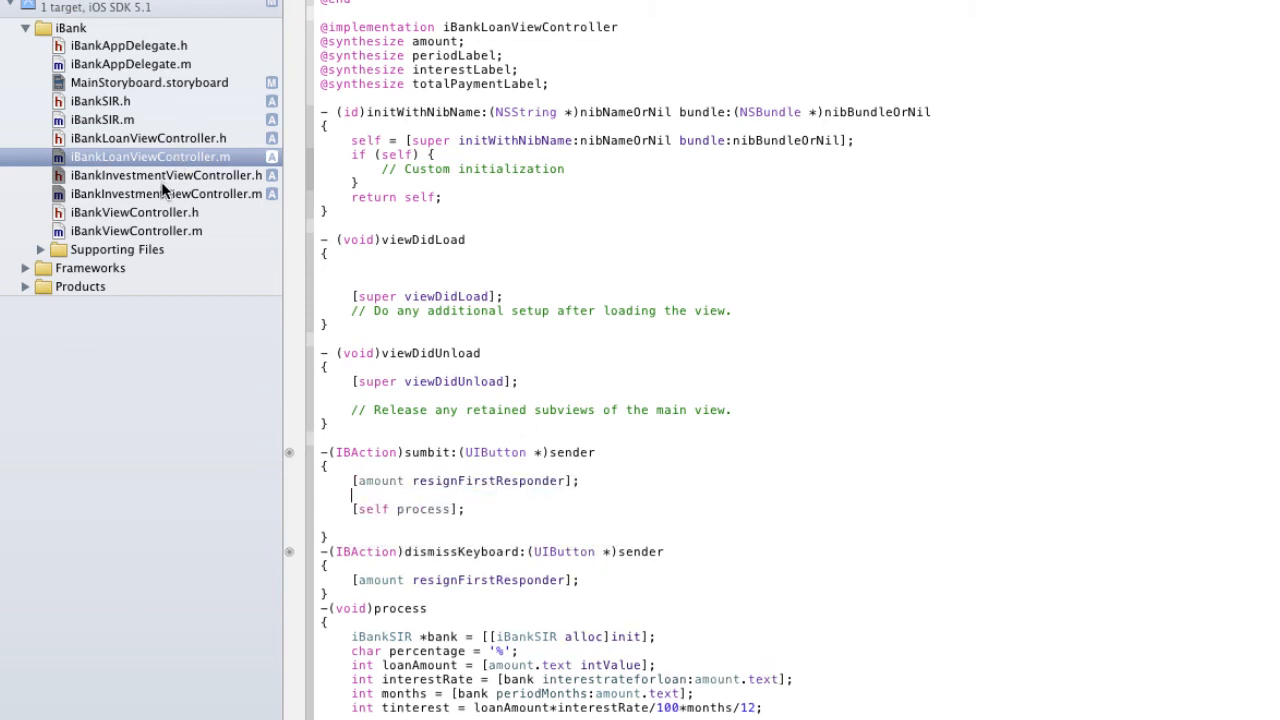
mouse_move(172, 196)
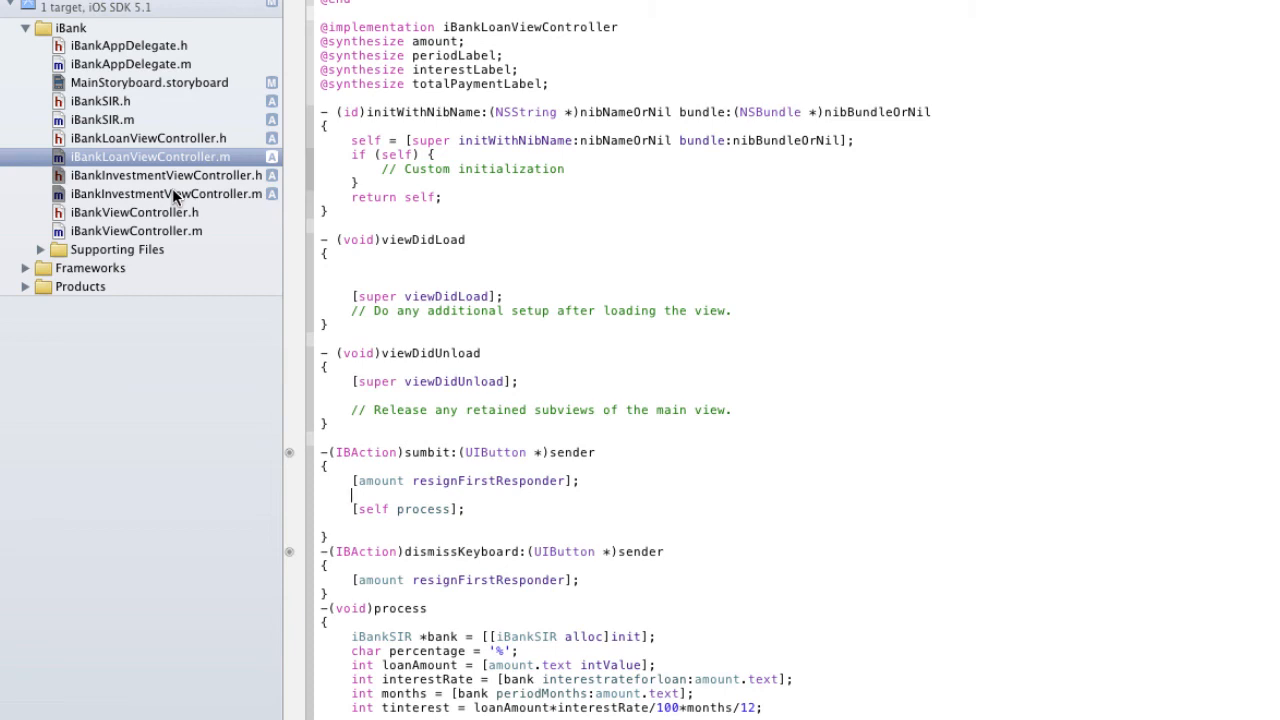
click(164, 192)
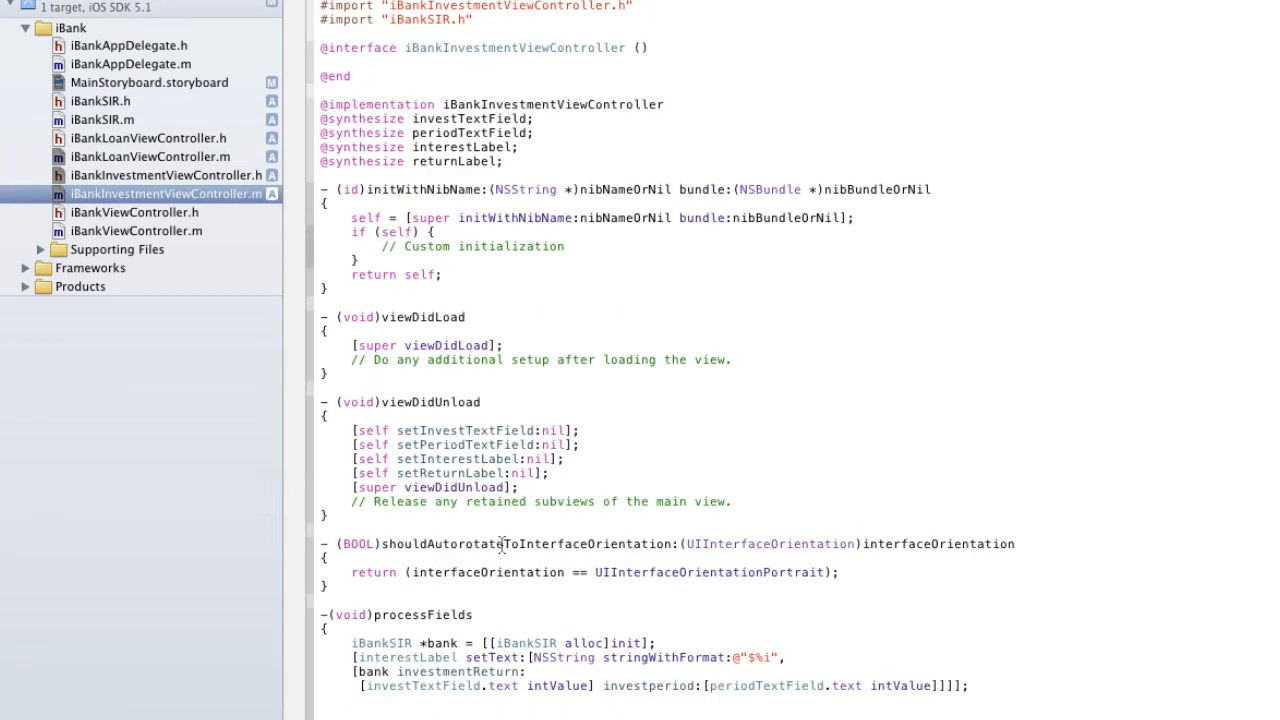
scroll(down, 3)
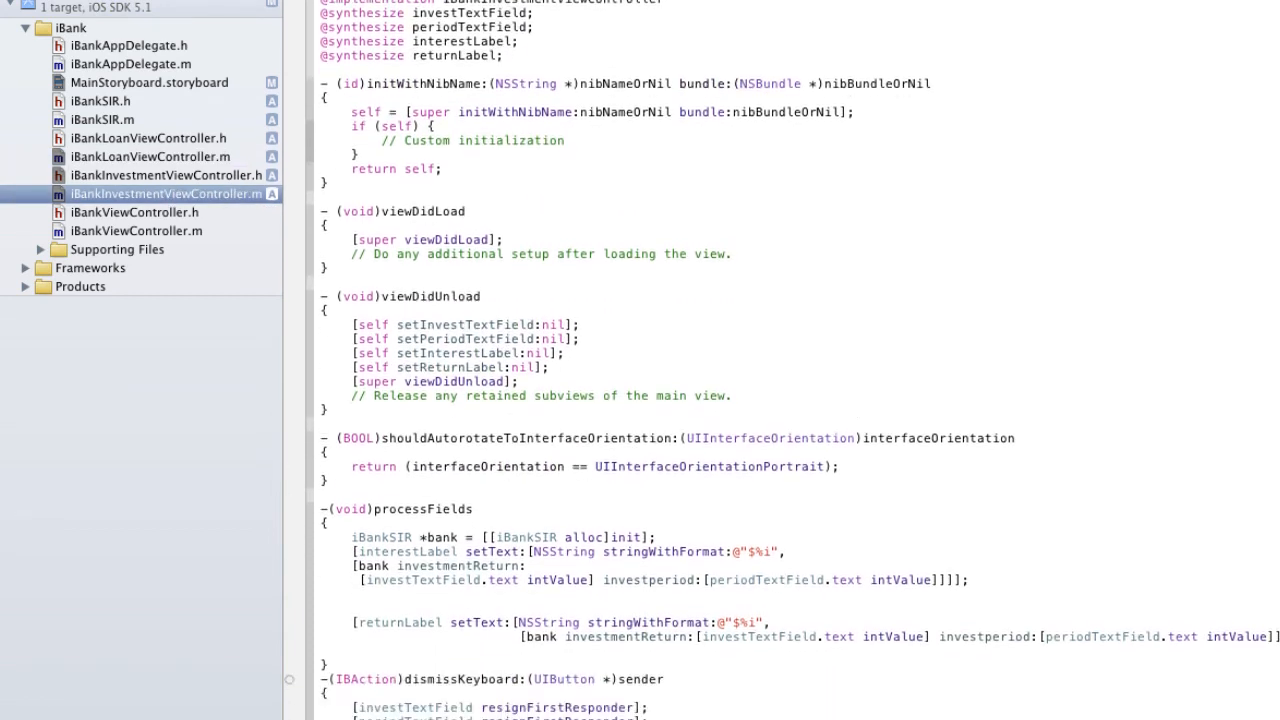
scroll(down, 3)
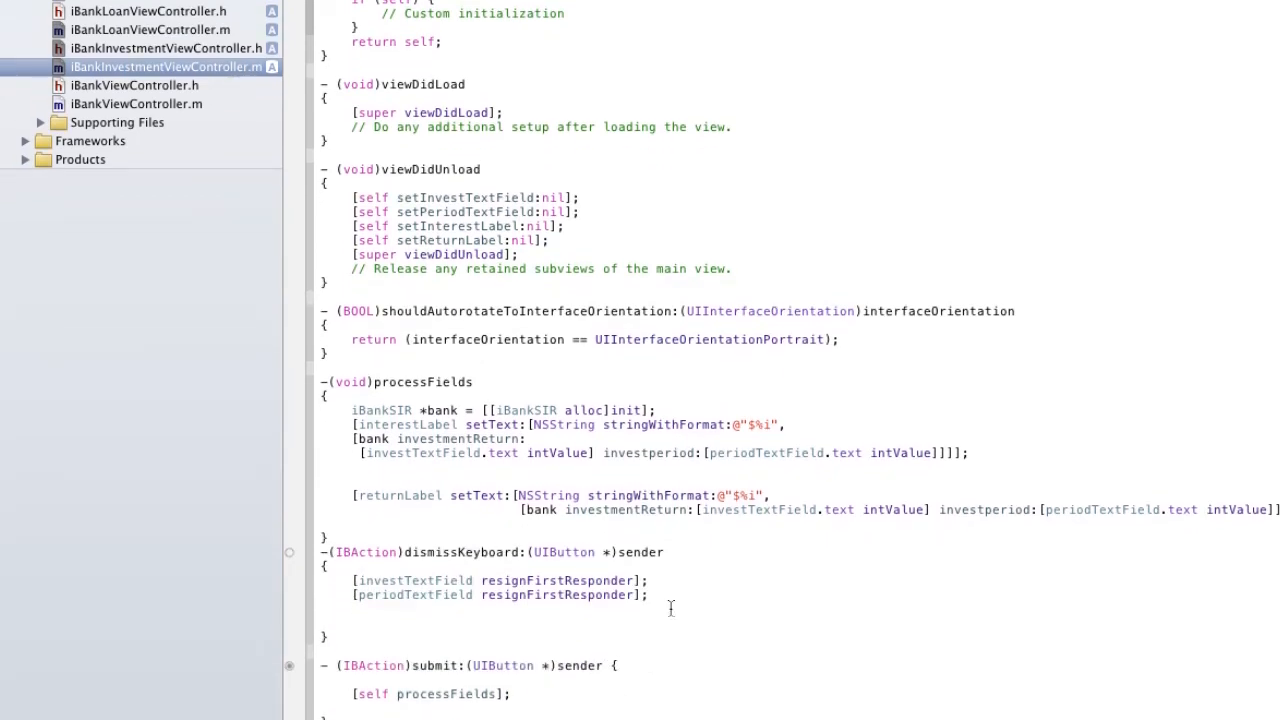
drag(352, 580, 648, 594)
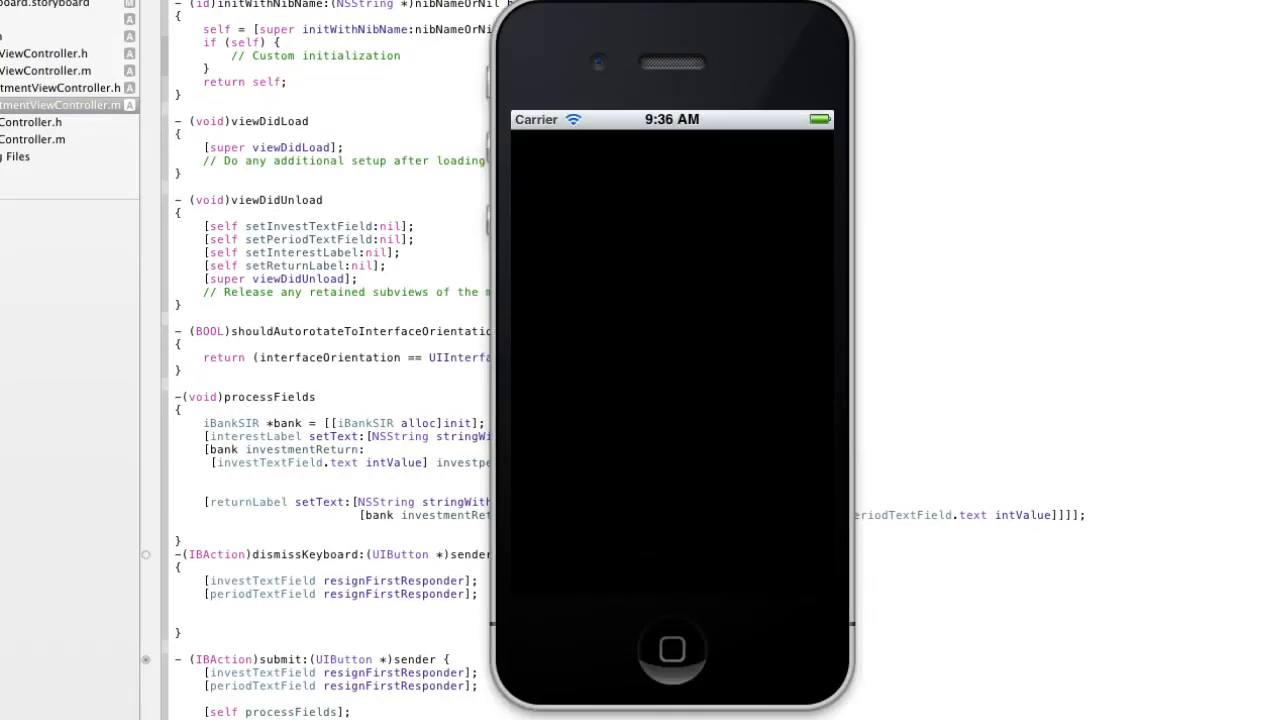
Enter a 10000 loan and dismiss the keyboard via the background, twice.
click(672, 196)
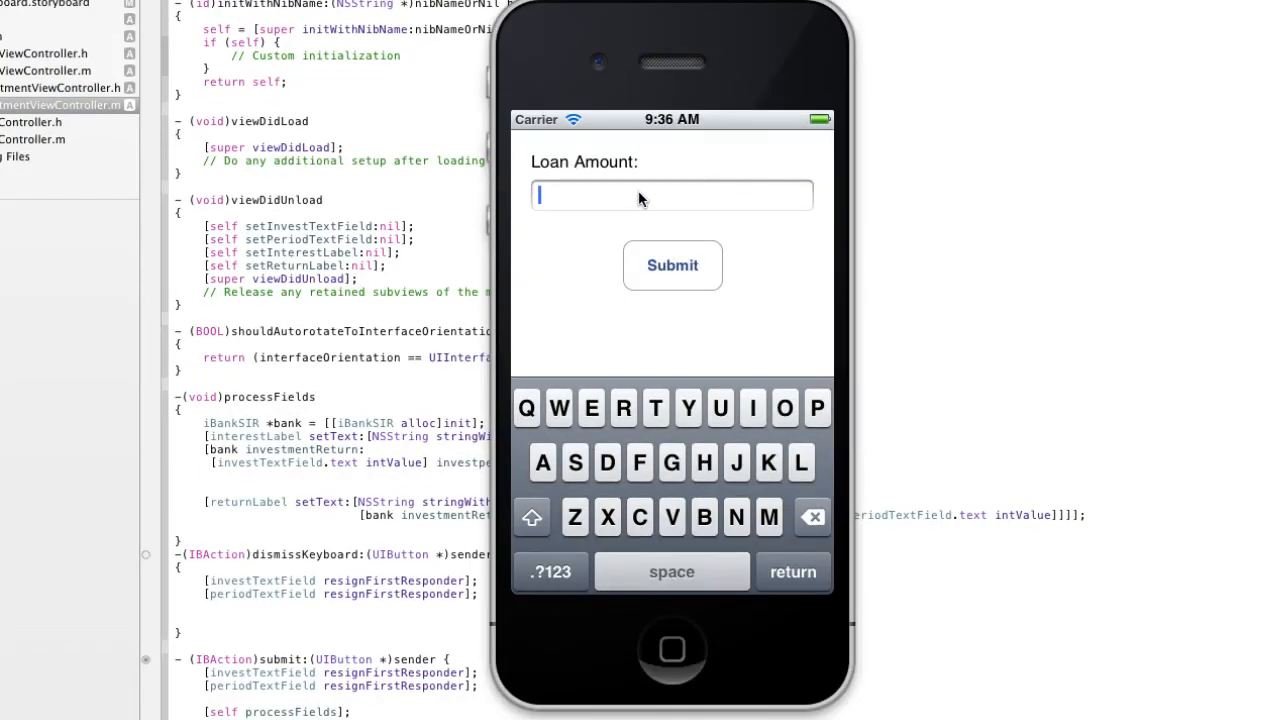
text(10000)
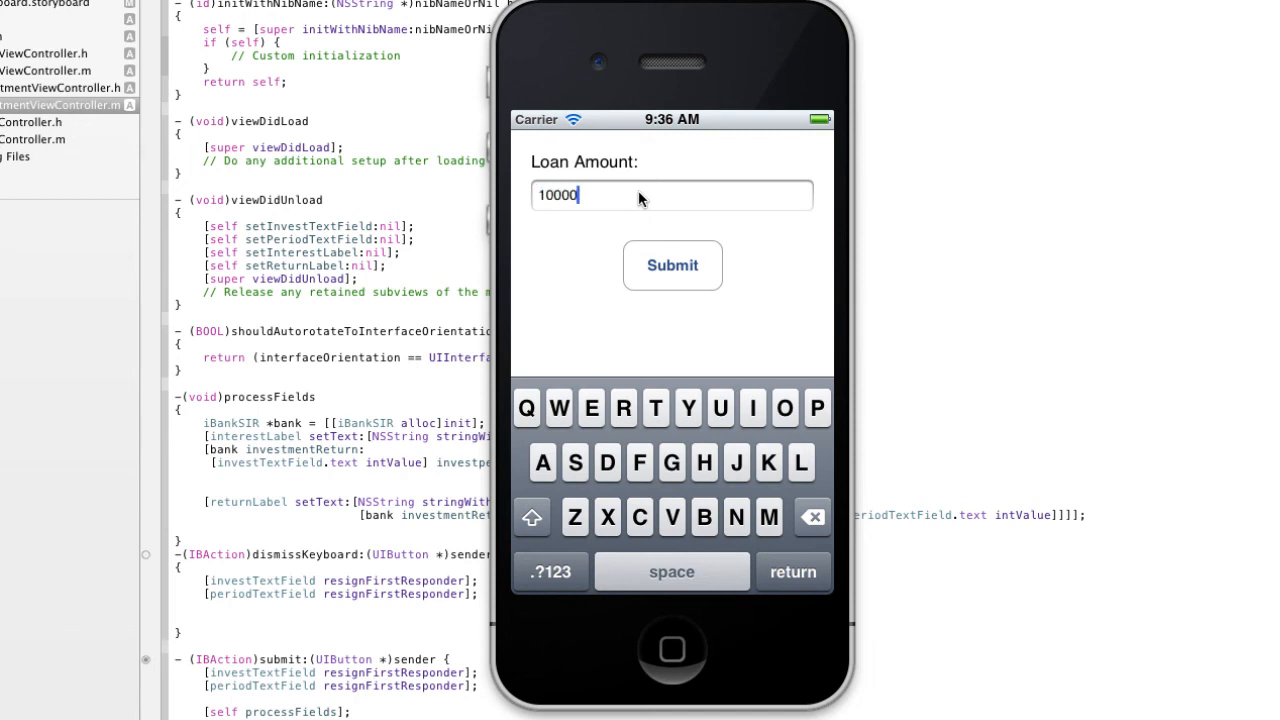
click(672, 264)
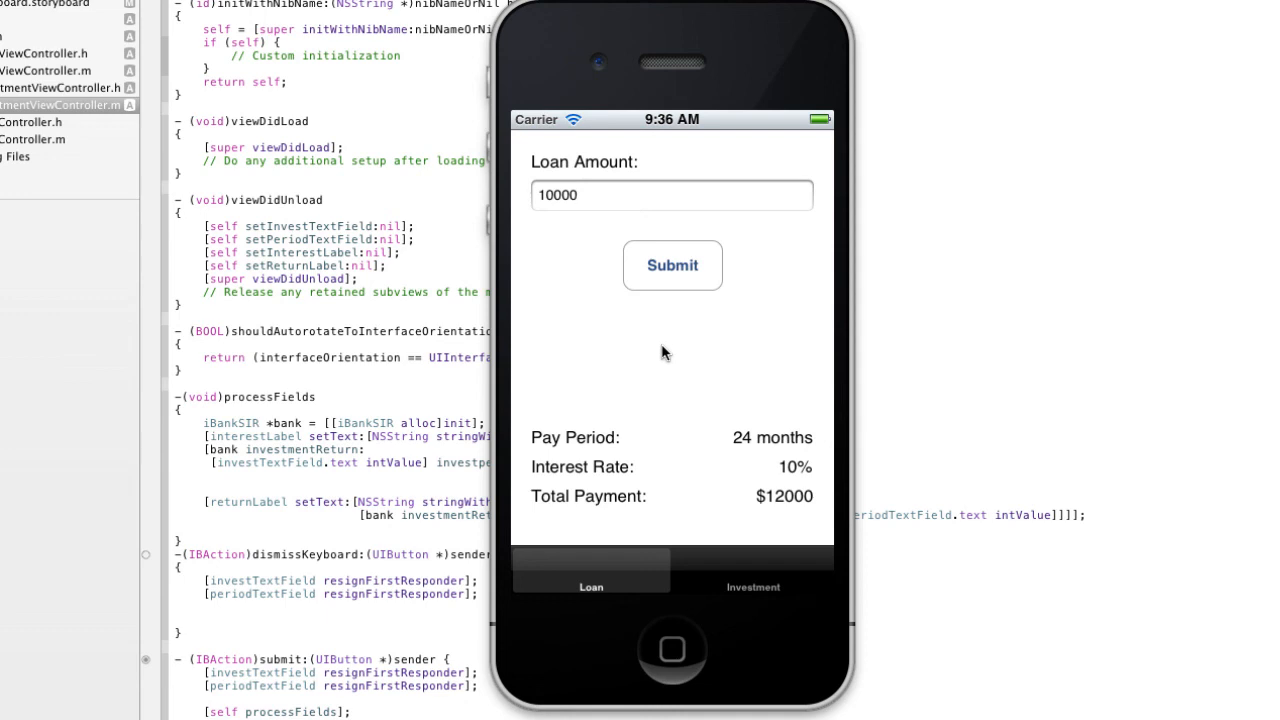
mouse_move(880, 528)
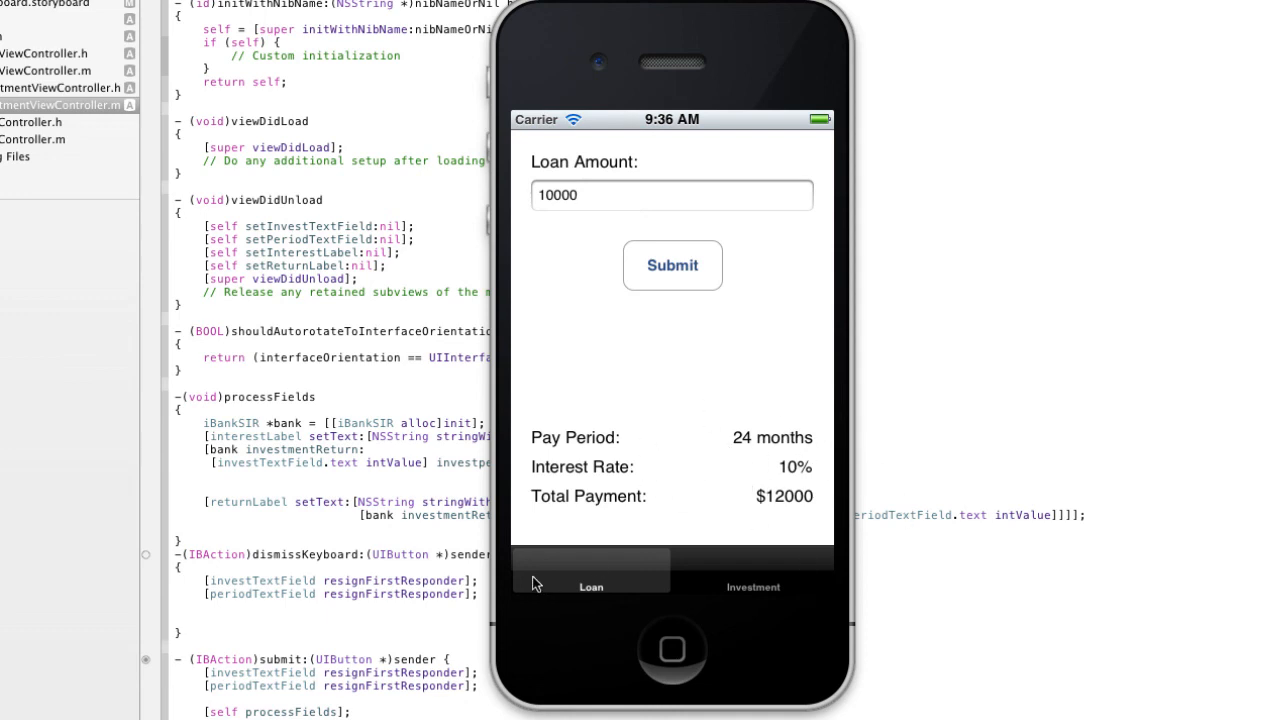
mouse_move(520, 568)
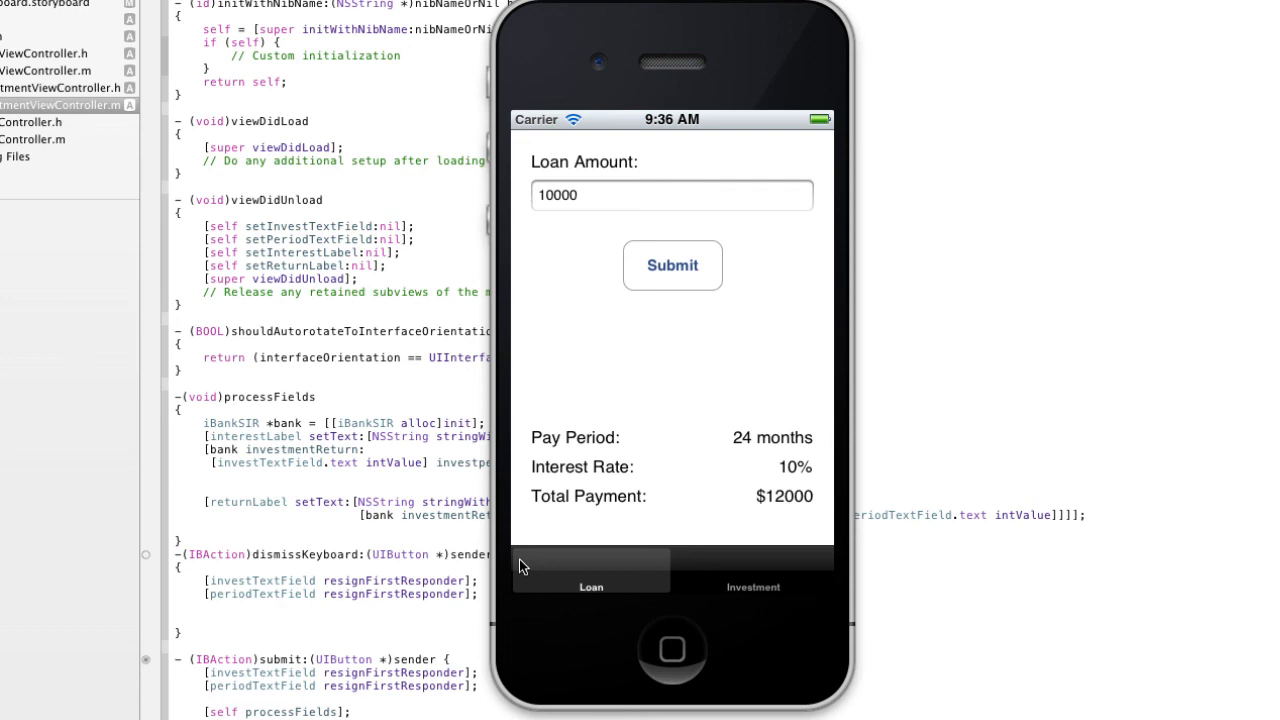
click(672, 196)
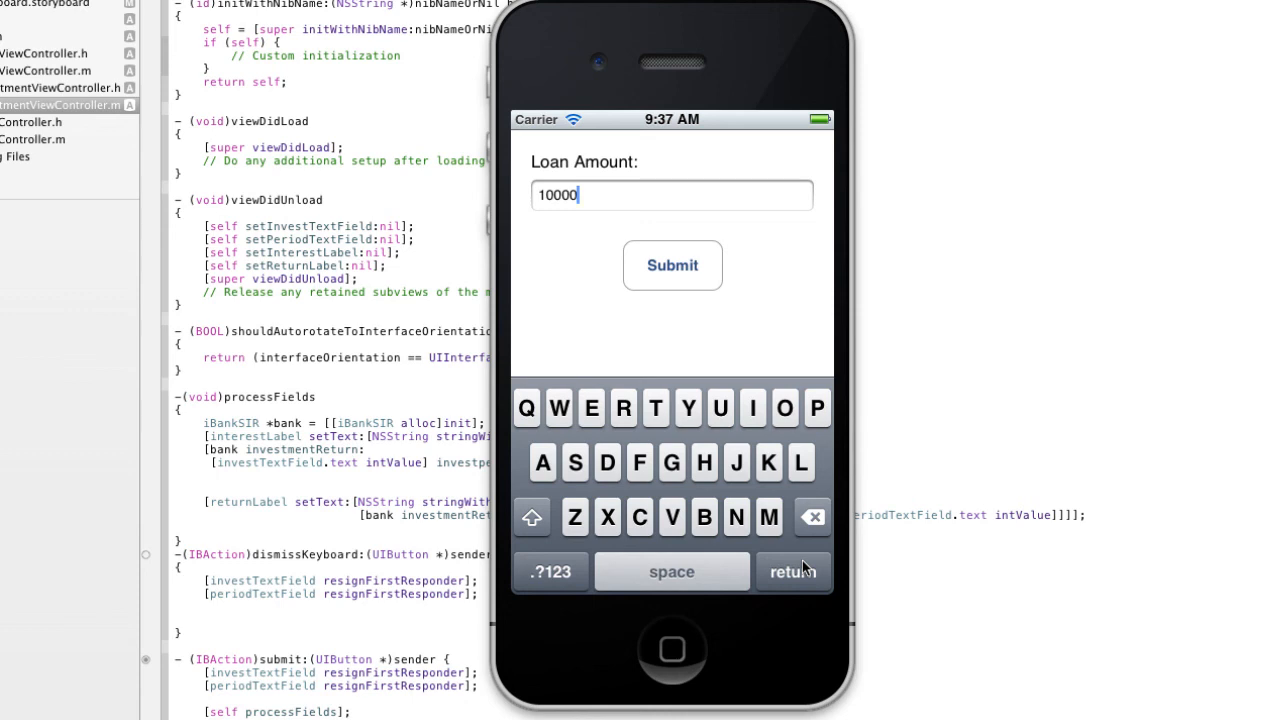
click(672, 264)
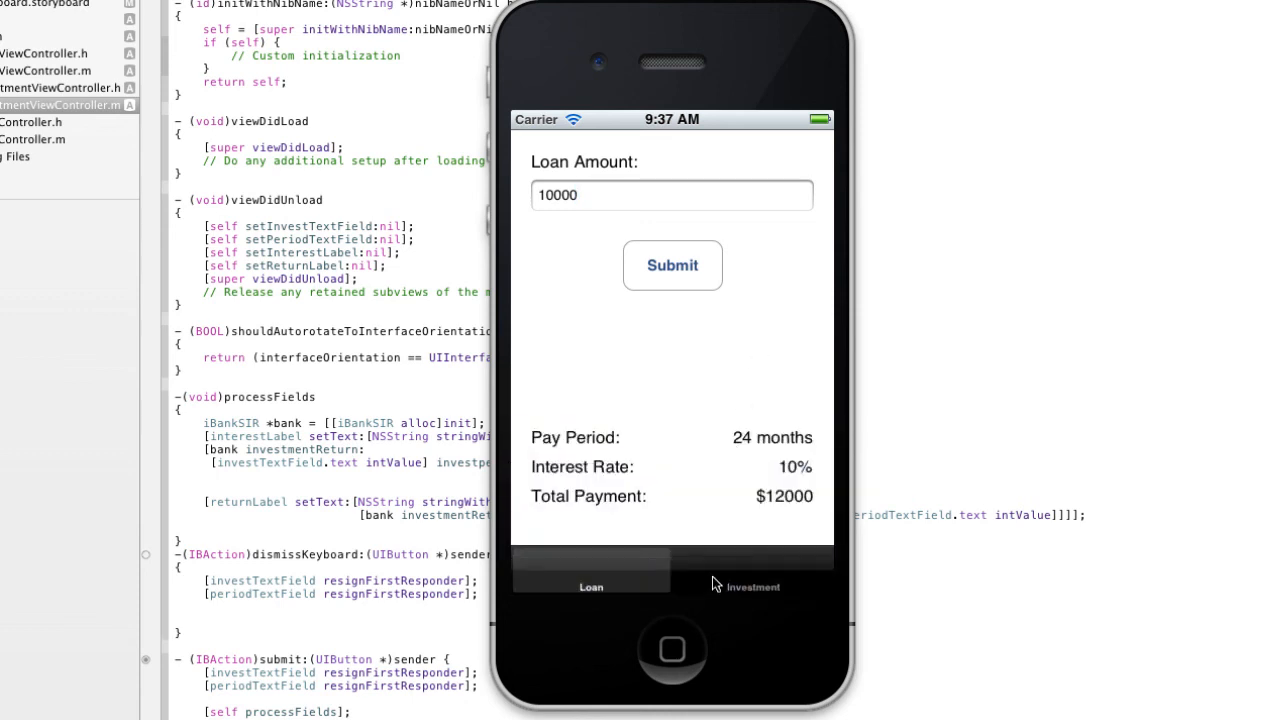
On the Investment tab, submit 1000 over 12 months for a $1060 return, then go back to Loan.
click(752, 570)
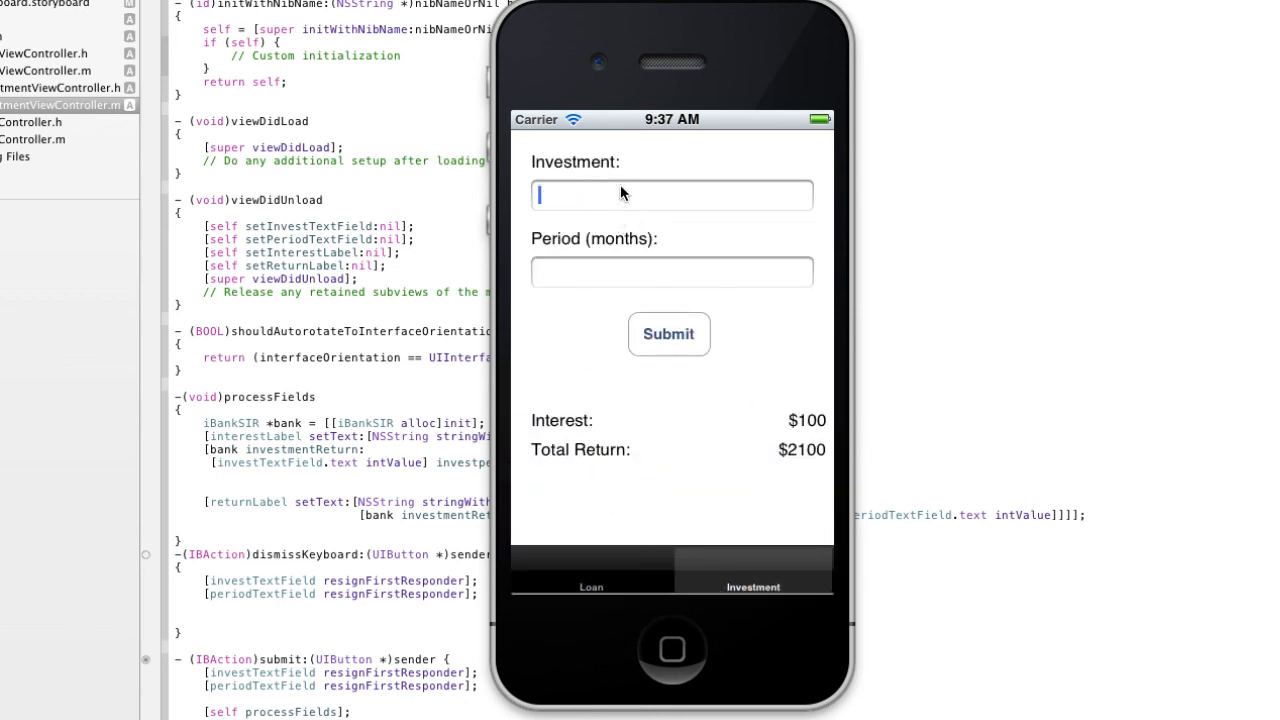
click(672, 196)
text(1000)
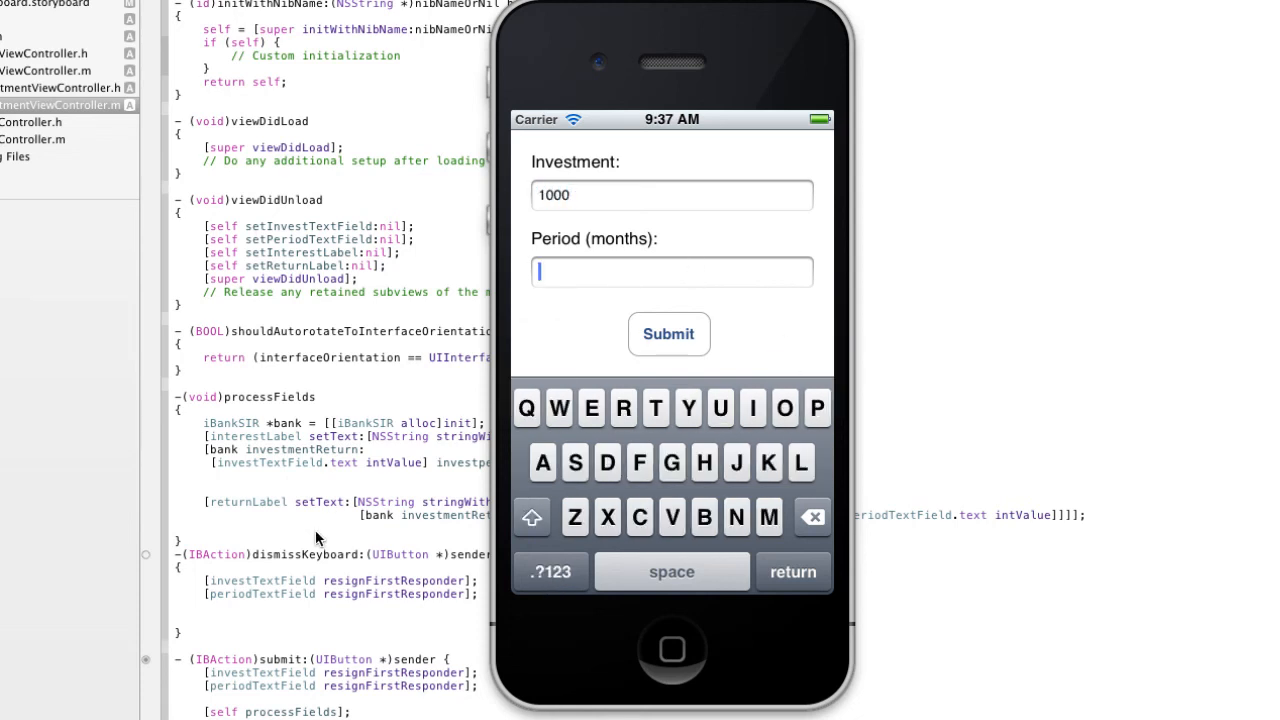
text(12)
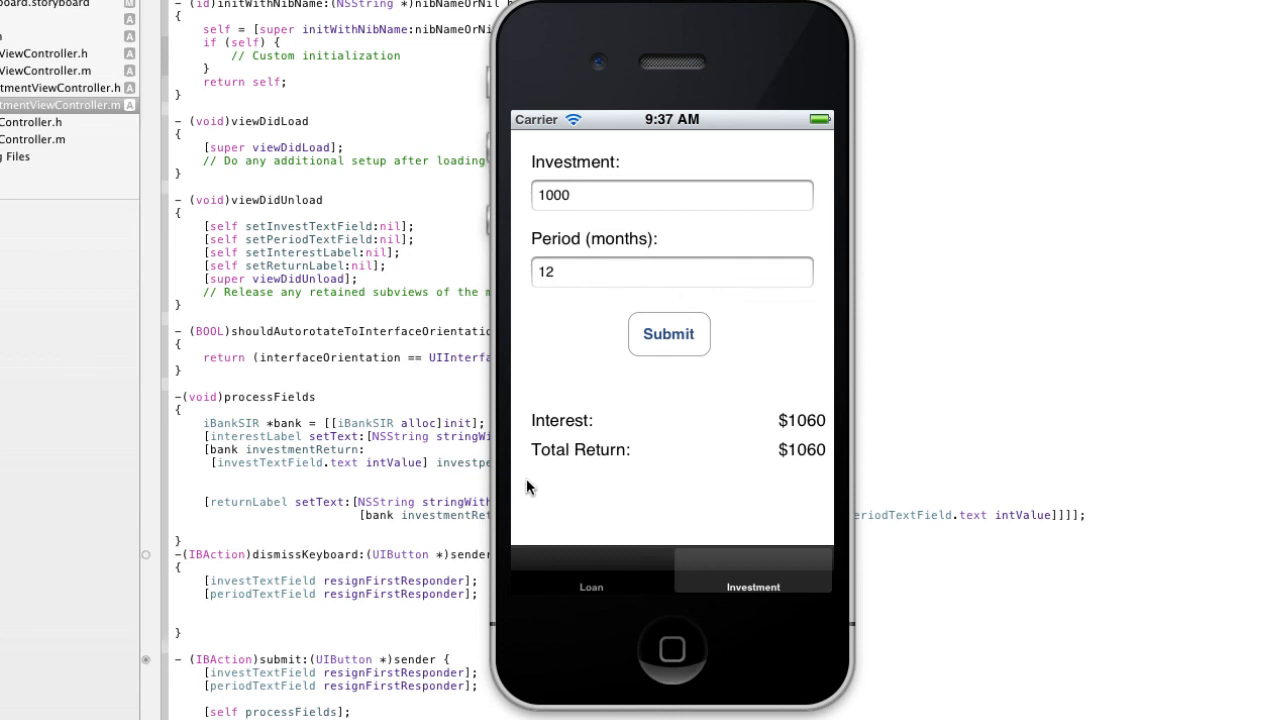
mouse_move(876, 620)
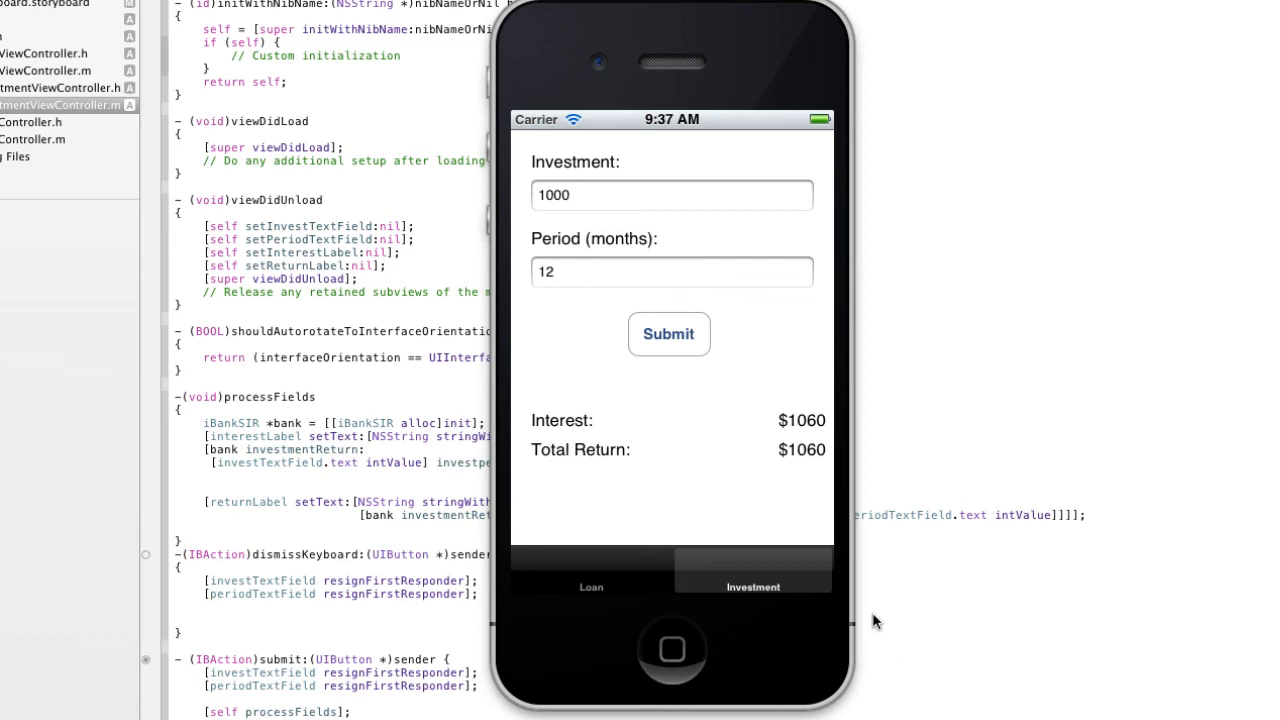
mouse_move(694, 524)
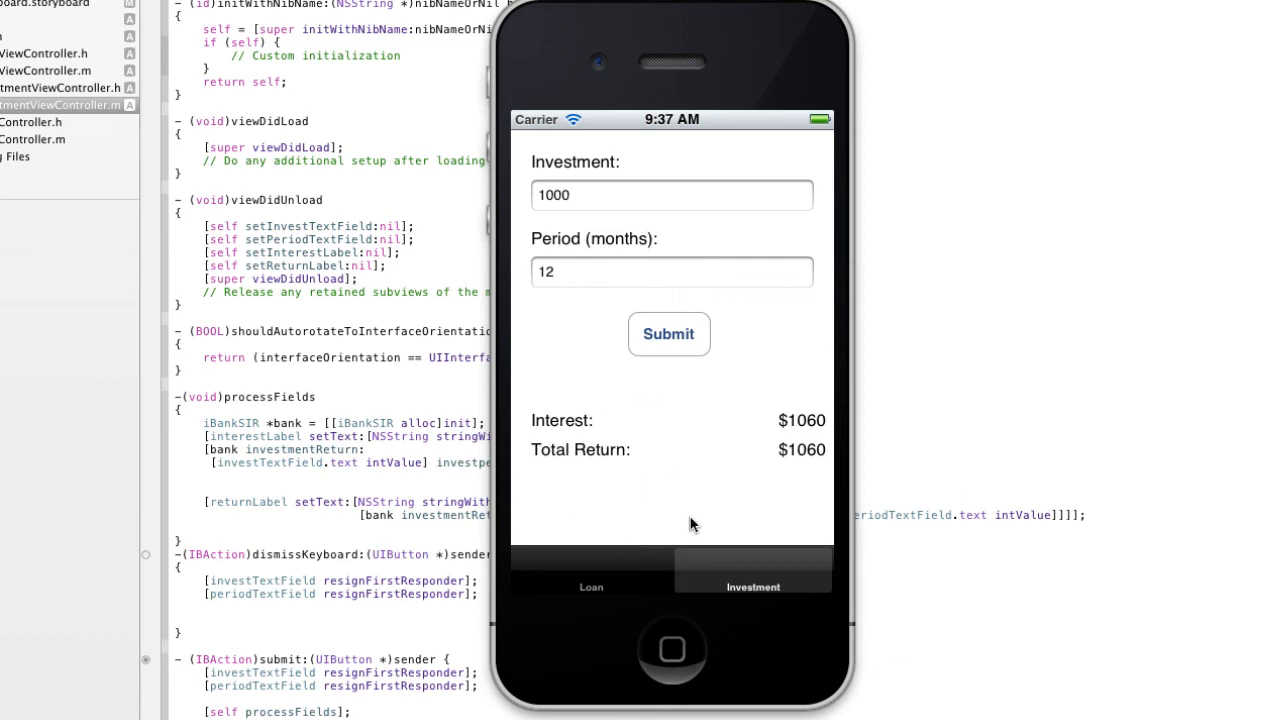
click(592, 570)
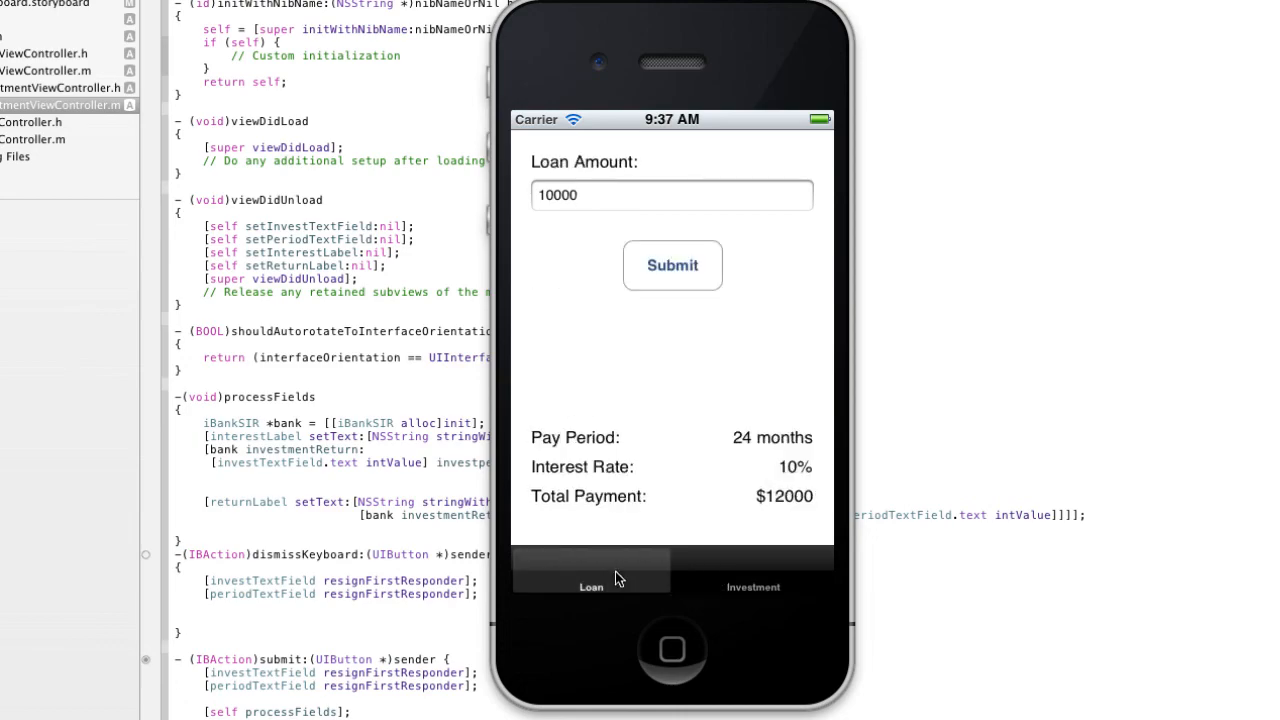